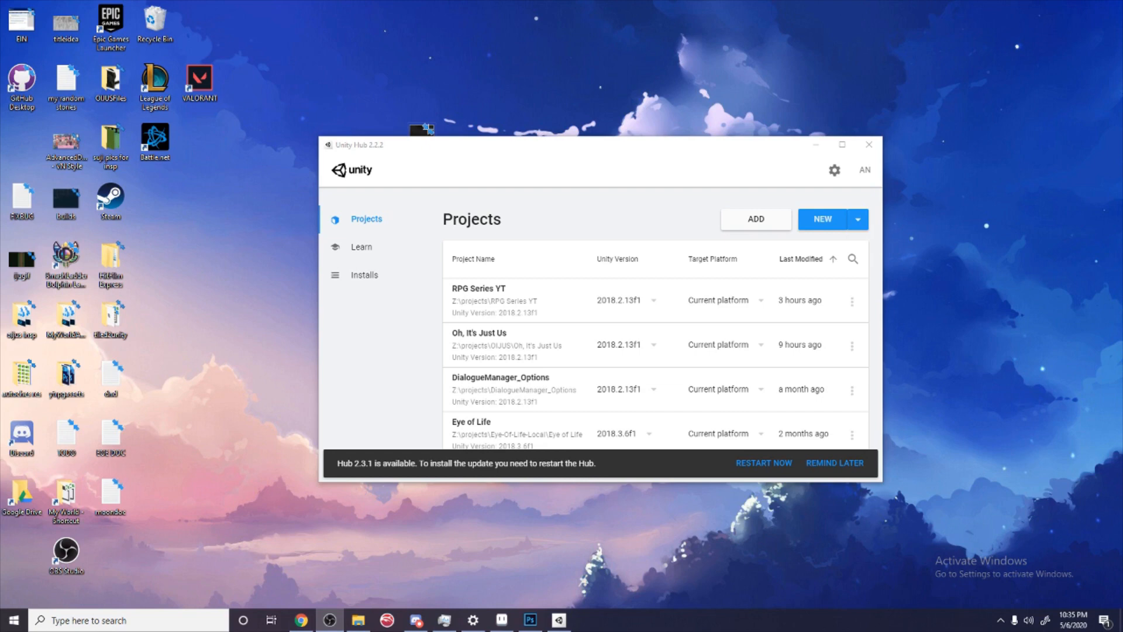
Step: Create a 2D-template project named 'Unity Tutorials' at Z:\projects in Unity Hub
{"action": "left_click", "coordinate": [821, 220]}
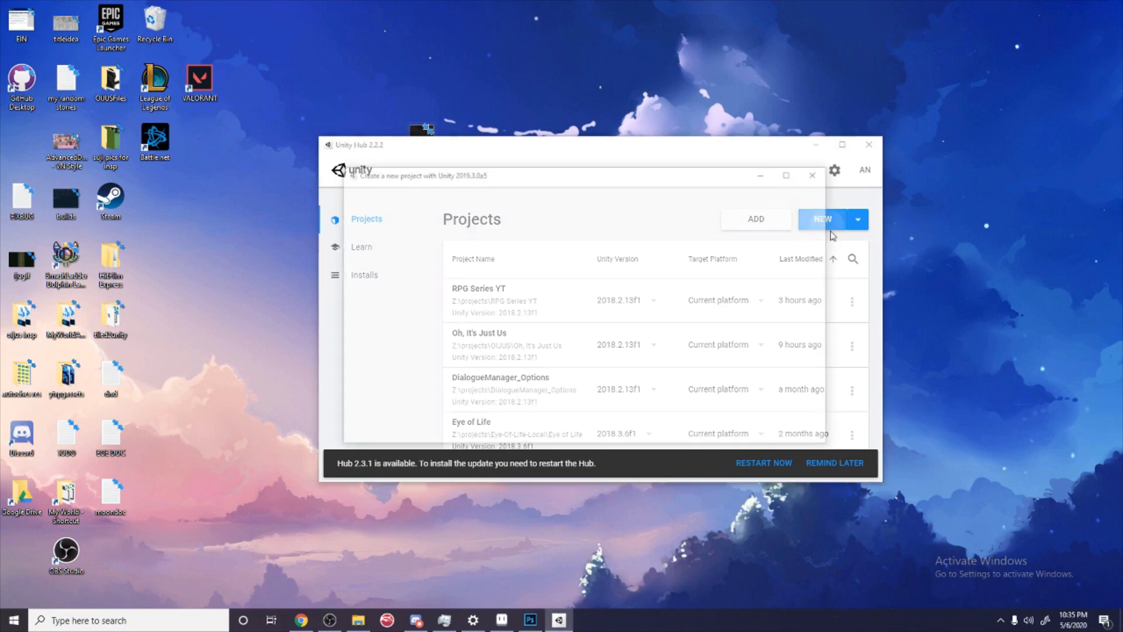
{"action": "left_click", "coordinate": [821, 218]}
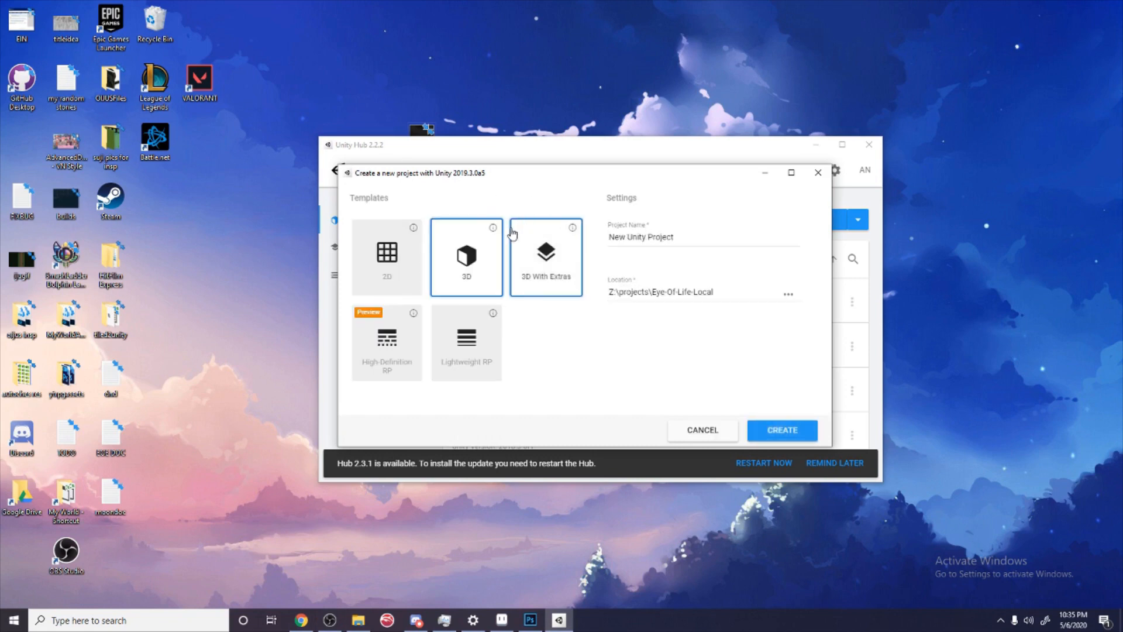
{"action": "left_click", "coordinate": [386, 256]}
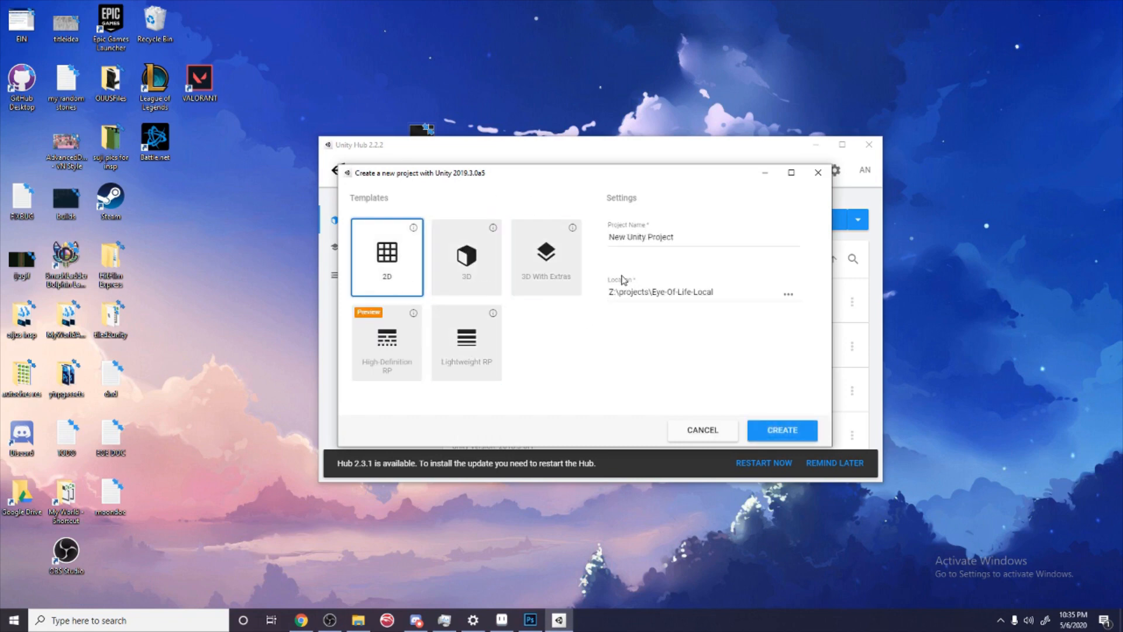
{"action": "double_click", "coordinate": [680, 292]}
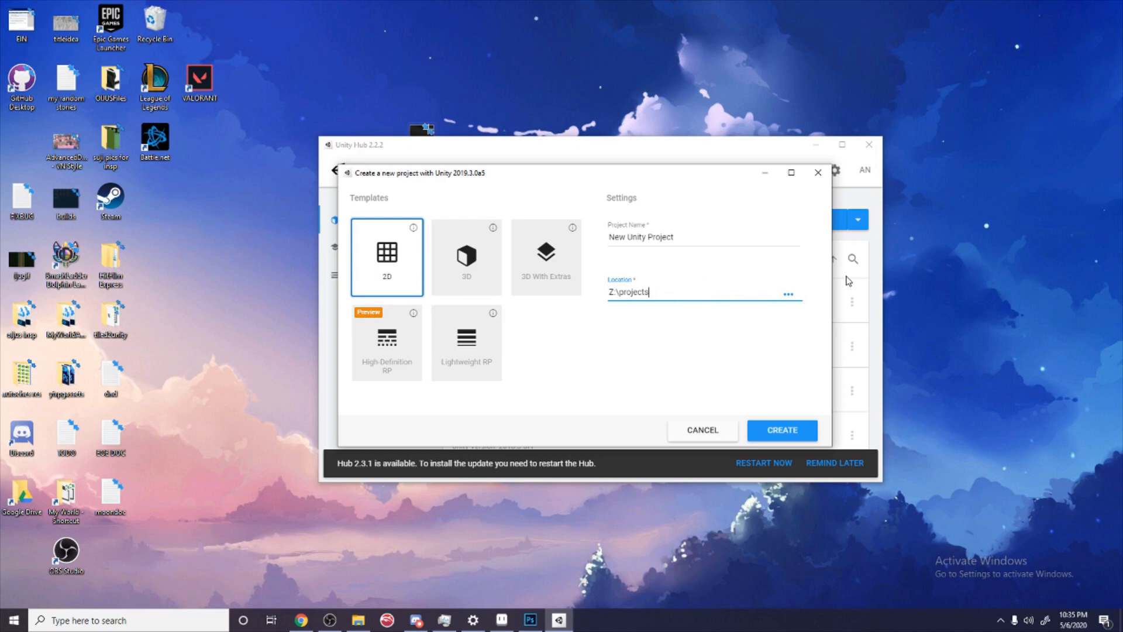
{"action": "triple_click", "coordinate": [628, 292]}
{"action": "type", "text": "New"}
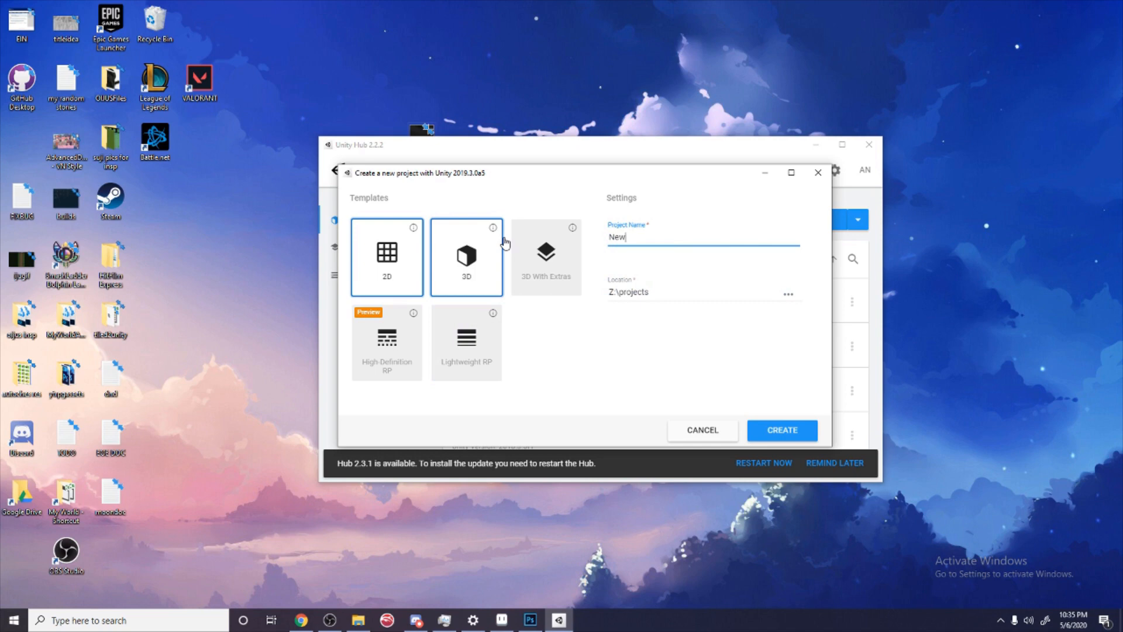
{"action": "type", "text": "U"}
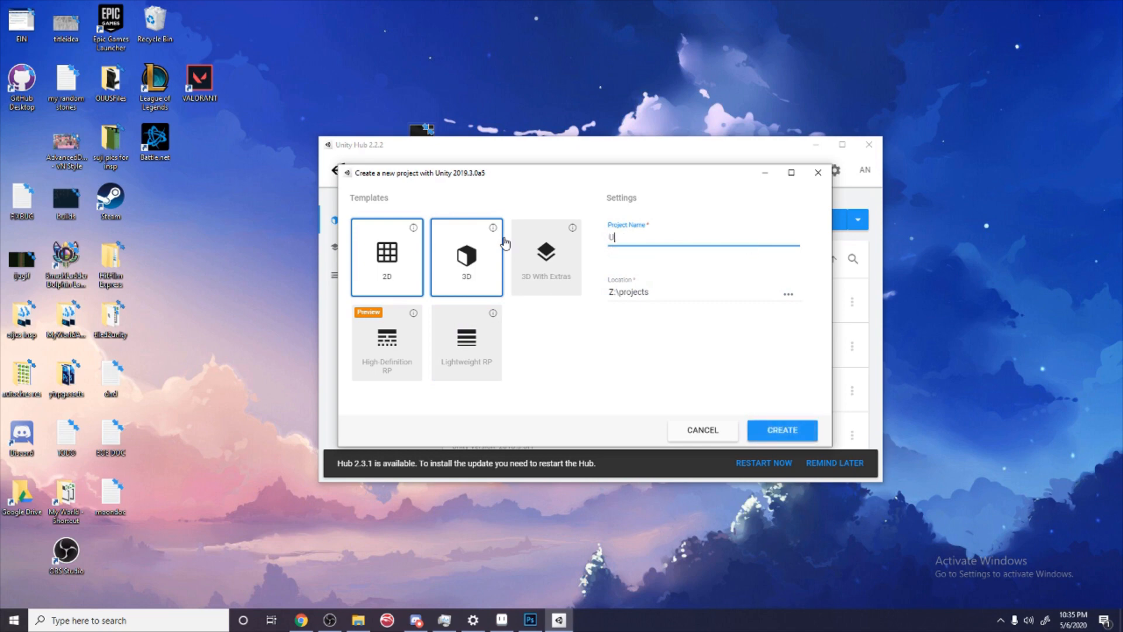
{"action": "type", "text": "nity Tutorials"}
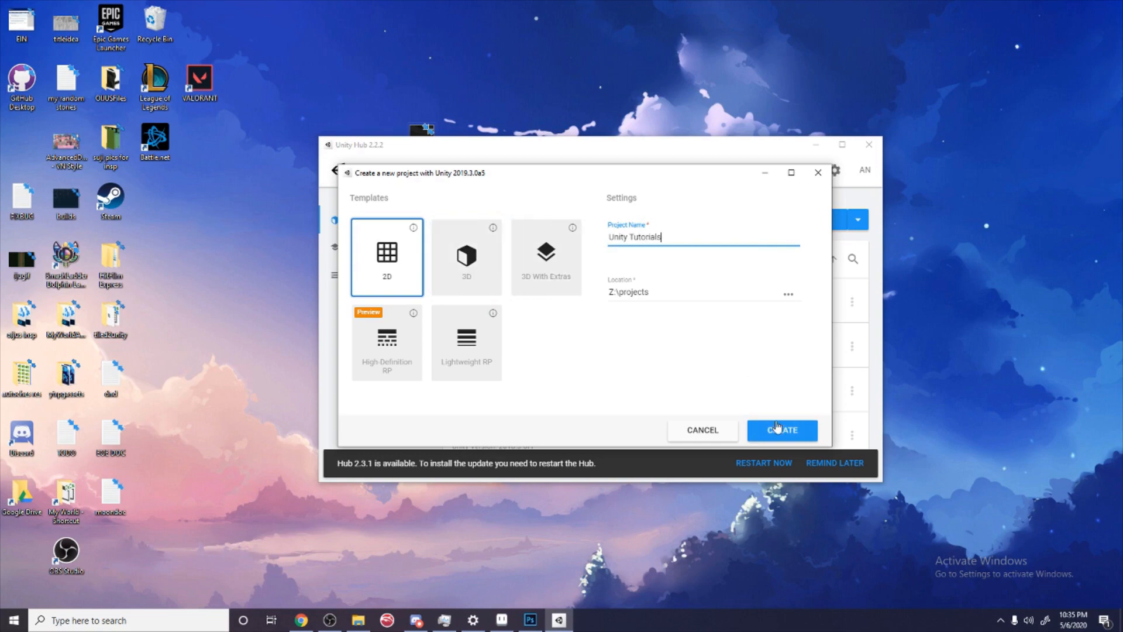
{"action": "left_click", "coordinate": [781, 430]}
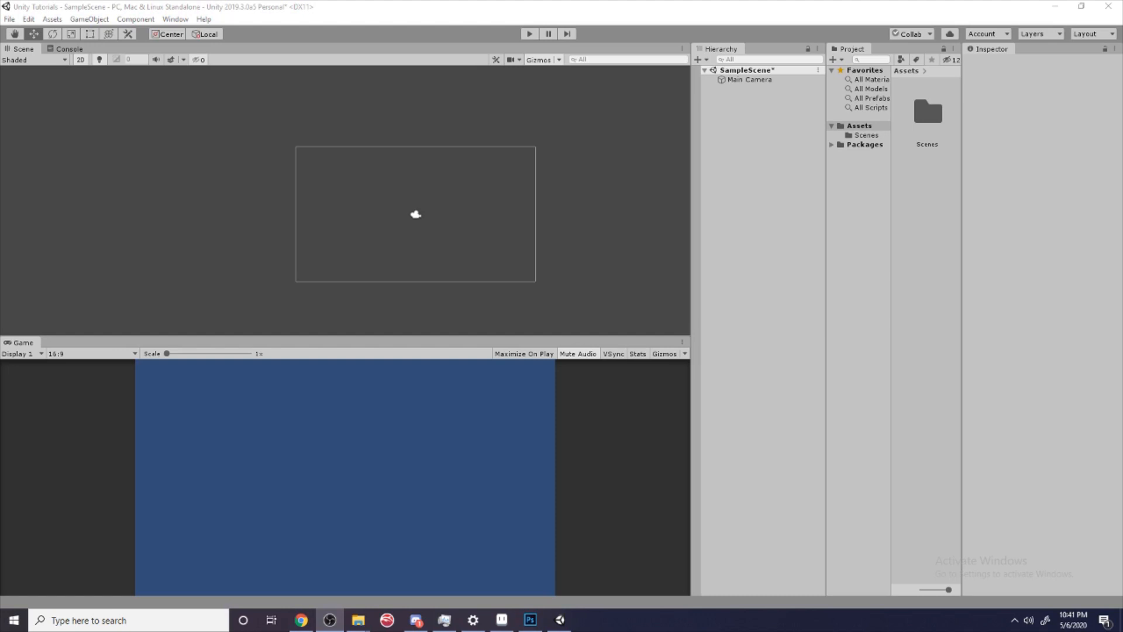
Step: Add a folder named 'Art Folder' under Assets, then switch to Aseprite
{"action": "left_click", "coordinate": [858, 125]}
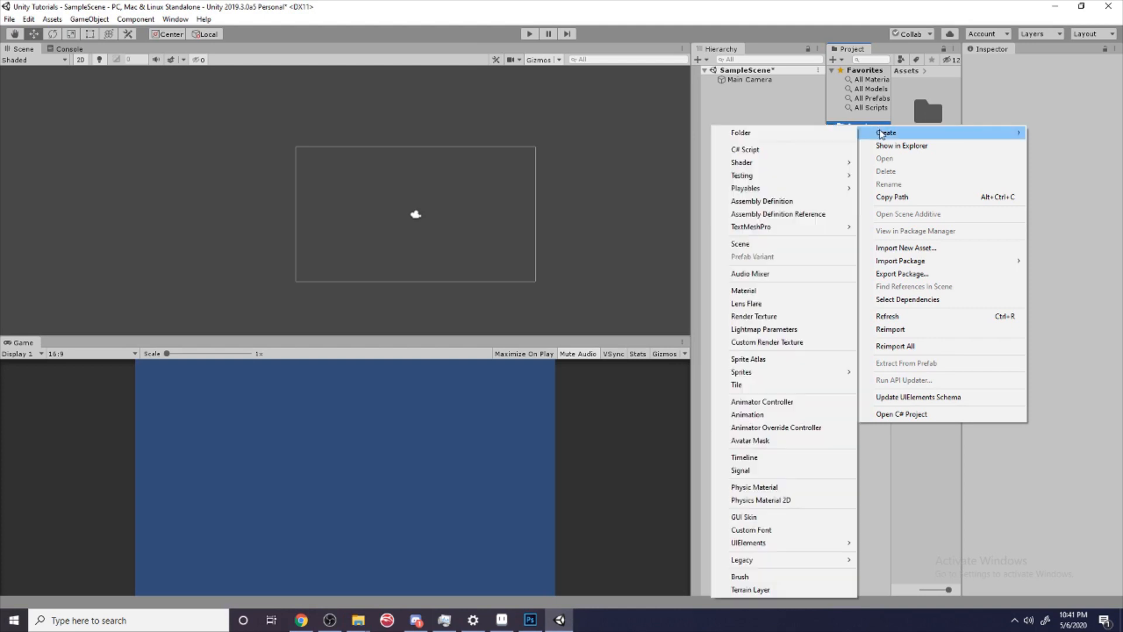
{"action": "left_click", "coordinate": [740, 132]}
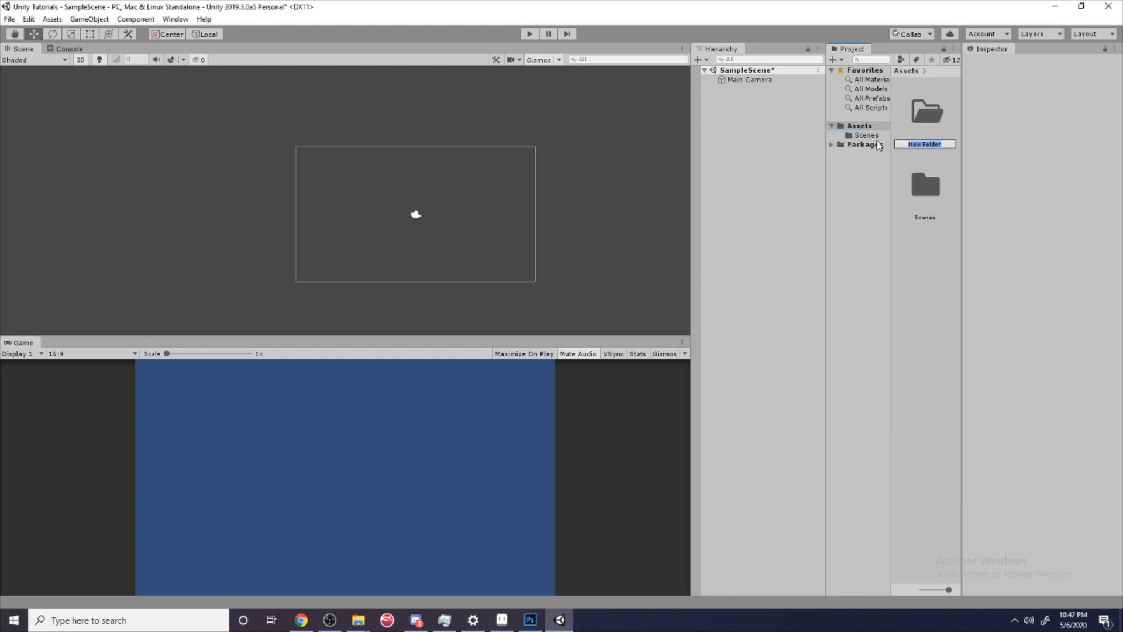
{"action": "type", "text": "Art fo"}
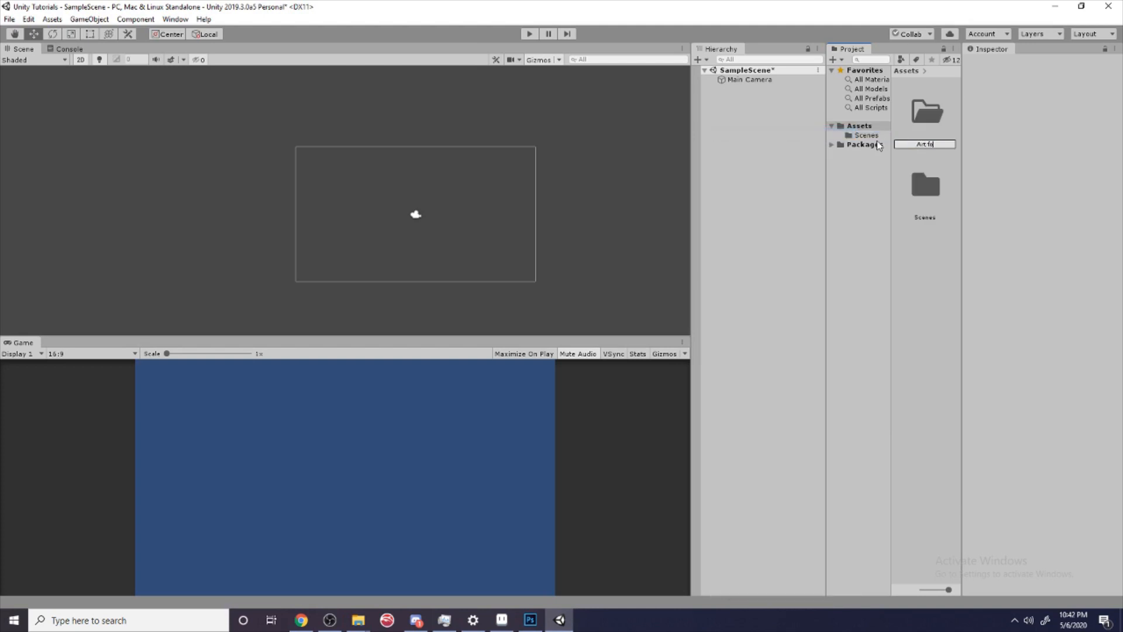
{"action": "key", "text": "Return"}
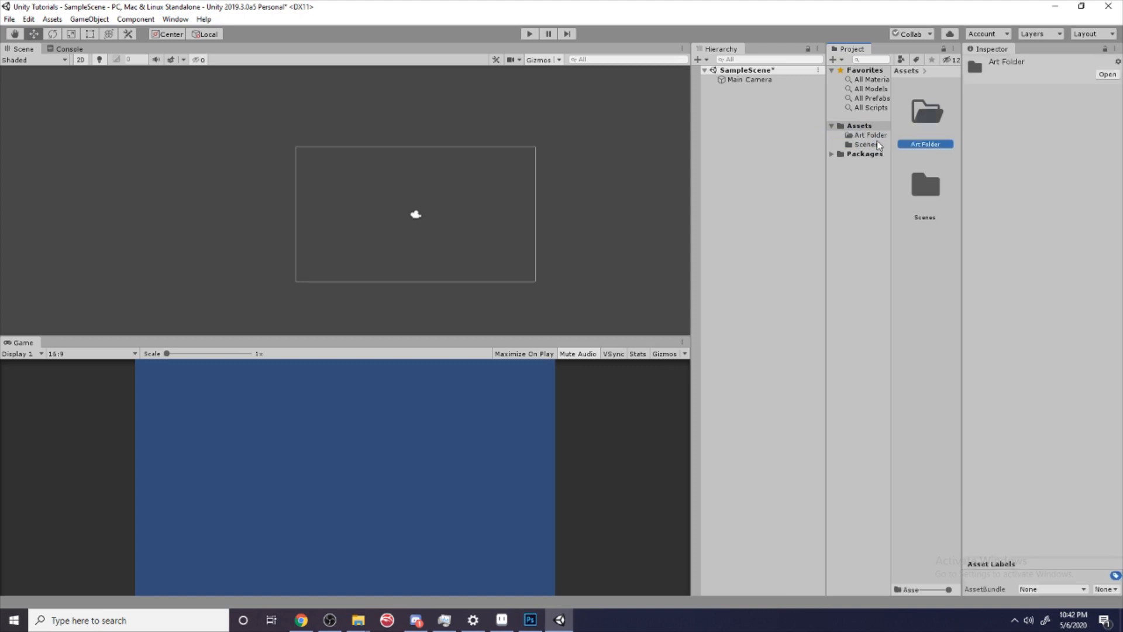
{"action": "mouse_move", "coordinate": [514, 397]}
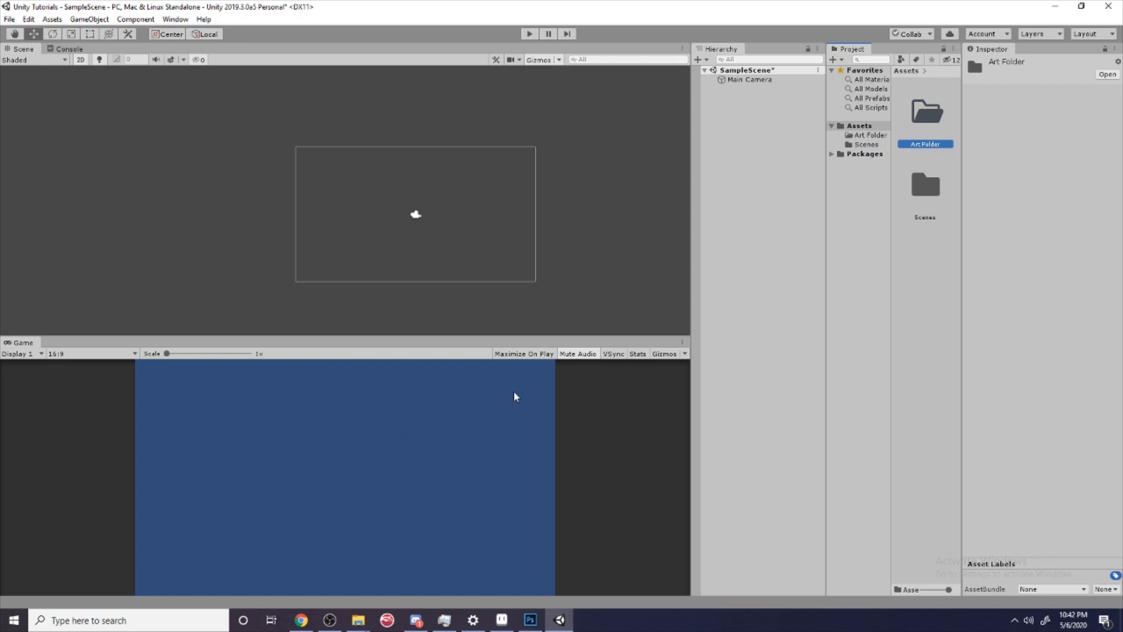
{"action": "mouse_move", "coordinate": [515, 397]}
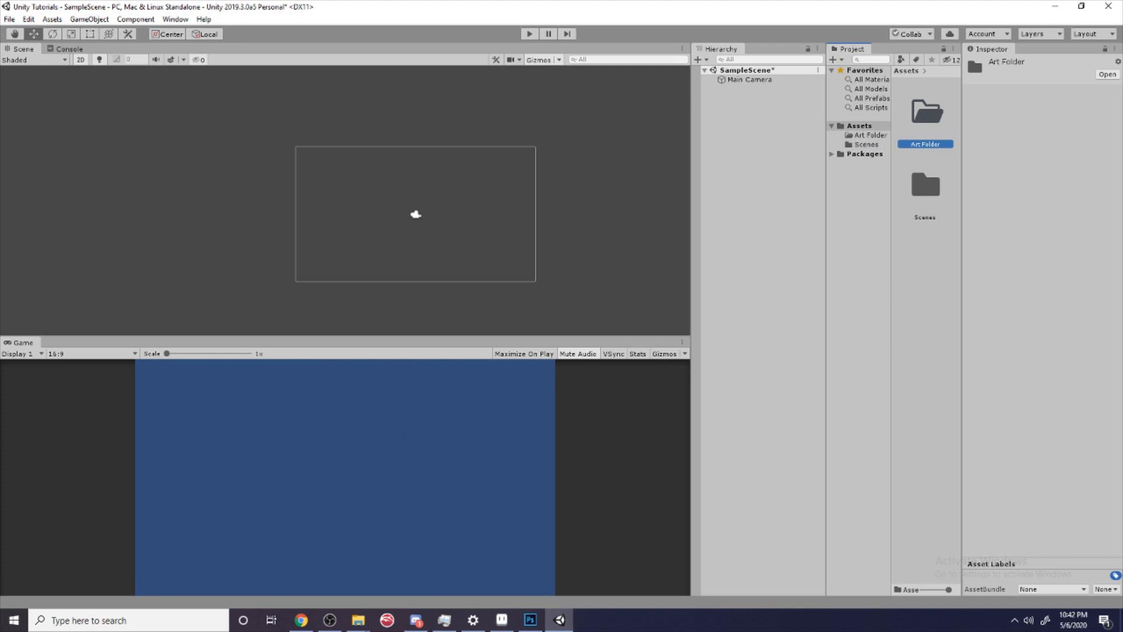
{"action": "left_click", "coordinate": [559, 619]}
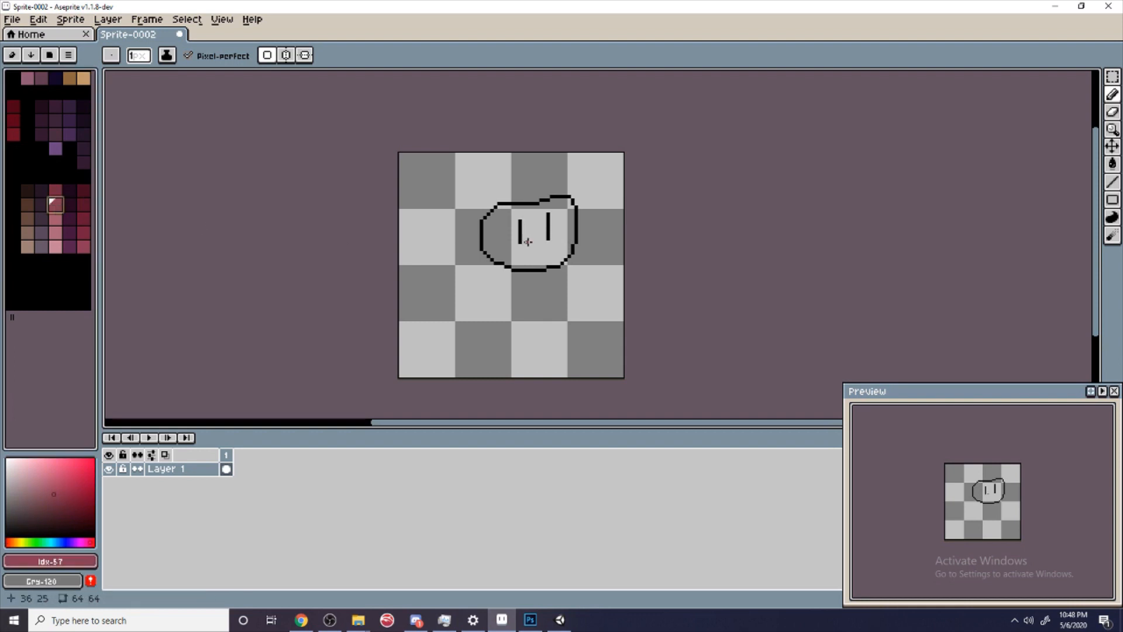
Step: Fill the character's head with maroon and draw a black leg below the body
{"action": "left_click", "coordinate": [512, 229]}
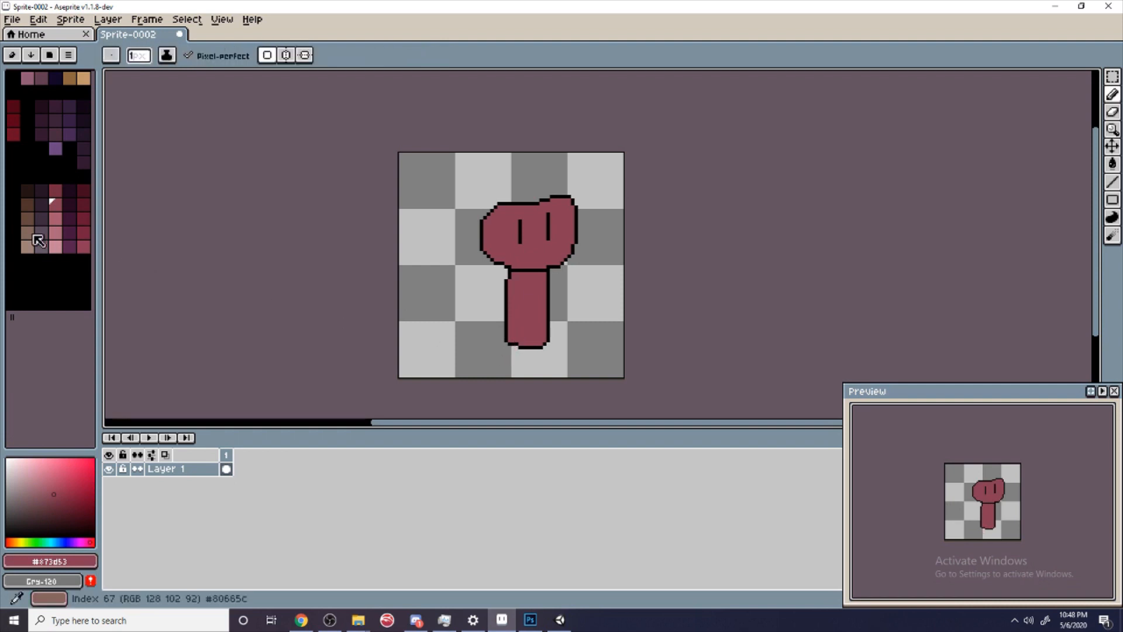
{"action": "left_click", "coordinate": [517, 352]}
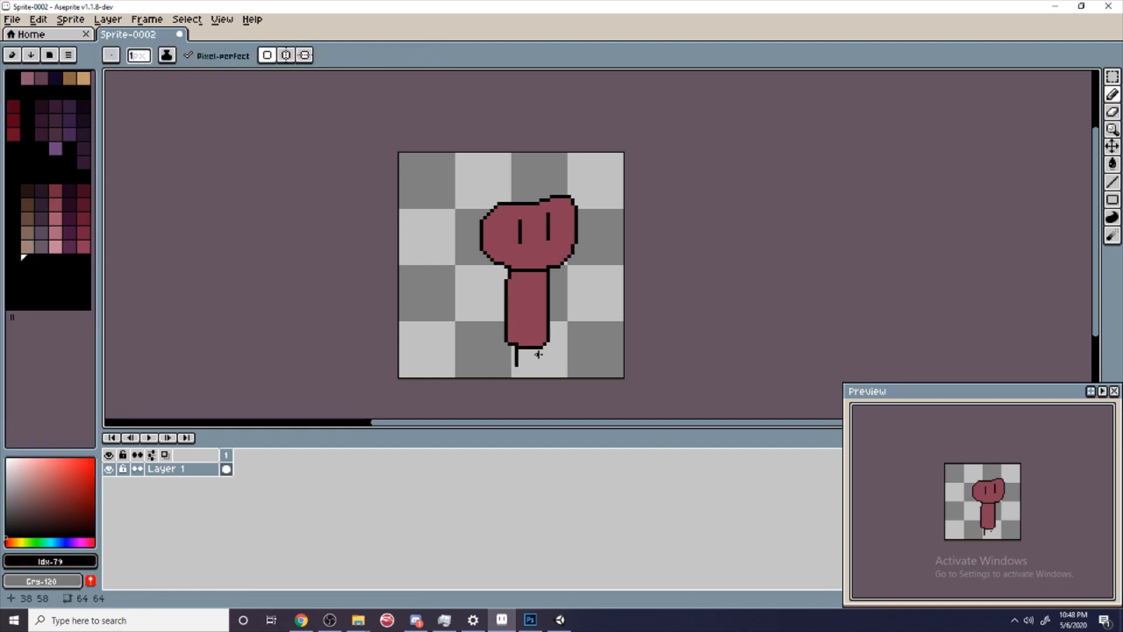
{"action": "left_click", "coordinate": [529, 358]}
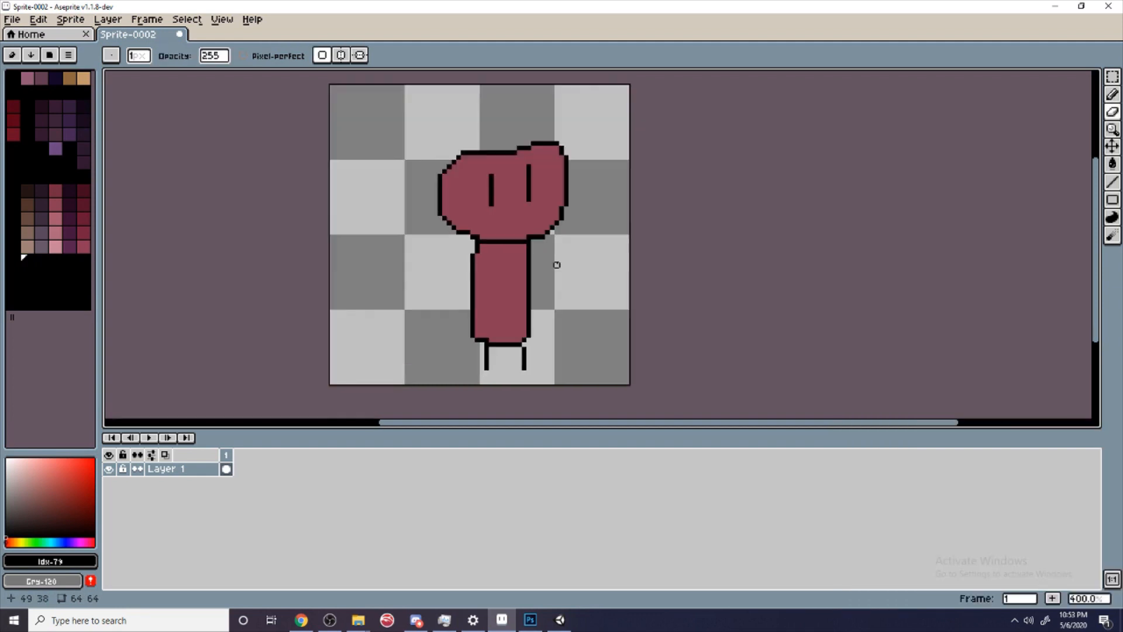
{"action": "mouse_move", "coordinate": [299, 396]}
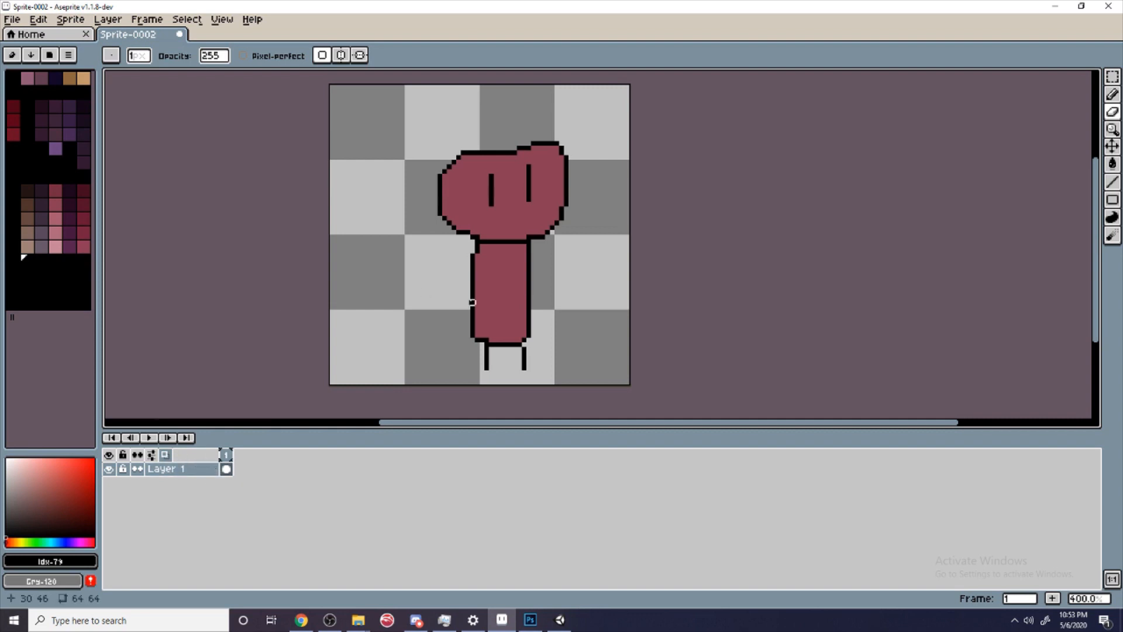
Step: Show the live sprite preview via View > Preview
{"action": "left_click", "coordinate": [186, 20]}
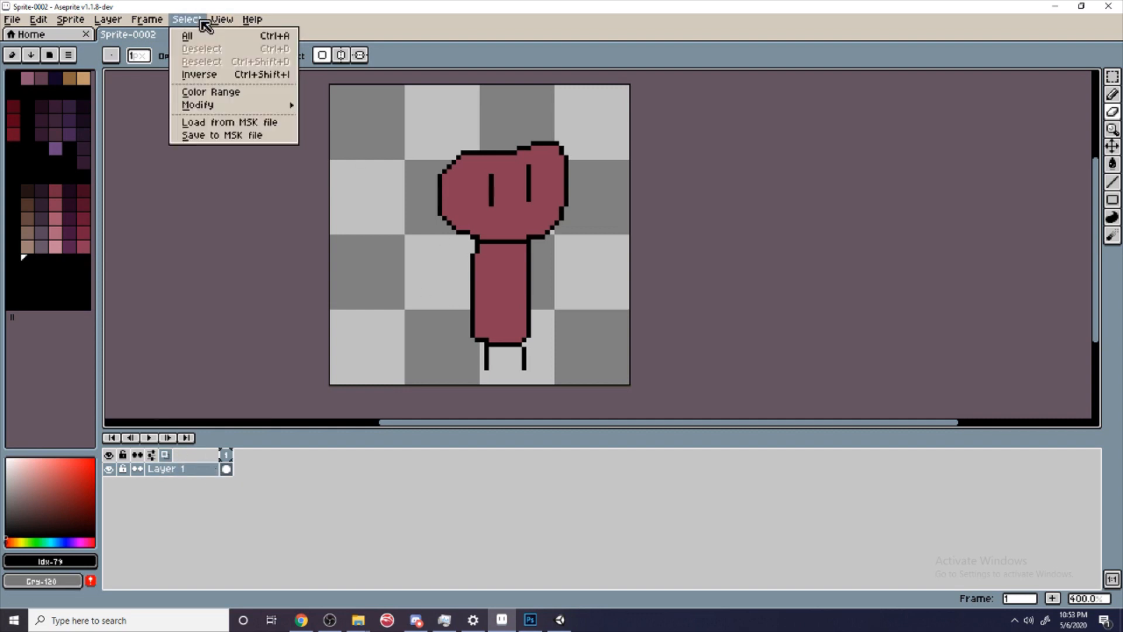
{"action": "left_click", "coordinate": [221, 19]}
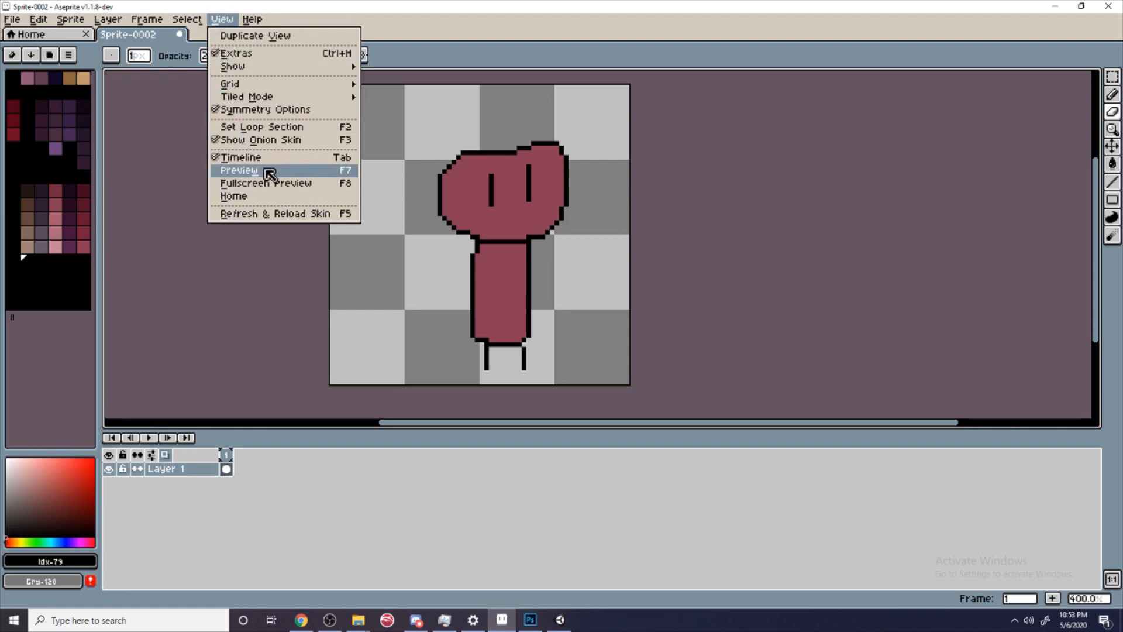
{"action": "left_click", "coordinate": [239, 170]}
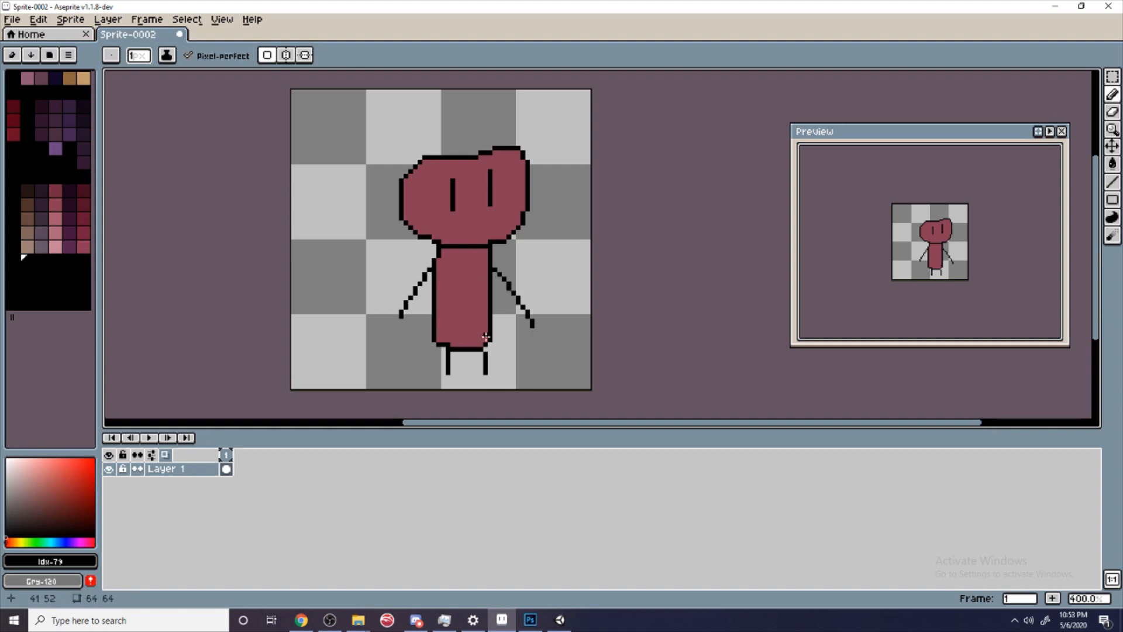
{"action": "mouse_move", "coordinate": [424, 321]}
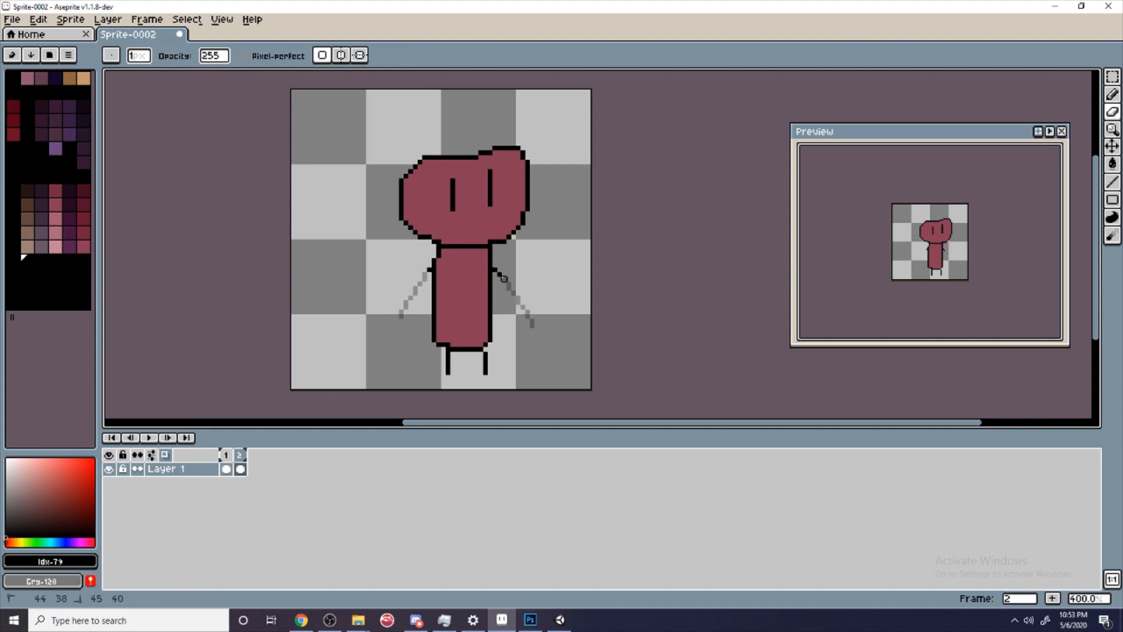
{"action": "mouse_move", "coordinate": [270, 451]}
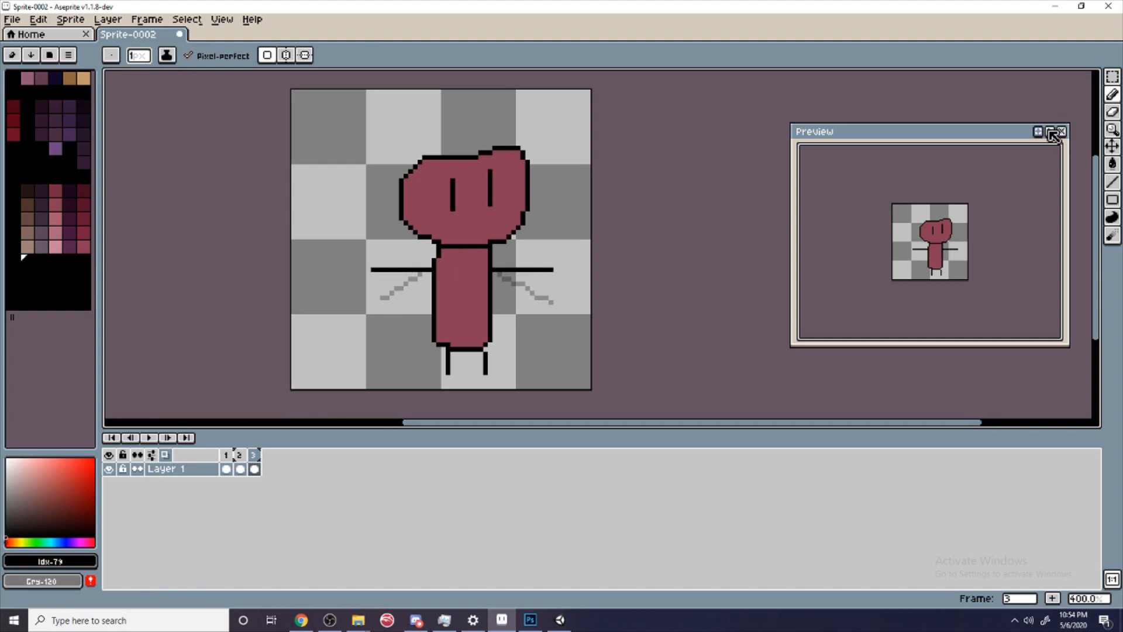
{"action": "mouse_move", "coordinate": [996, 291]}
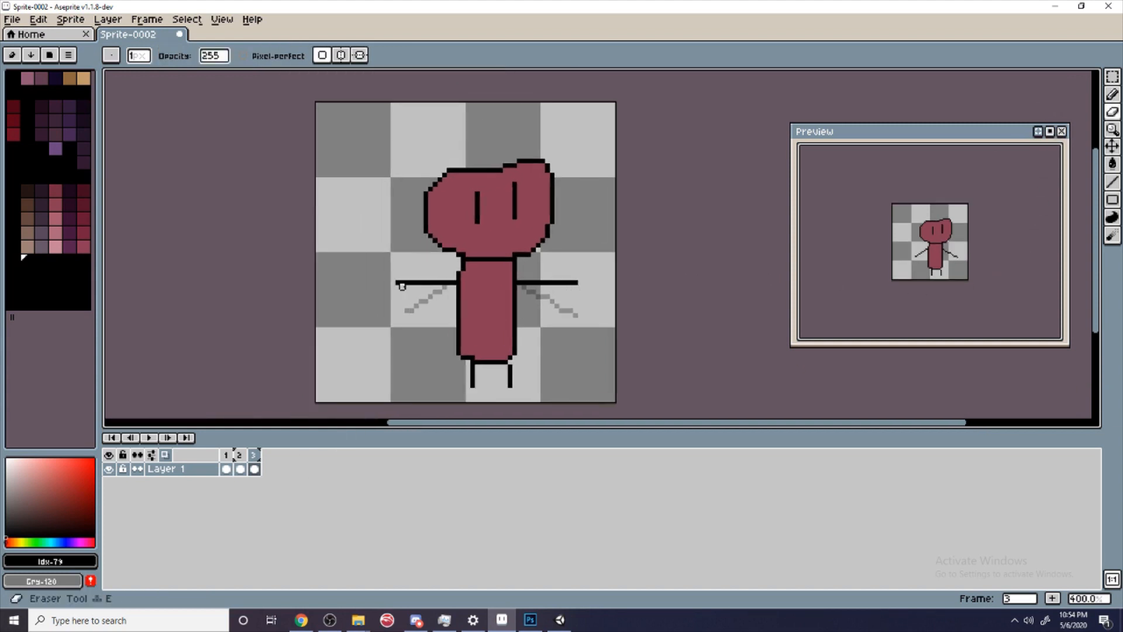
Step: Erase leftover pixels around the newly drawn horizontal arms
{"action": "left_click", "coordinate": [415, 284]}
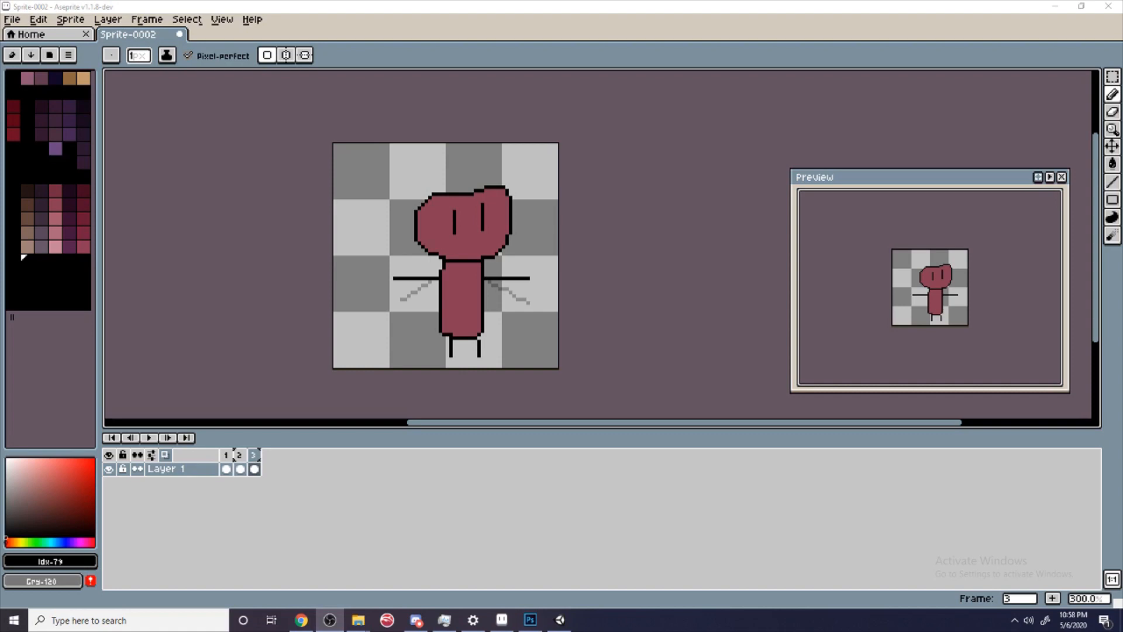
{"action": "left_click", "coordinate": [11, 19]}
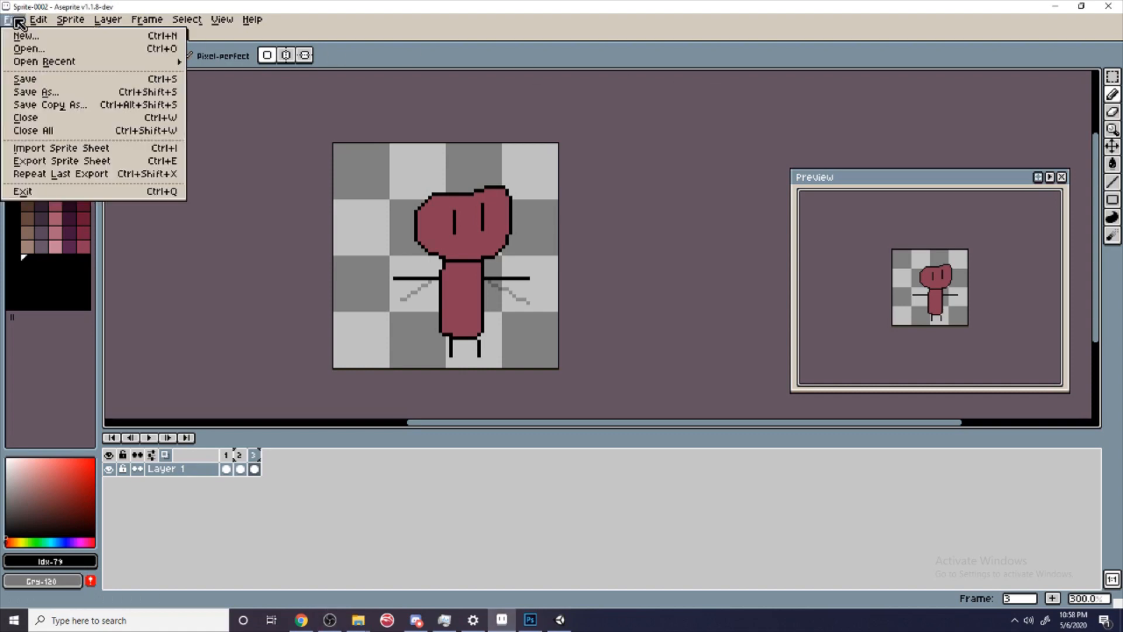
{"action": "mouse_move", "coordinate": [63, 160]}
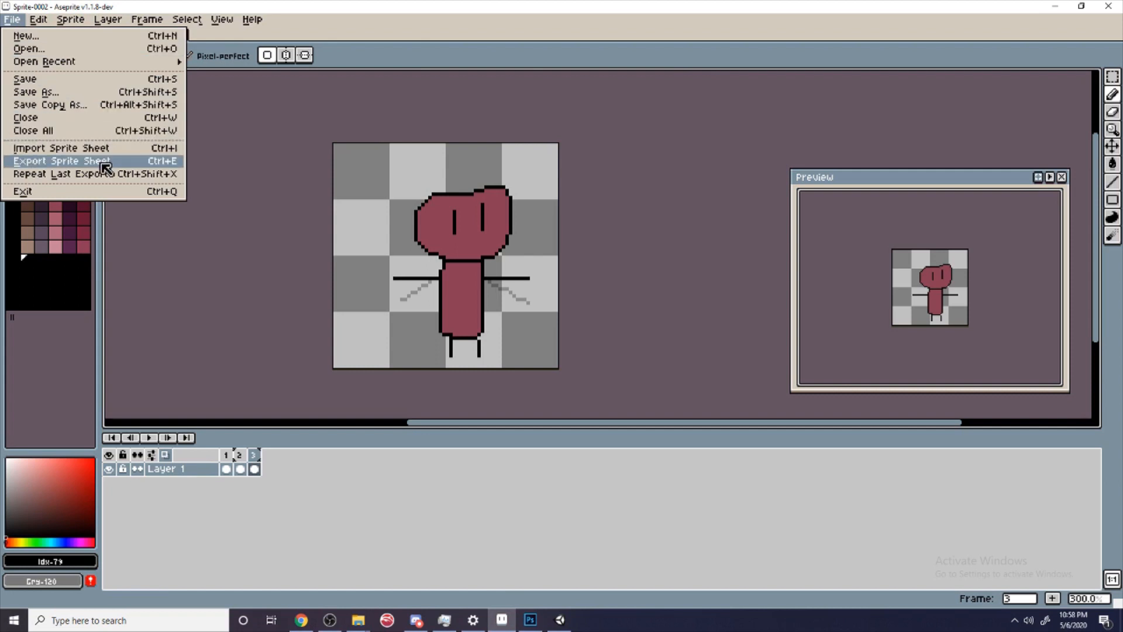
Step: Export all three frames as a horizontal-strip sprite sheet and open it
{"action": "left_click", "coordinate": [63, 160]}
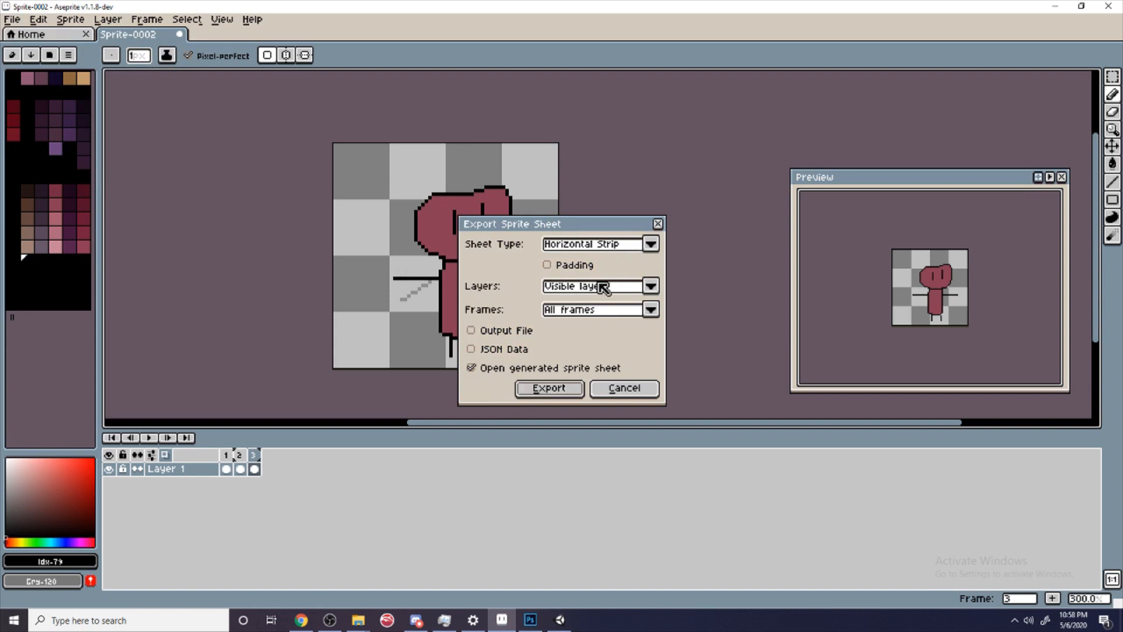
{"action": "left_click", "coordinate": [548, 388]}
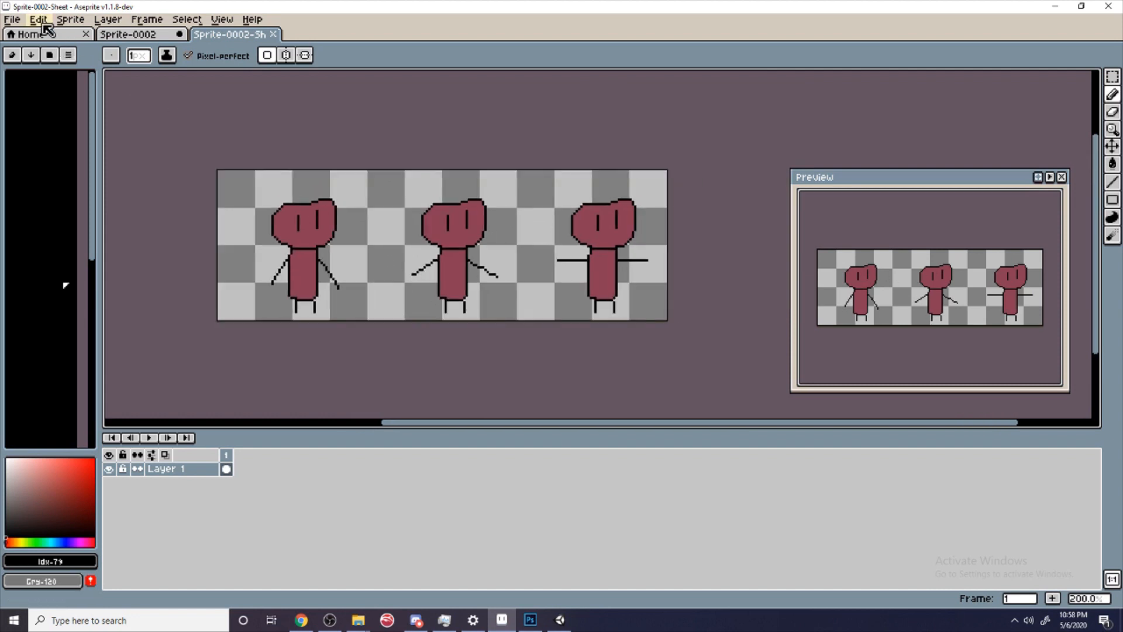
{"action": "left_click", "coordinate": [12, 18]}
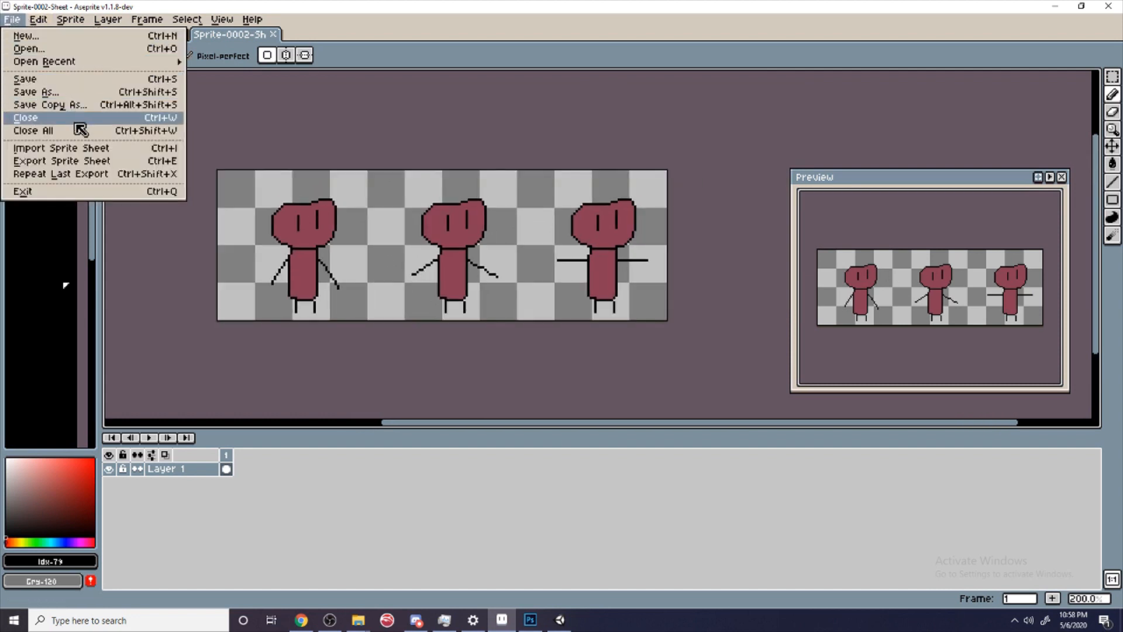
{"action": "mouse_move", "coordinate": [75, 92]}
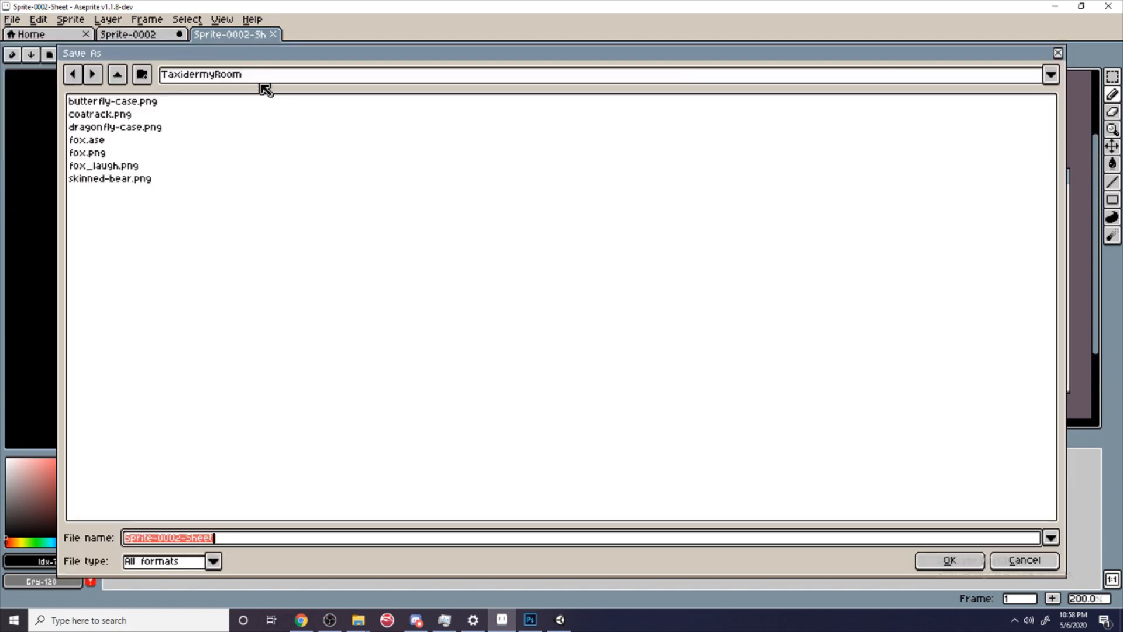
Step: Save the sheet as PNG 'MyDude_SpriteSheet' in Unity Tutorials > Assets > Art Folder
{"action": "left_click", "coordinate": [1050, 74]}
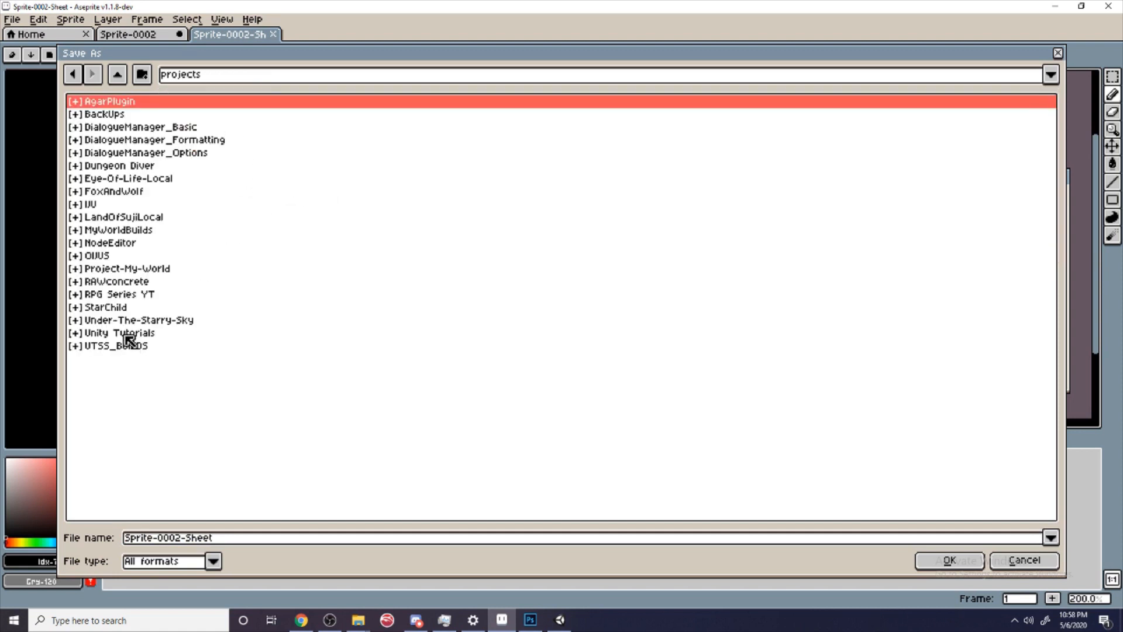
{"action": "double_click", "coordinate": [119, 332]}
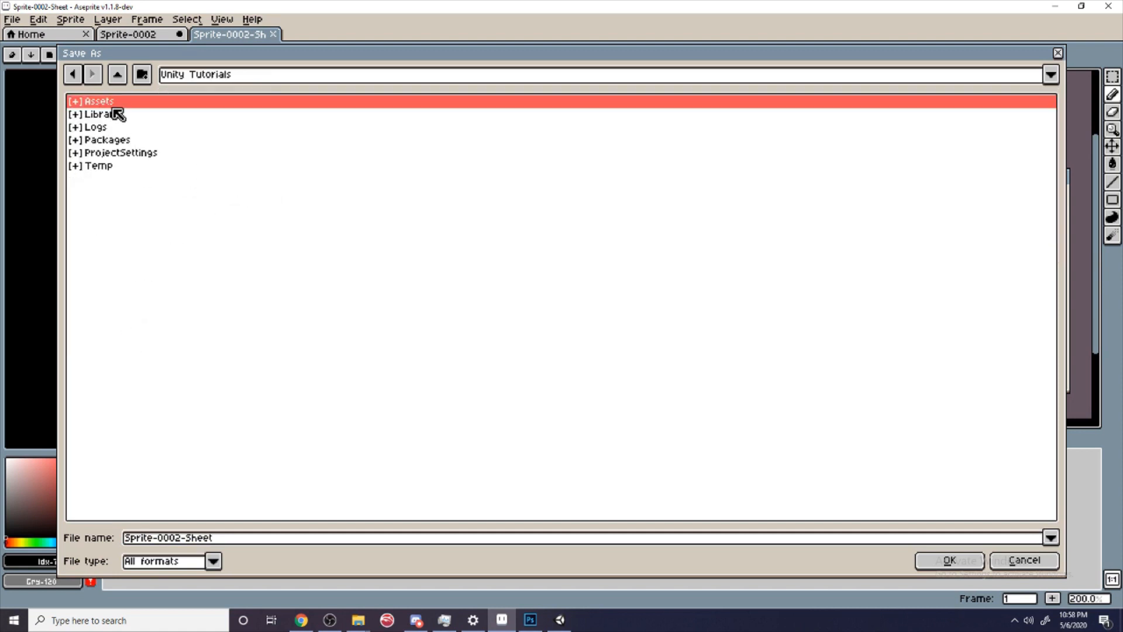
{"action": "double_click", "coordinate": [99, 100]}
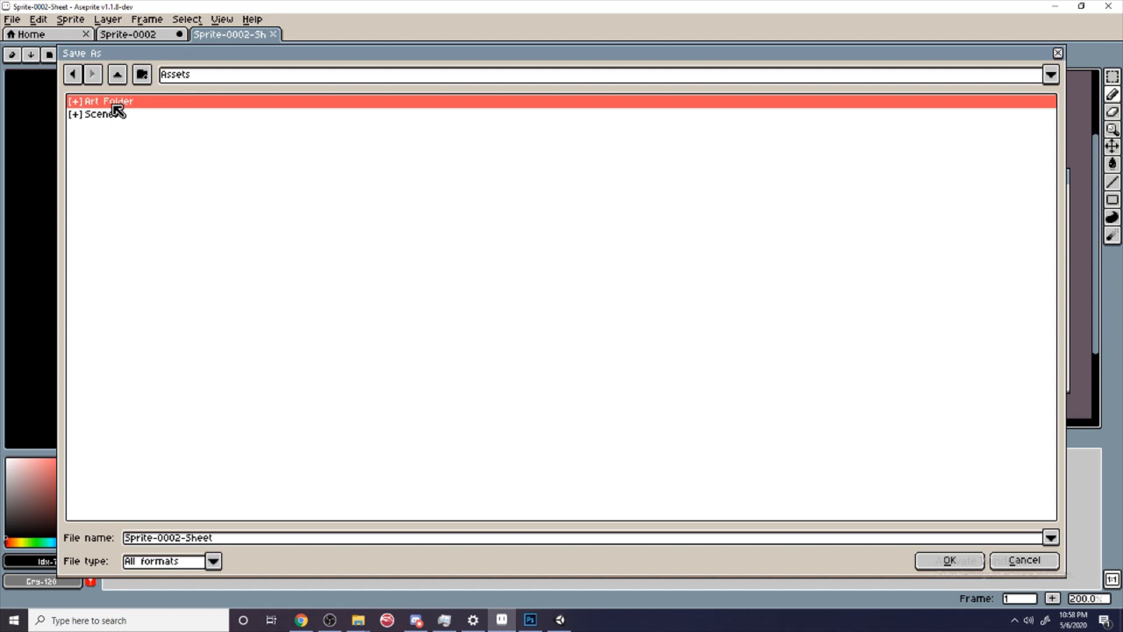
{"action": "left_click", "coordinate": [213, 561]}
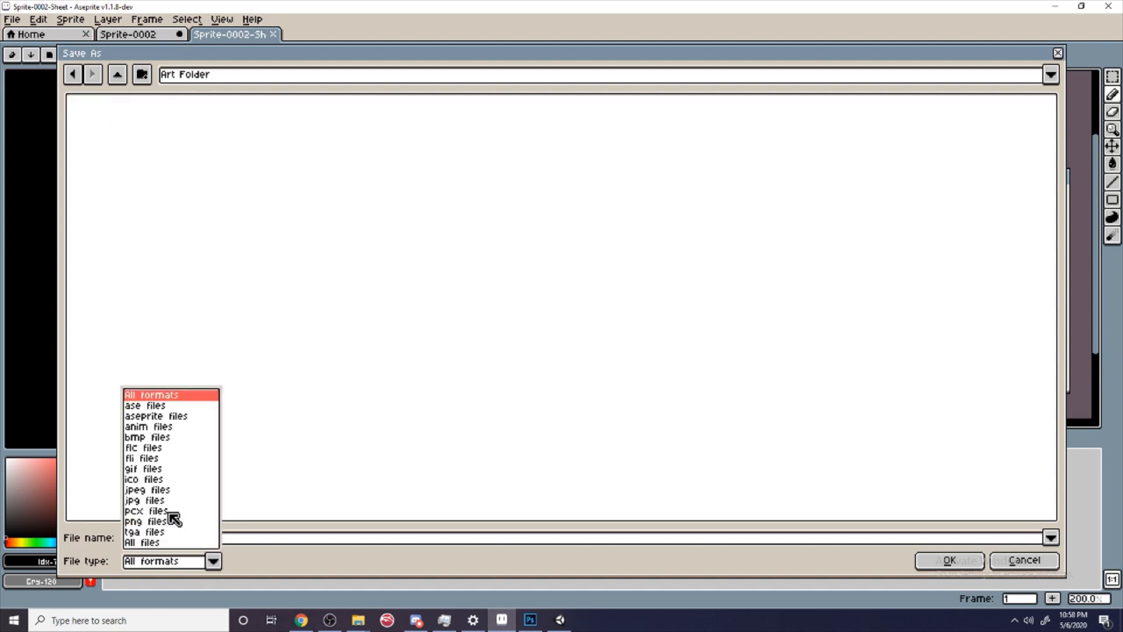
{"action": "left_click", "coordinate": [145, 521]}
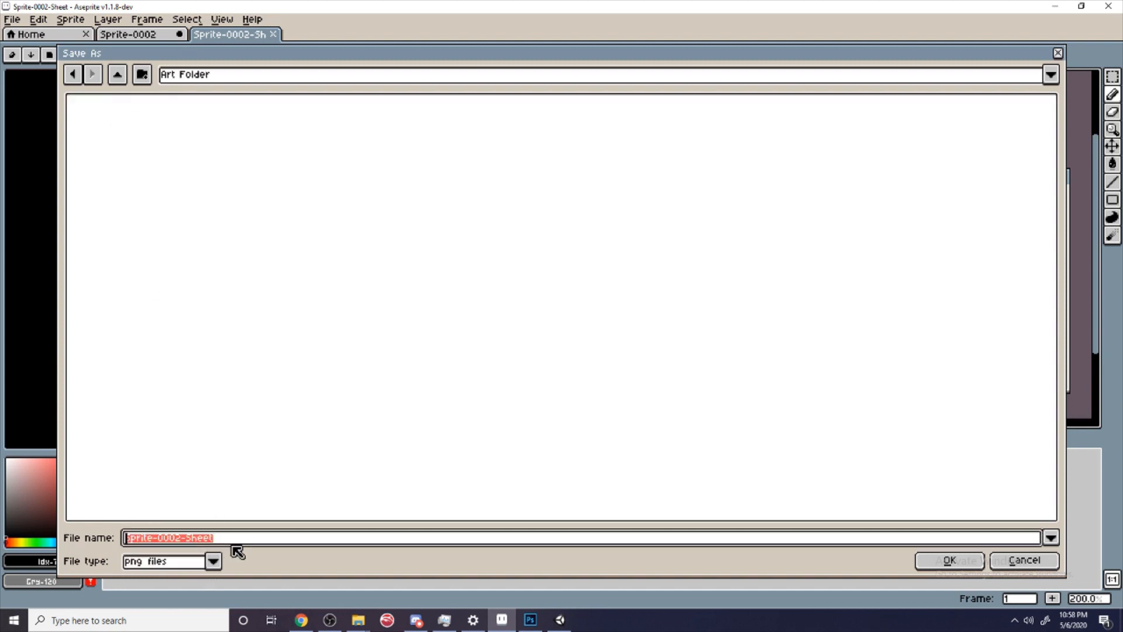
{"action": "type", "text": "My"}
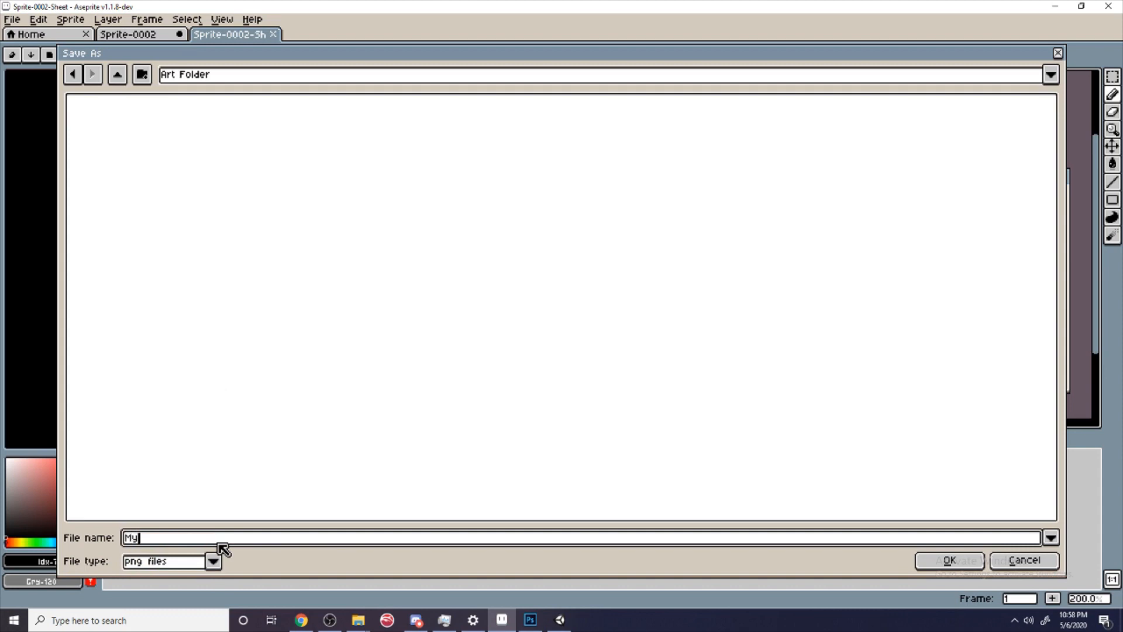
{"action": "type", "text": "Dude_SpriteSheet"}
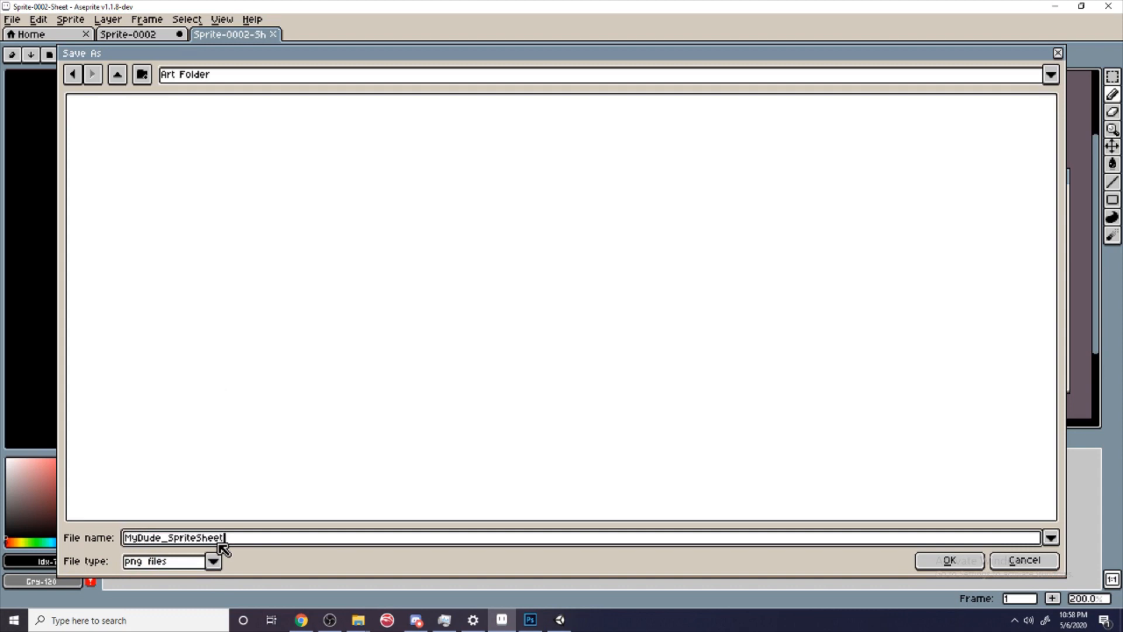
{"action": "left_click", "coordinate": [948, 560]}
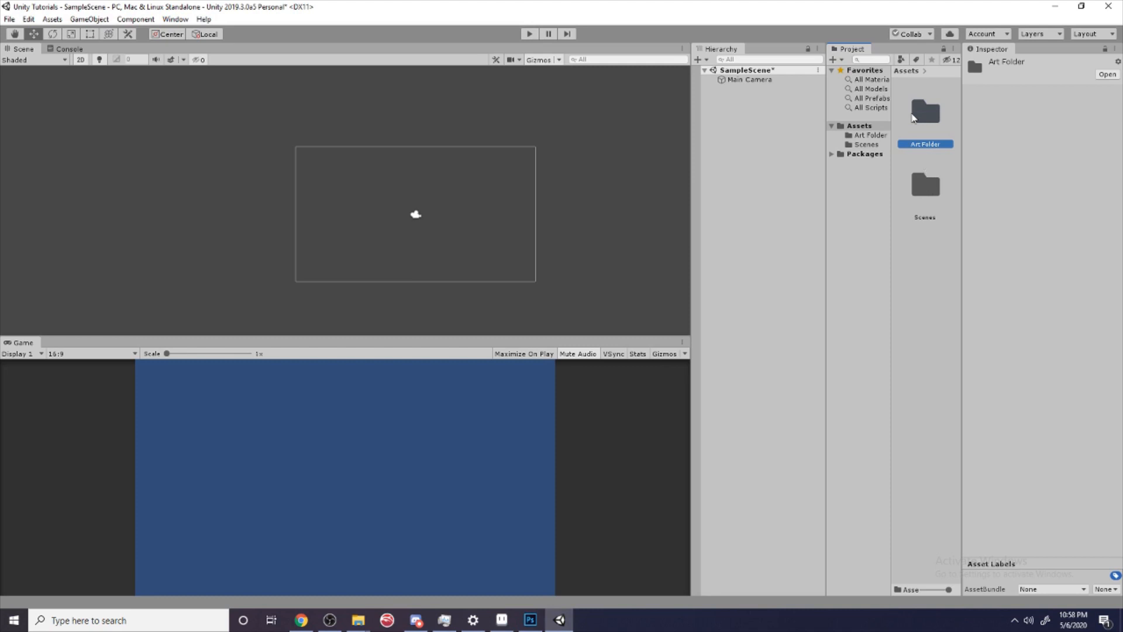
Step: Open Art Folder and set MyDude_SpriteSheet's Sprite Mode to Multiple
{"action": "double_click", "coordinate": [923, 111]}
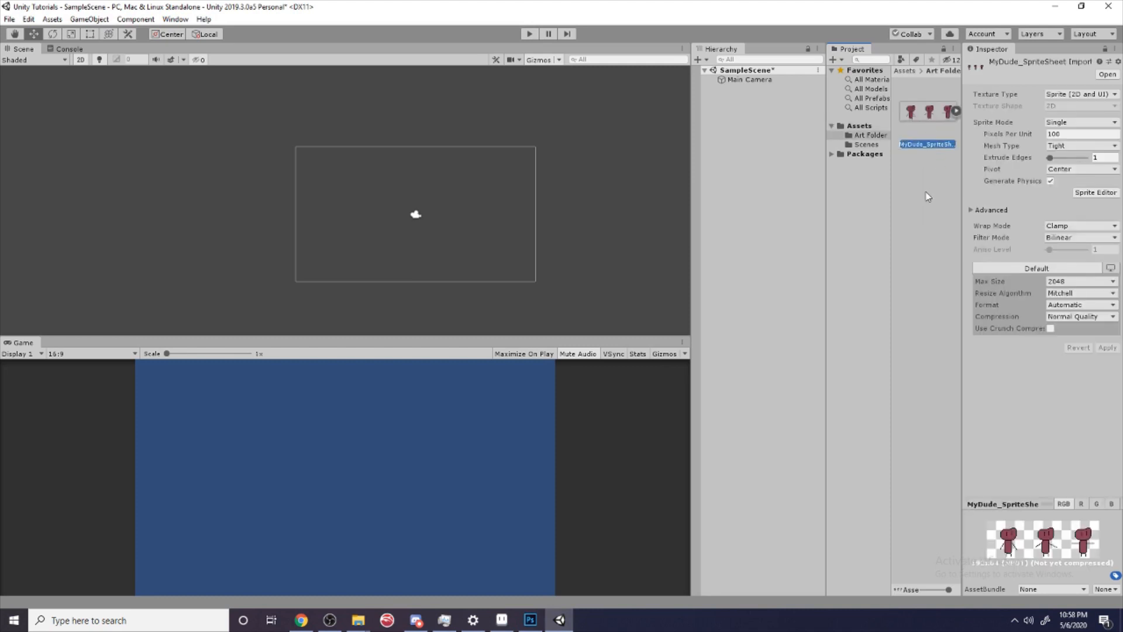
{"action": "mouse_move", "coordinate": [949, 150]}
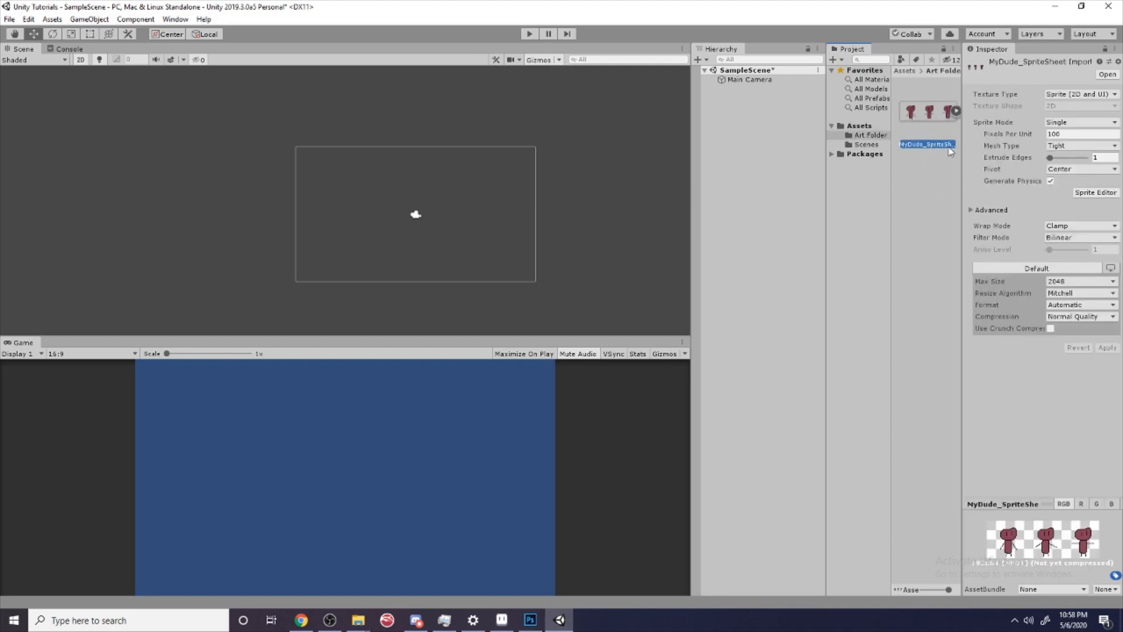
{"action": "mouse_move", "coordinate": [1084, 131]}
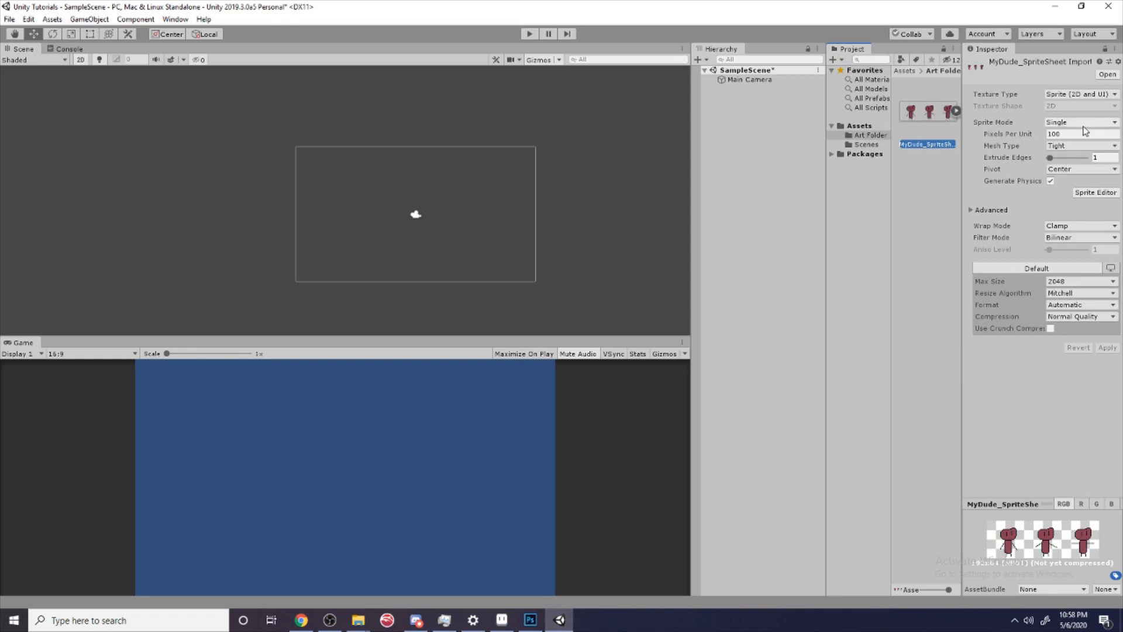
{"action": "left_click", "coordinate": [1079, 122]}
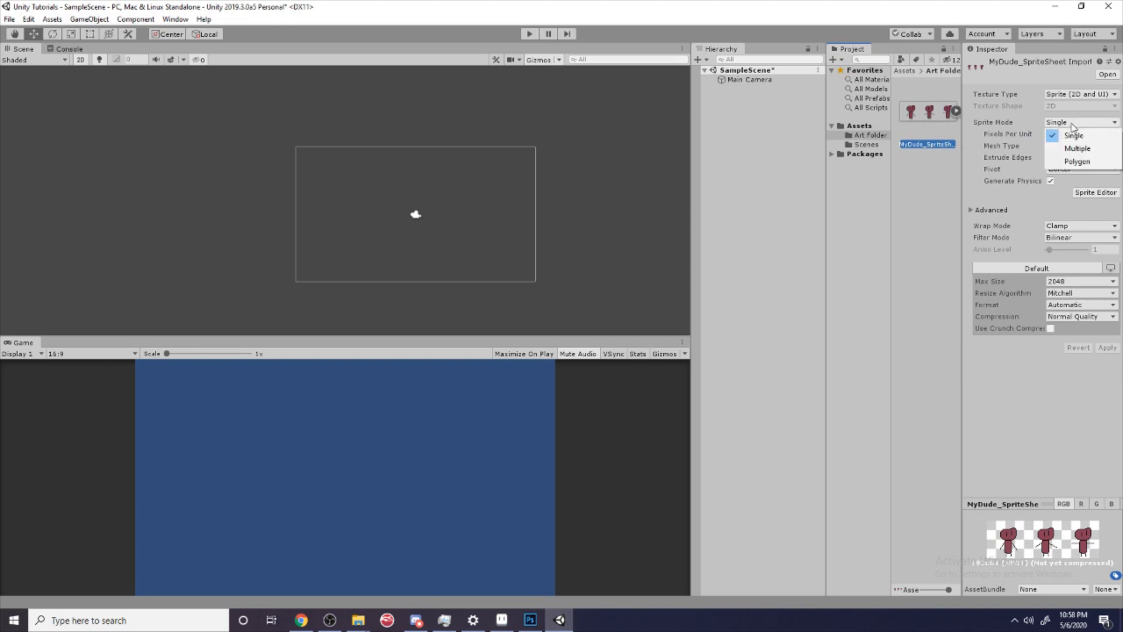
{"action": "mouse_move", "coordinate": [1075, 135]}
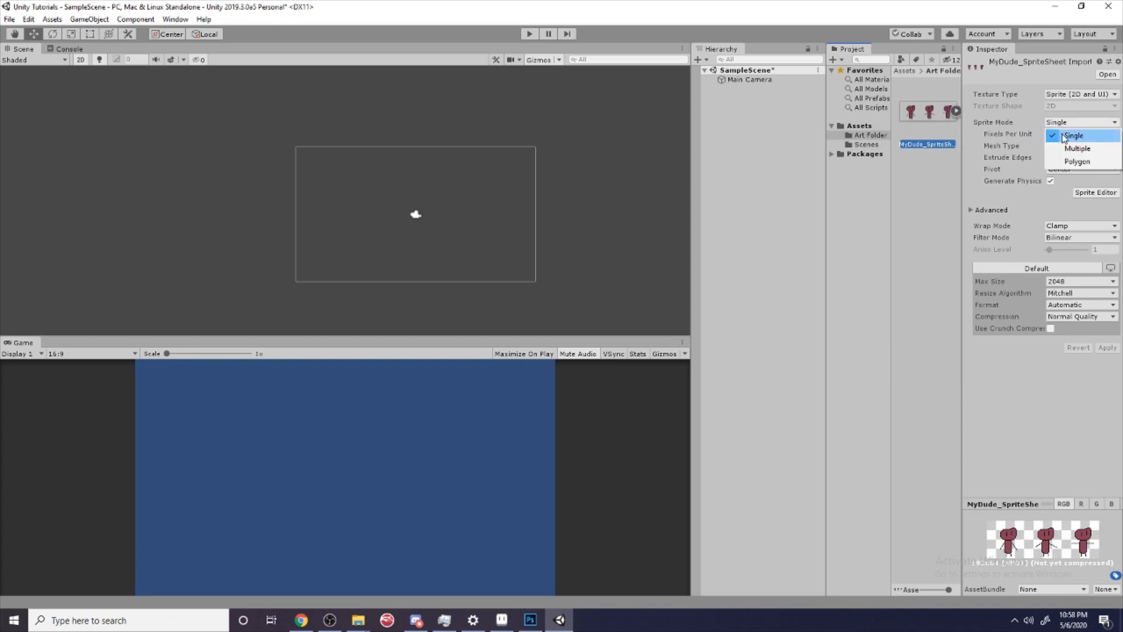
{"action": "left_click", "coordinate": [1076, 148]}
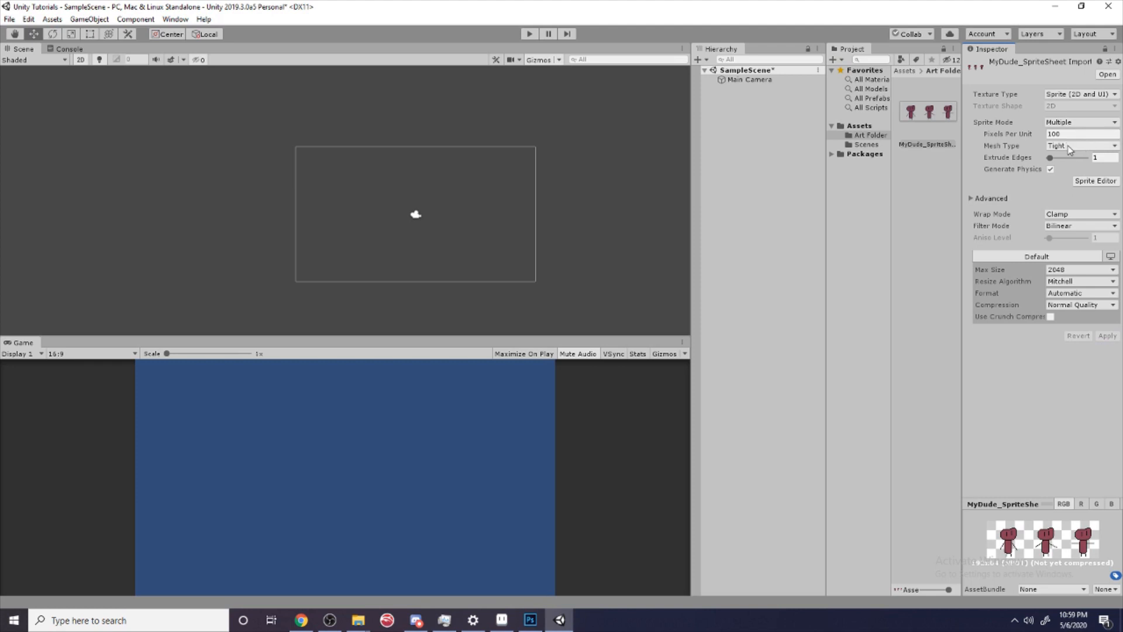
{"action": "mouse_move", "coordinate": [1039, 109]}
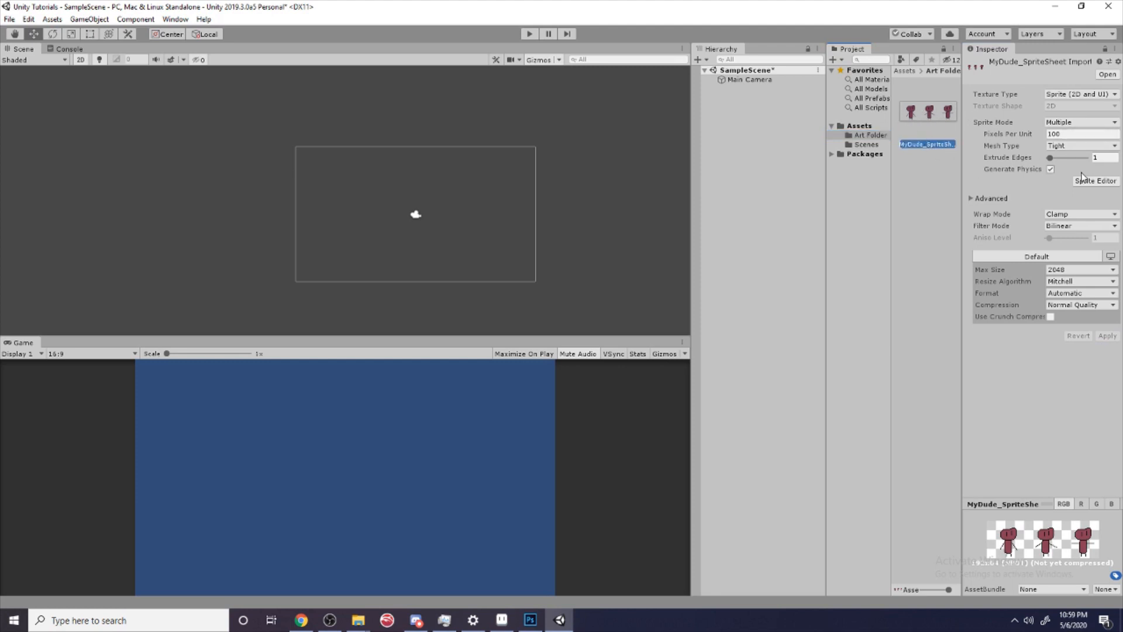
Step: Open the Sprite Editor and check the character frame size in Aseprite
{"action": "left_click", "coordinate": [1094, 181]}
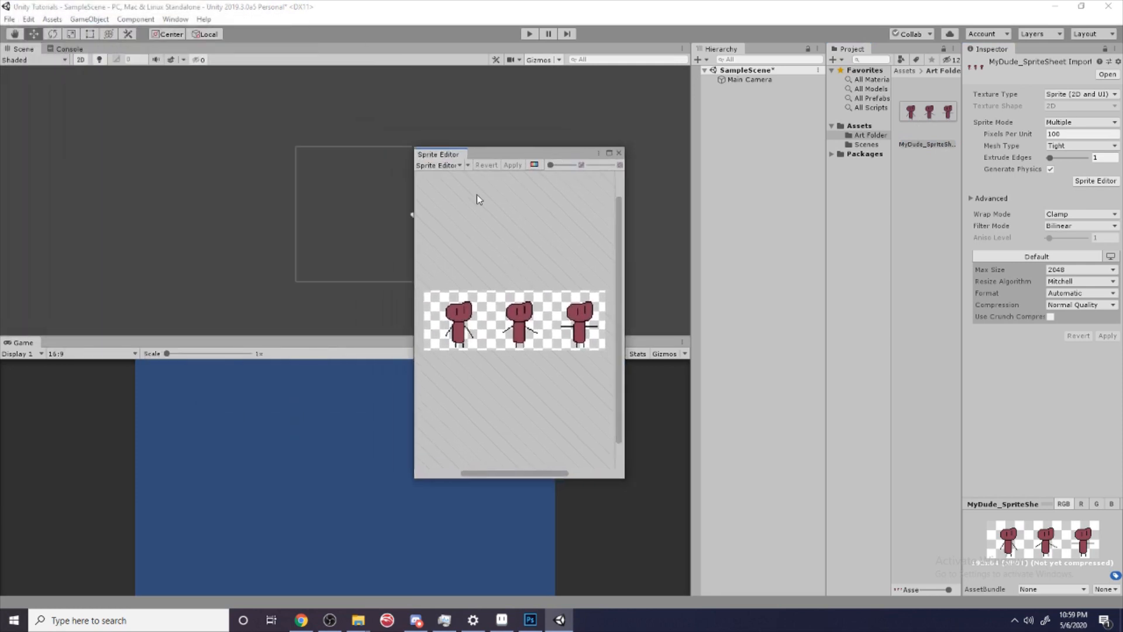
{"action": "mouse_move", "coordinate": [472, 309]}
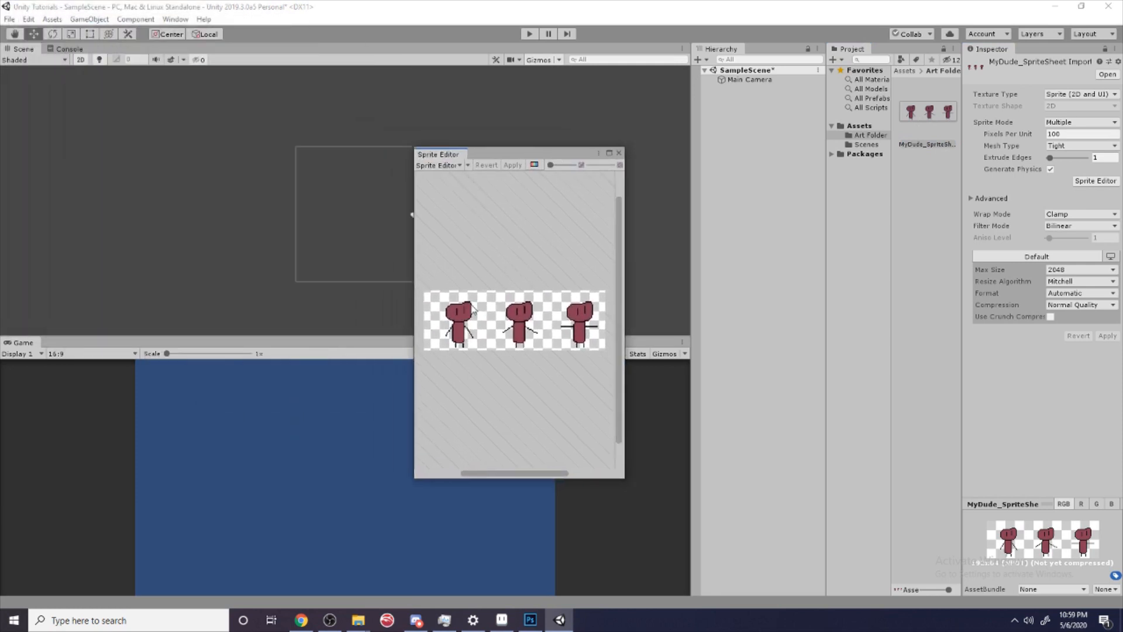
{"action": "left_click", "coordinate": [501, 620]}
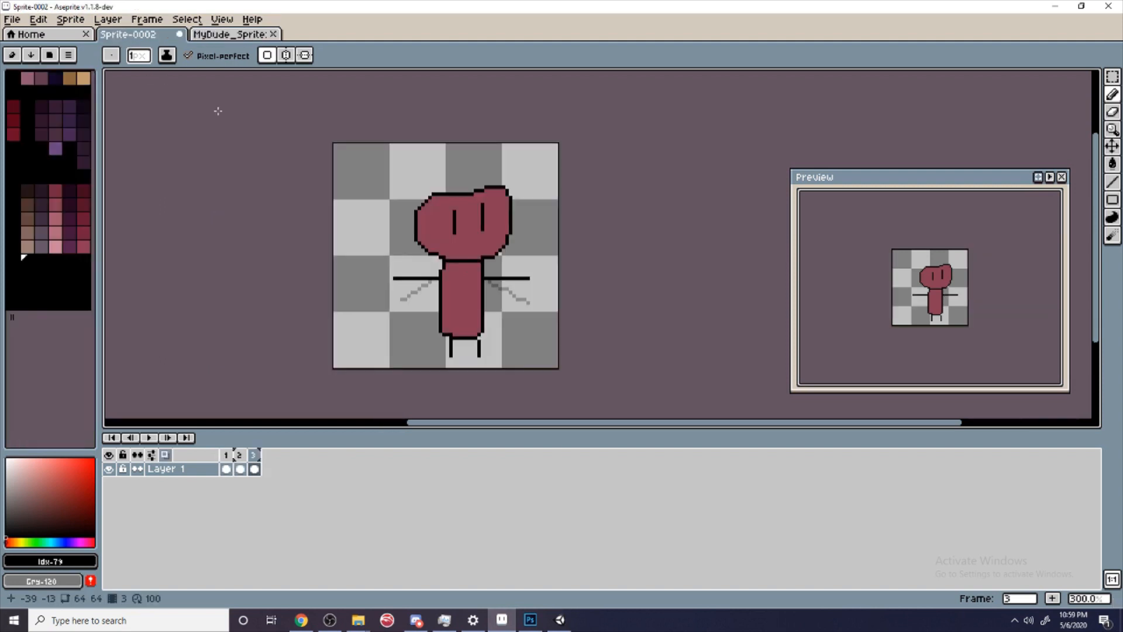
{"action": "mouse_move", "coordinate": [149, 96]}
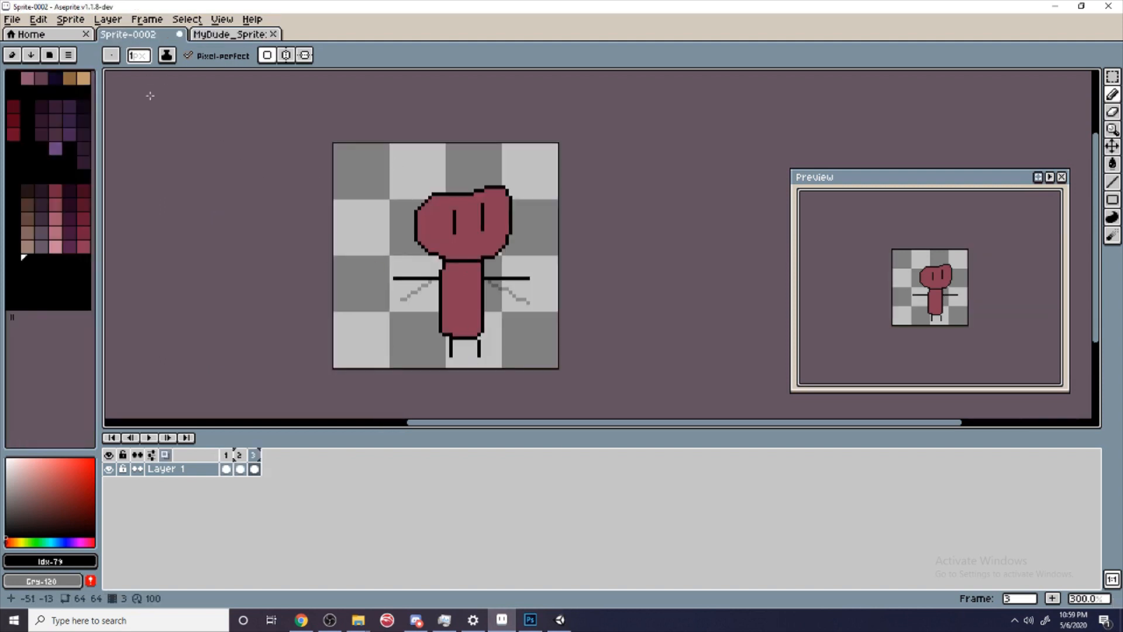
{"action": "left_click", "coordinate": [70, 18]}
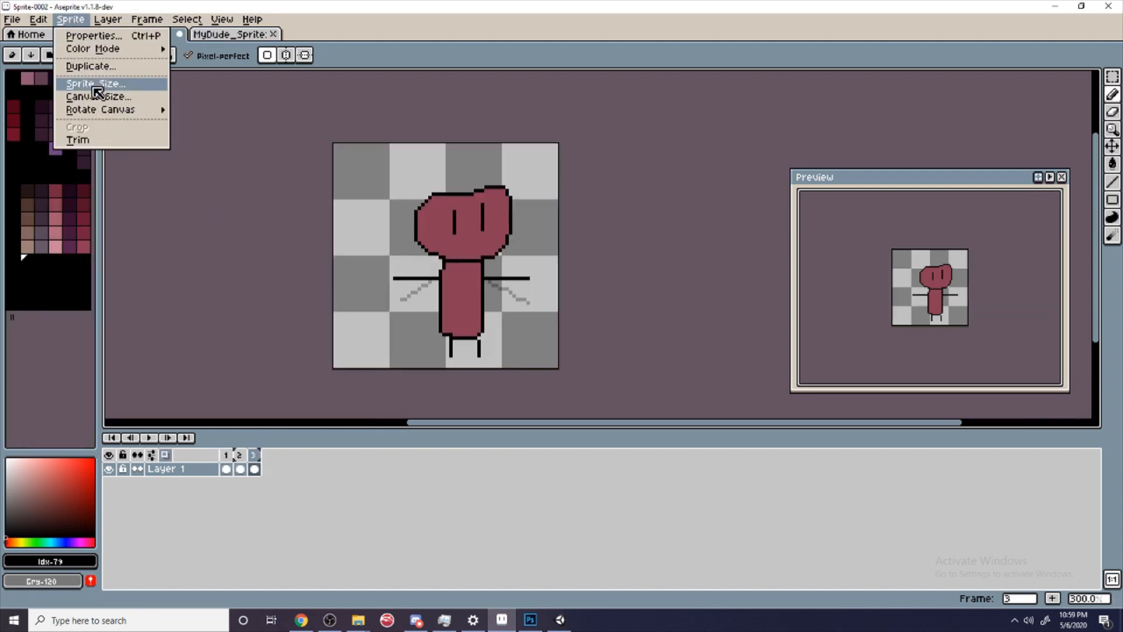
{"action": "left_click", "coordinate": [94, 83]}
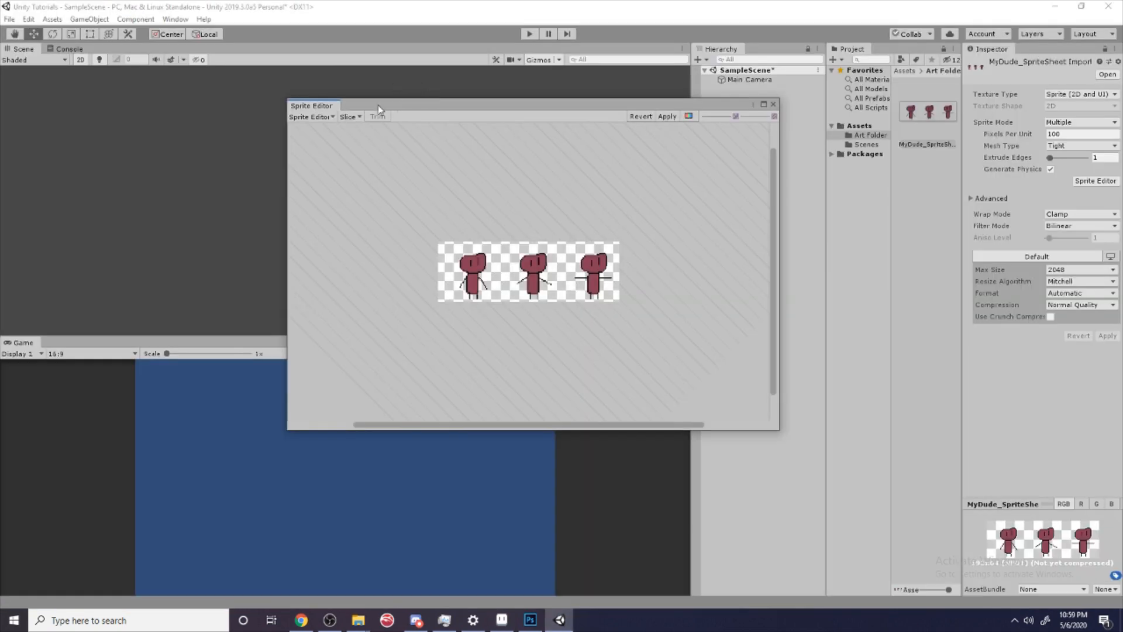
Step: Slice the sheet into three frames, apply, and close the Sprite Editor
{"action": "left_click", "coordinate": [350, 117]}
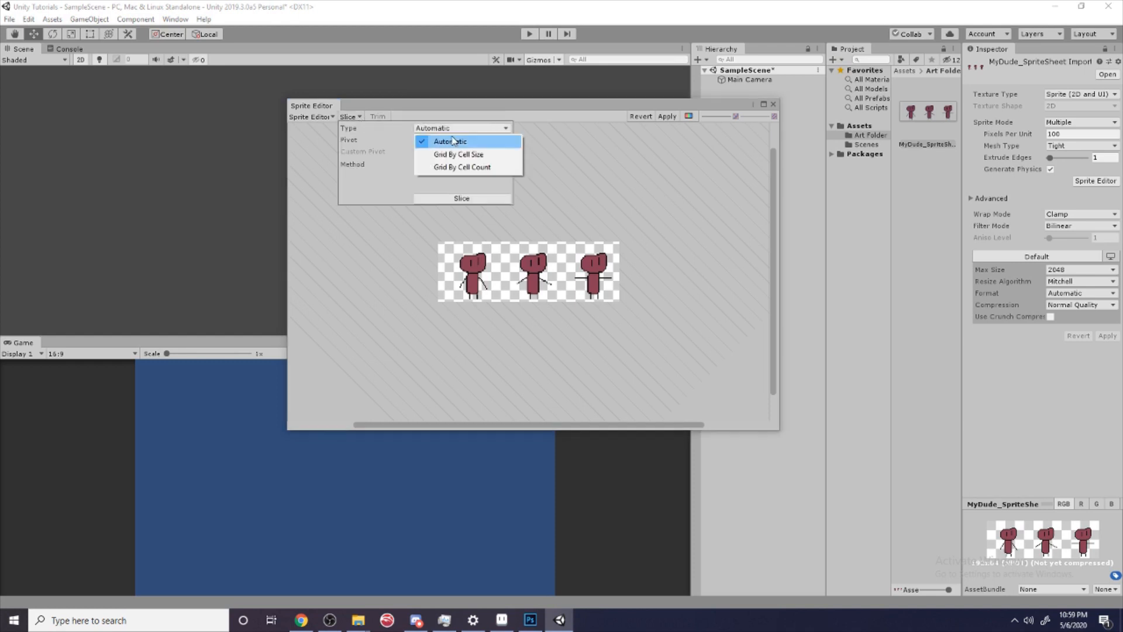
{"action": "left_click", "coordinate": [457, 154]}
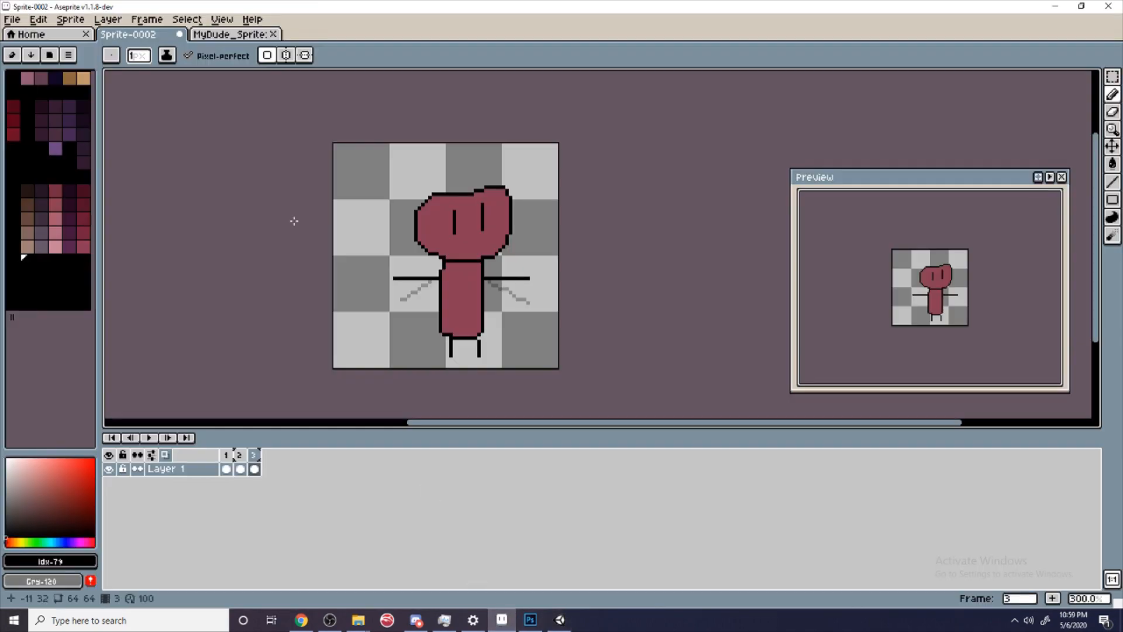
{"action": "left_click", "coordinate": [559, 619]}
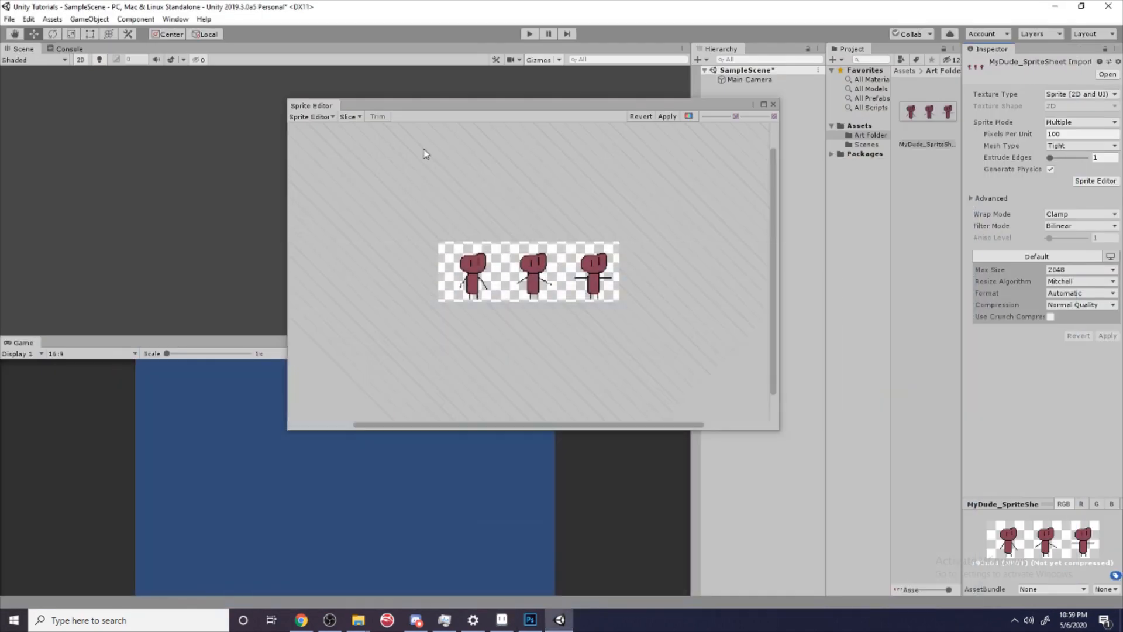
{"action": "left_click", "coordinate": [351, 116]}
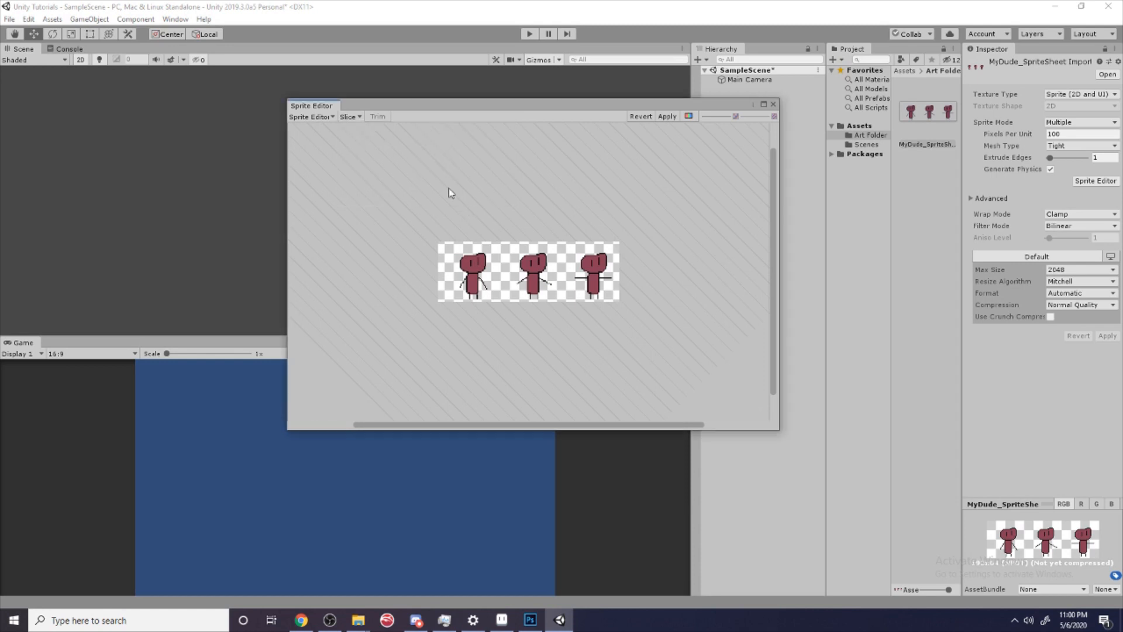
{"action": "mouse_move", "coordinate": [564, 201]}
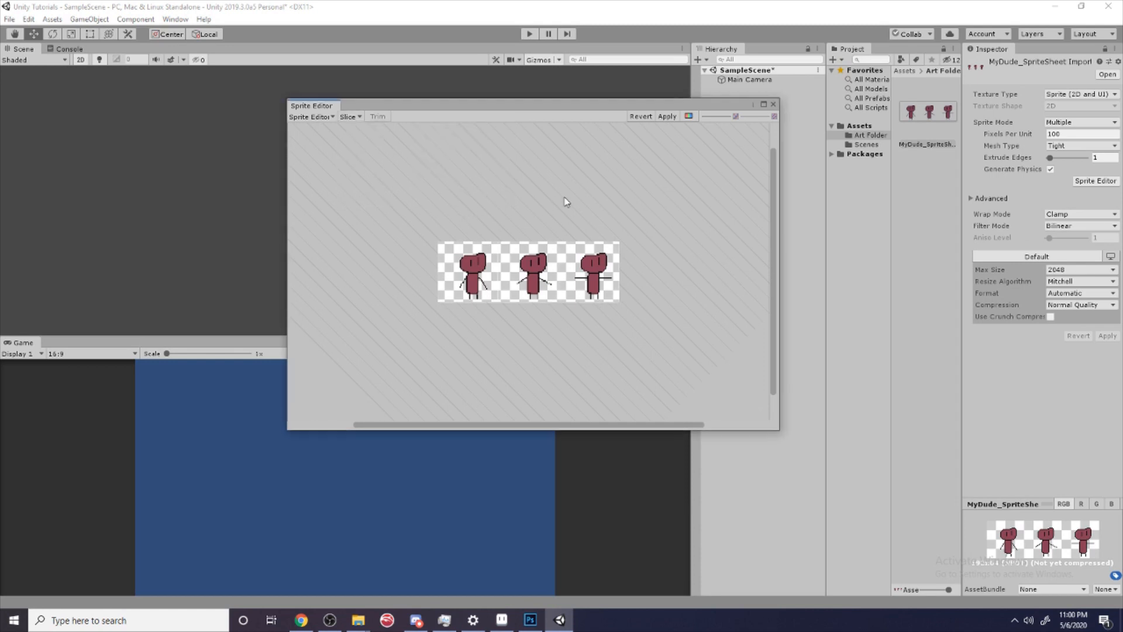
{"action": "left_click", "coordinate": [510, 286]}
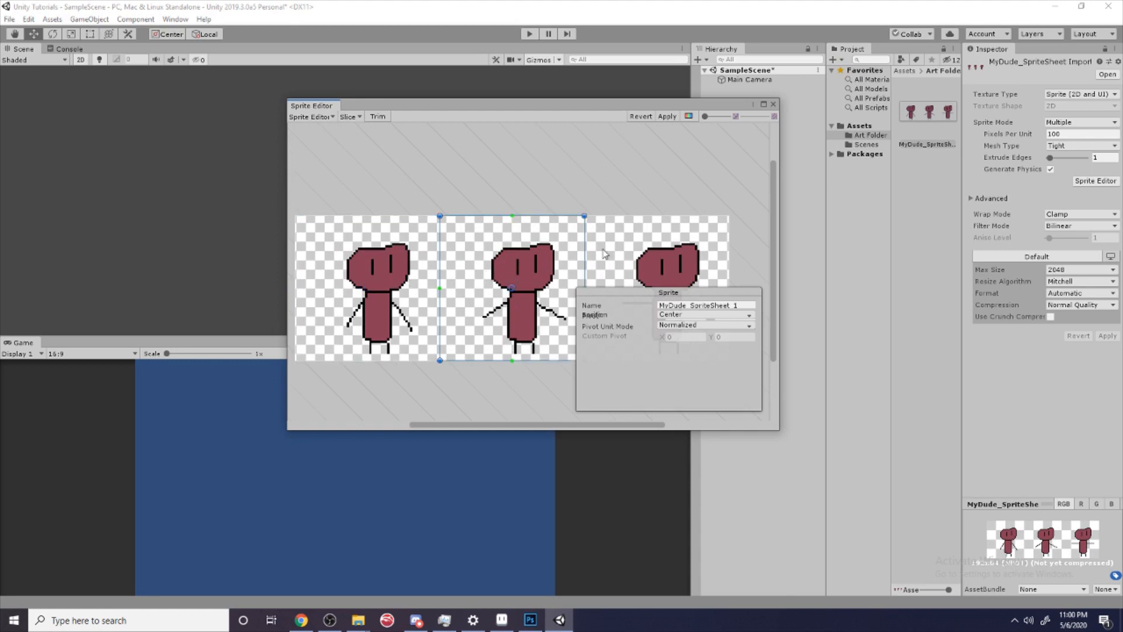
{"action": "left_click", "coordinate": [666, 243]}
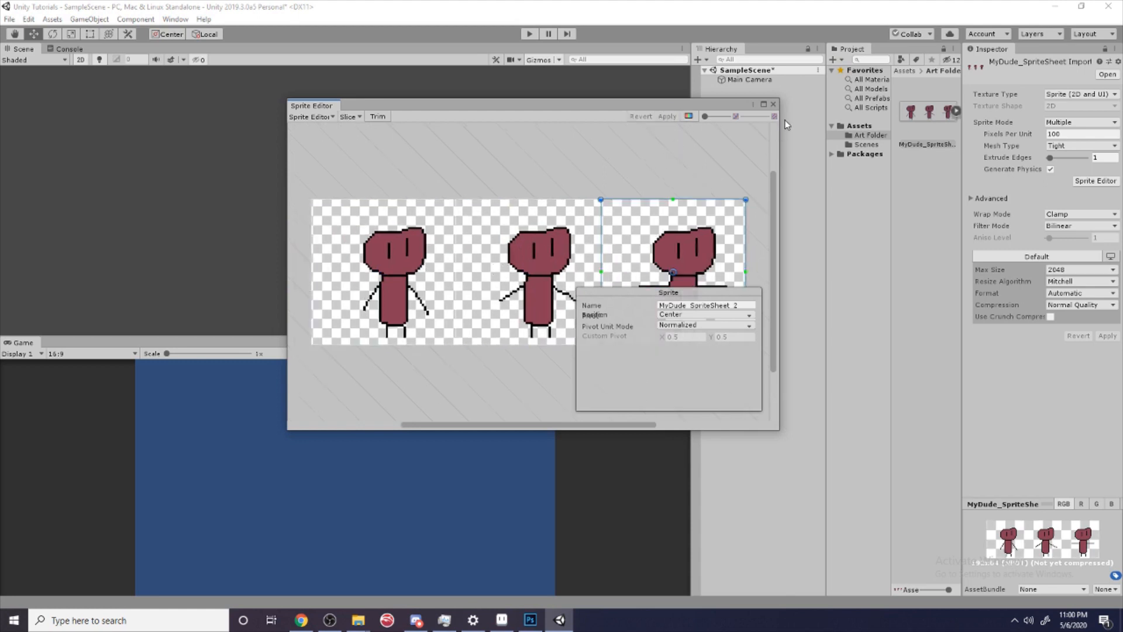
{"action": "left_click", "coordinate": [773, 104]}
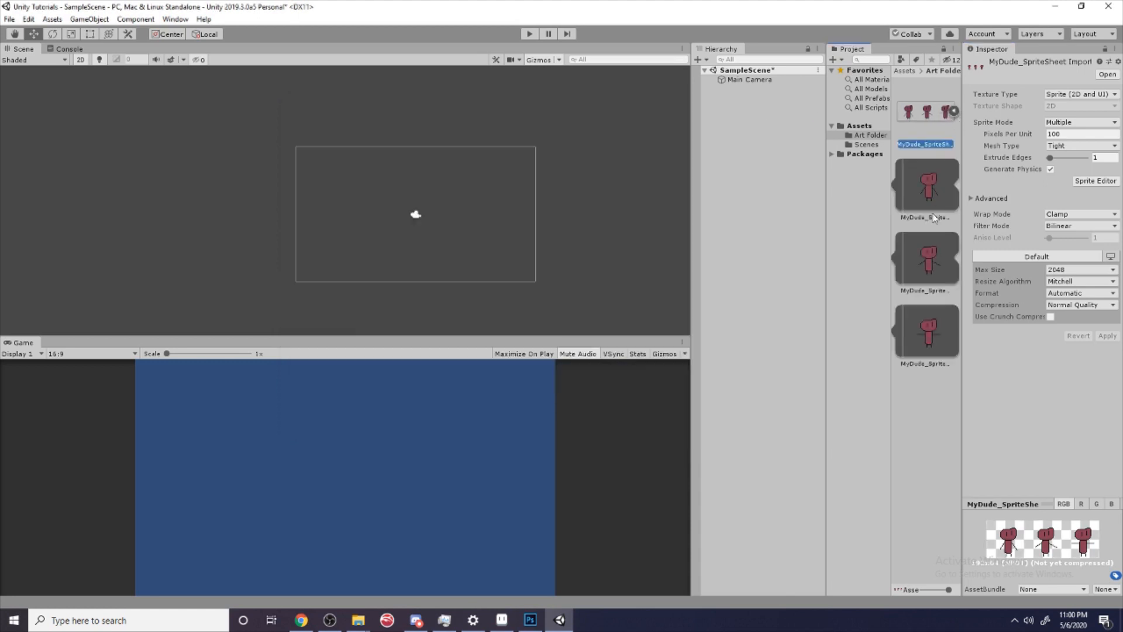
Step: Select the three sliced MyDude sprites together in the Art Folder
{"action": "left_click", "coordinate": [924, 184]}
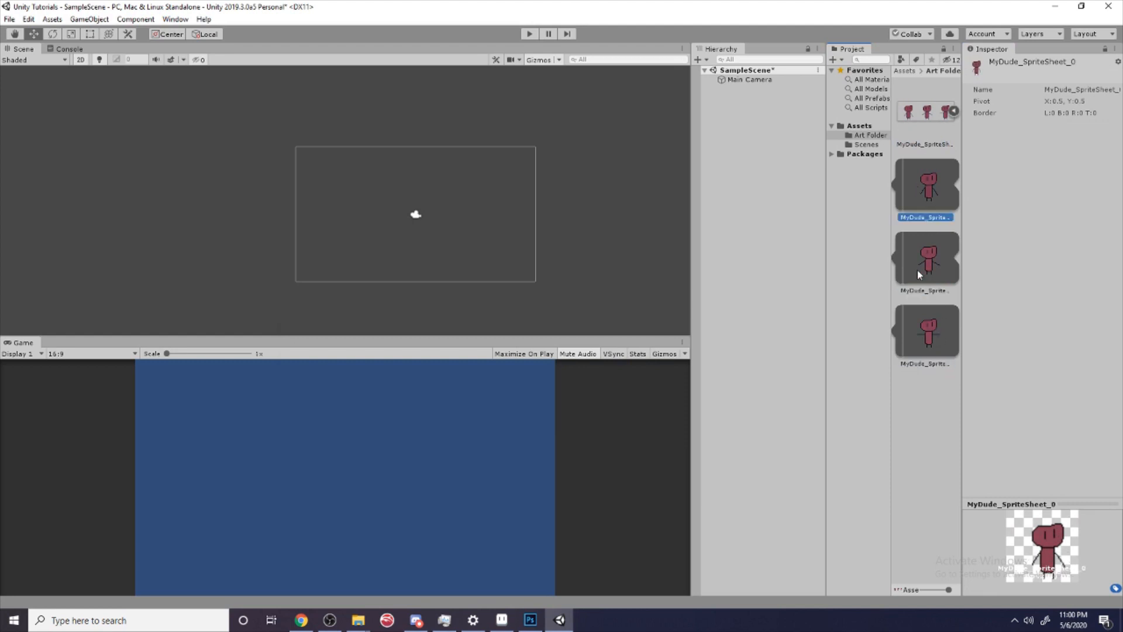
{"action": "mouse_move", "coordinate": [928, 278]}
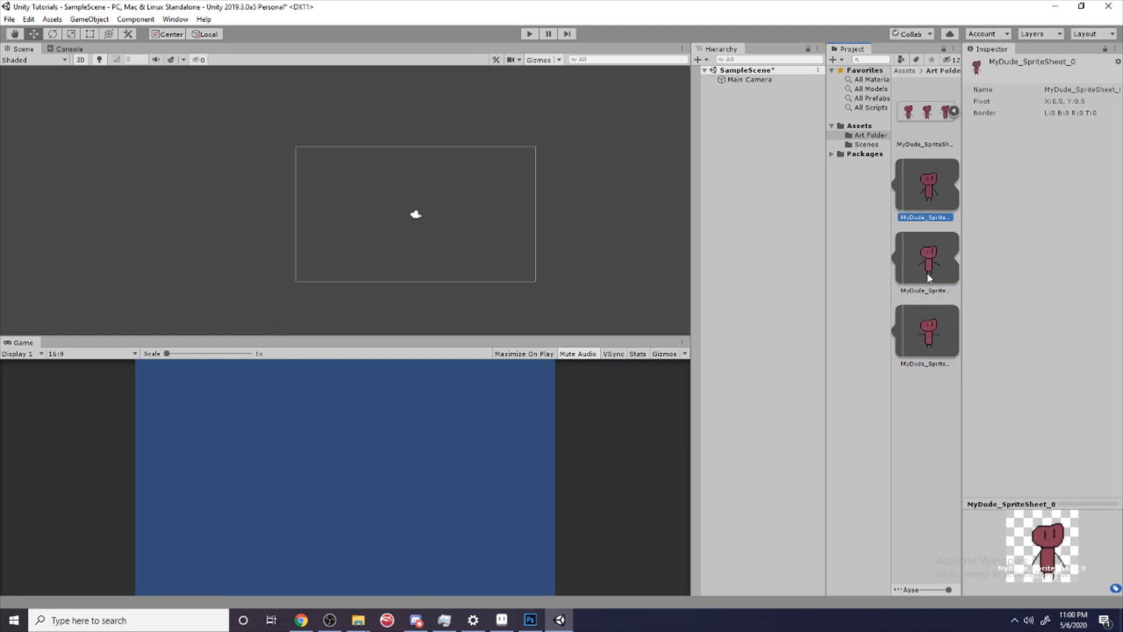
{"action": "mouse_move", "coordinate": [920, 275]}
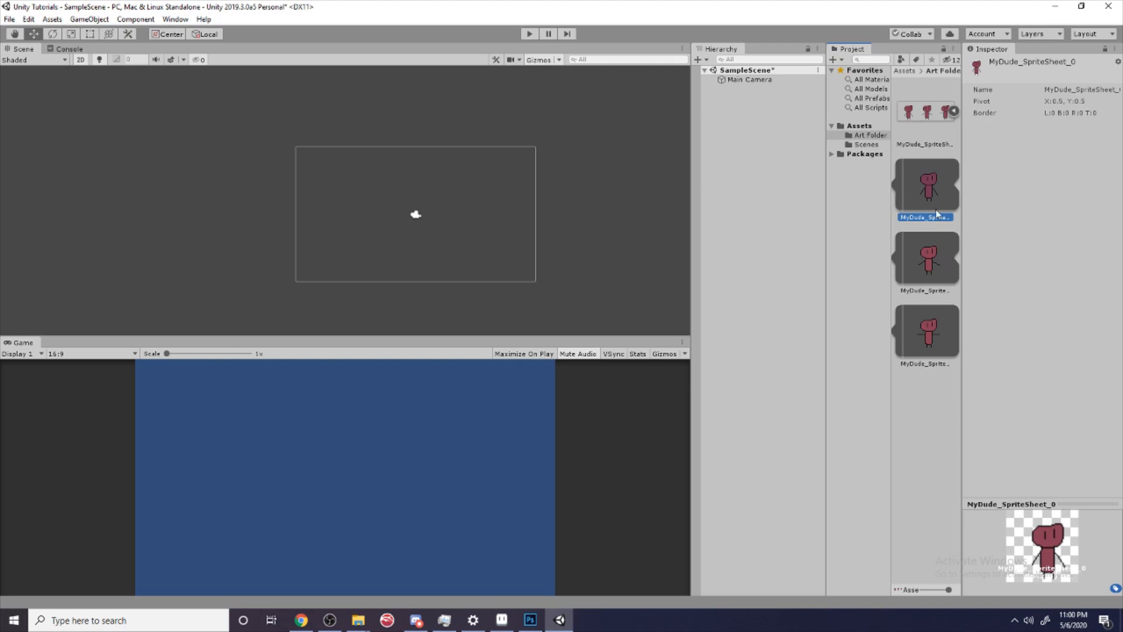
{"action": "mouse_move", "coordinate": [925, 339]}
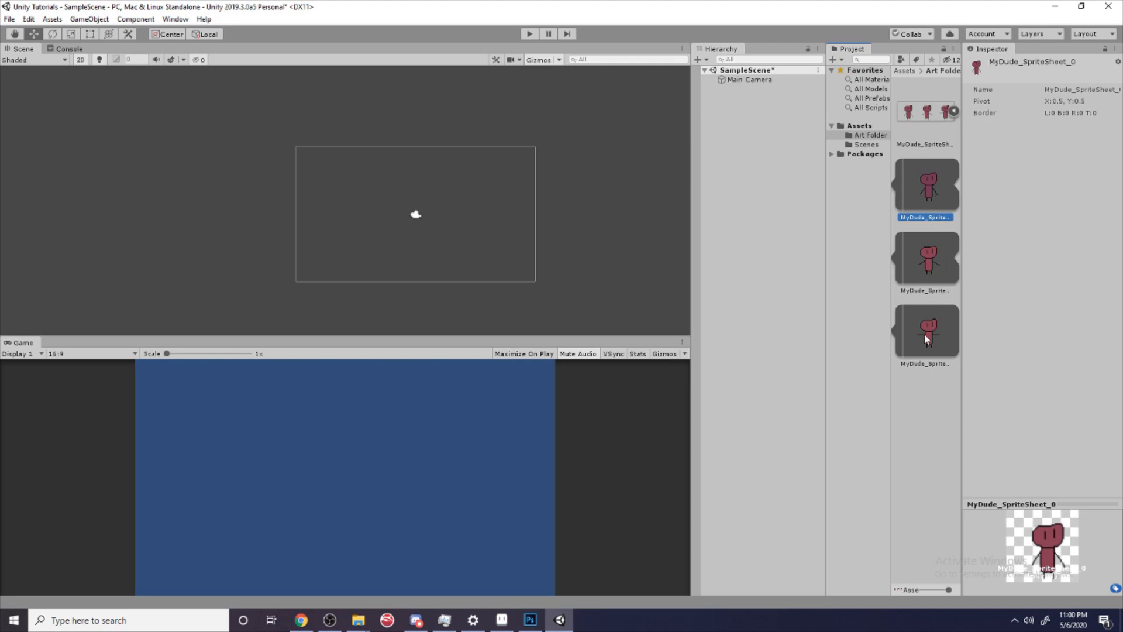
{"action": "left_click", "coordinate": [926, 330]}
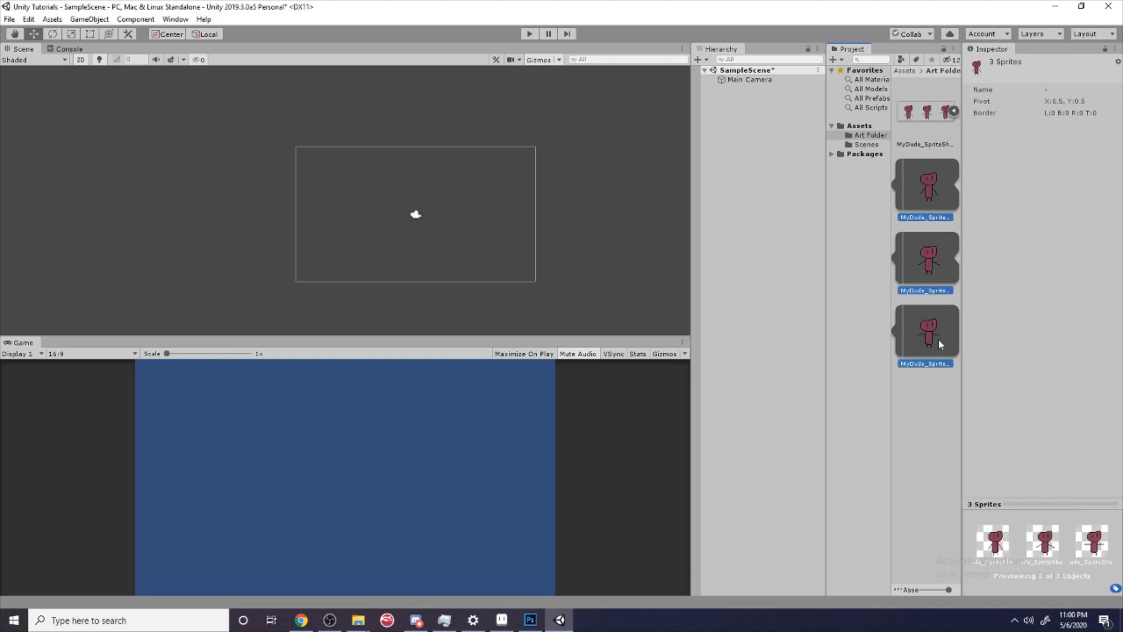
{"action": "left_click", "coordinate": [944, 383]}
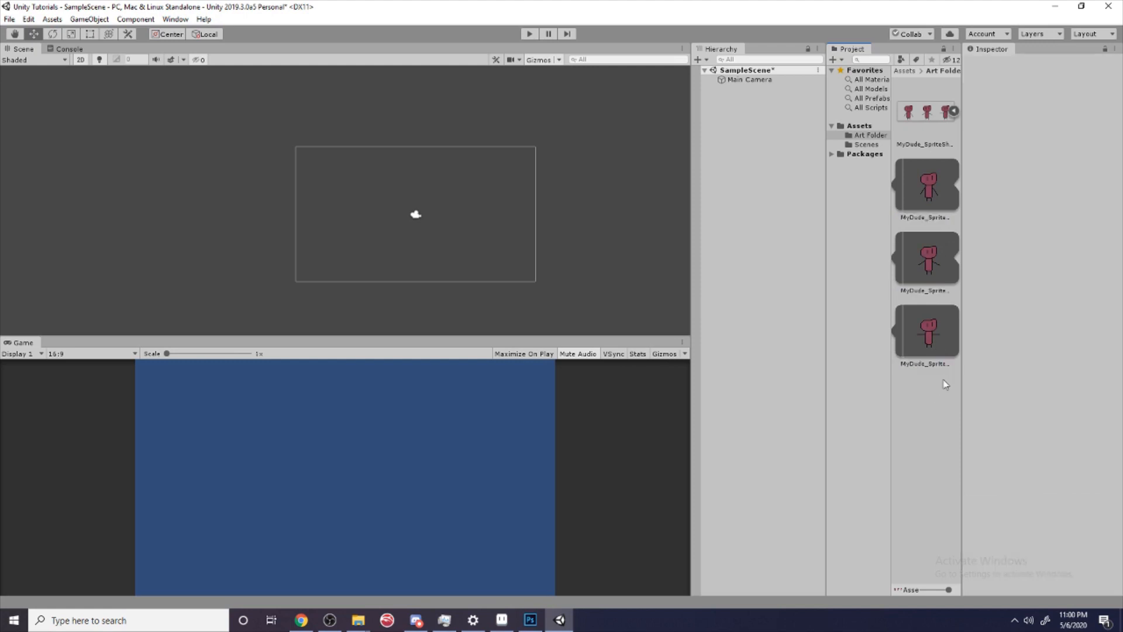
{"action": "mouse_move", "coordinate": [921, 281]}
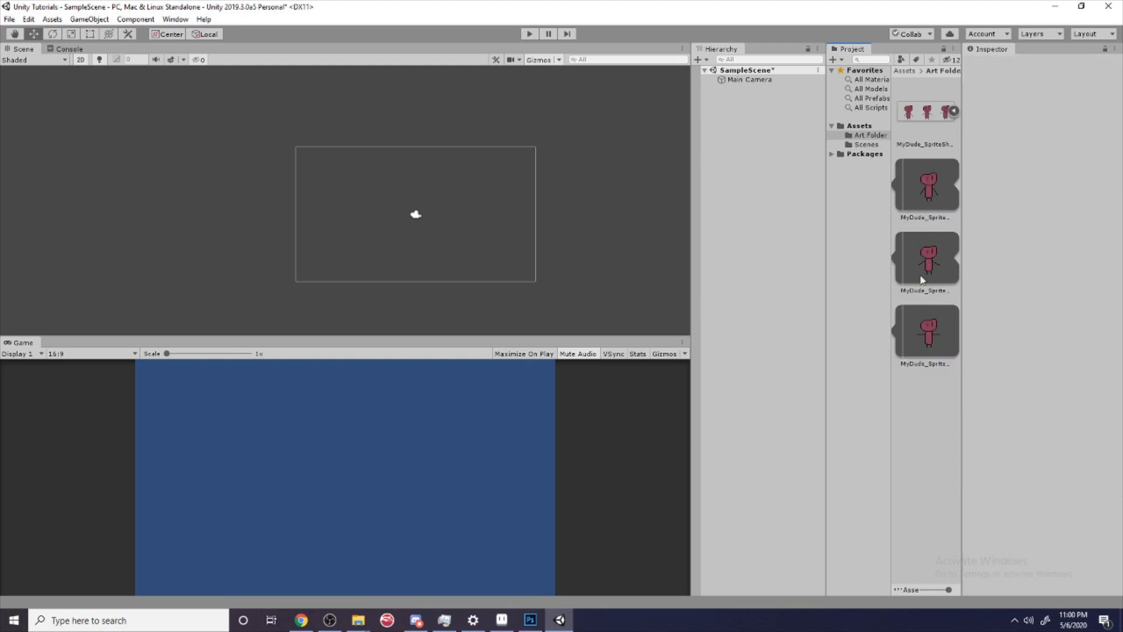
{"action": "left_click", "coordinate": [926, 182]}
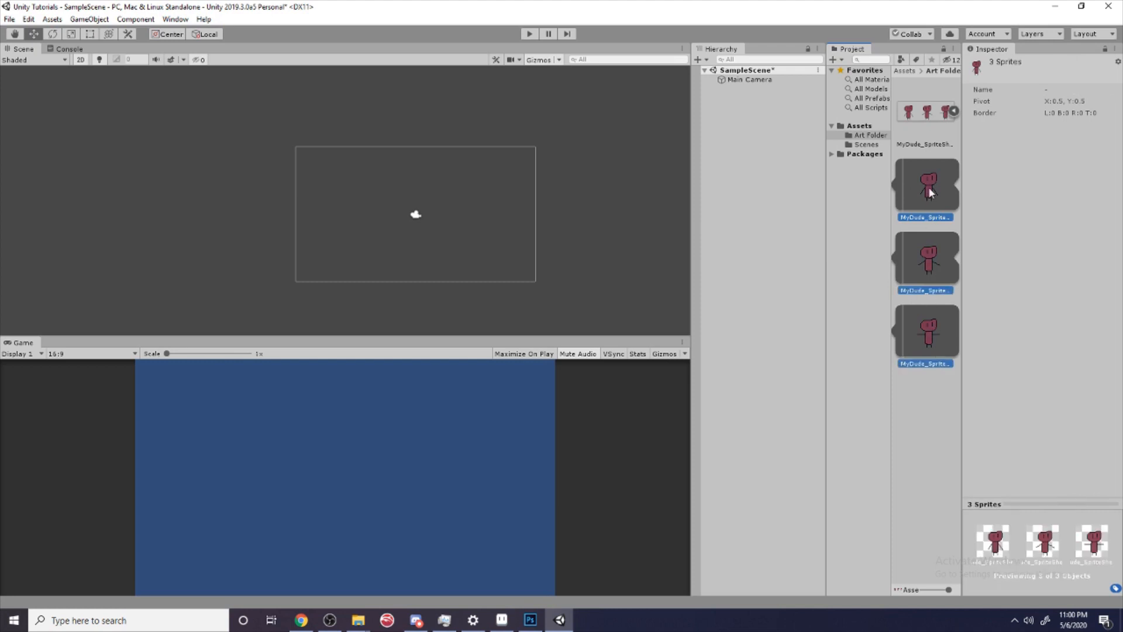
{"action": "mouse_move", "coordinate": [937, 346]}
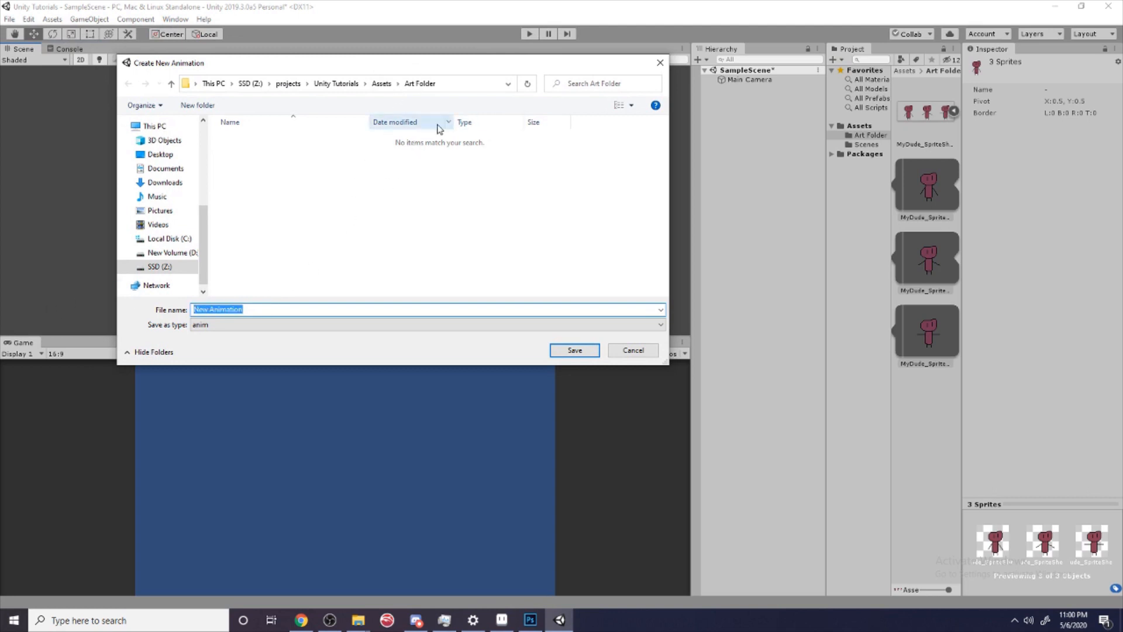
Step: Name the new character animation MyDudeAnimation and save it
{"action": "key", "text": "Delete"}
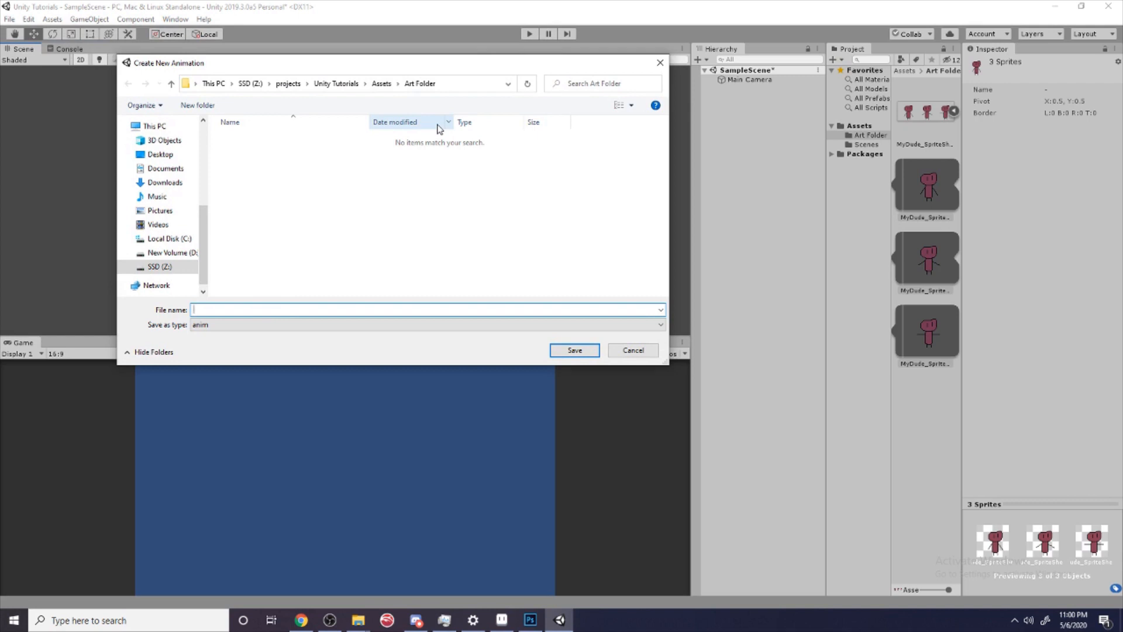
{"action": "type", "text": "MyDudeAnimation"}
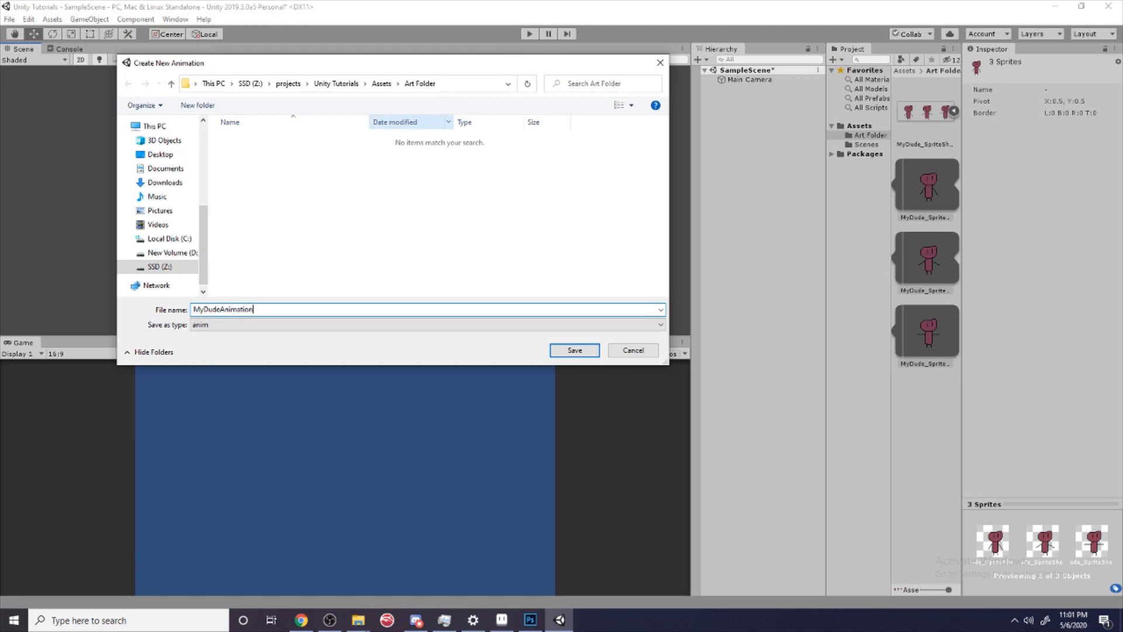
{"action": "left_click", "coordinate": [574, 350]}
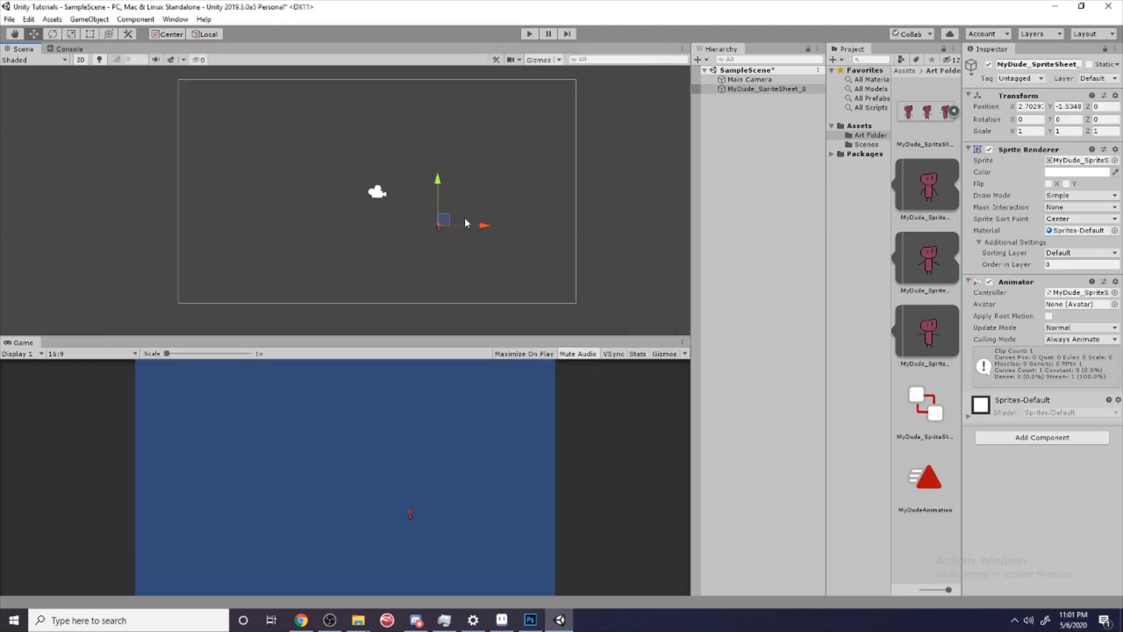
Step: Nudge the character toward the scene centre and set the sprite sheet's Filter Mode to Point (no filter)
{"action": "left_click_drag", "start_coordinate": [443, 218], "coordinate": [392, 176]}
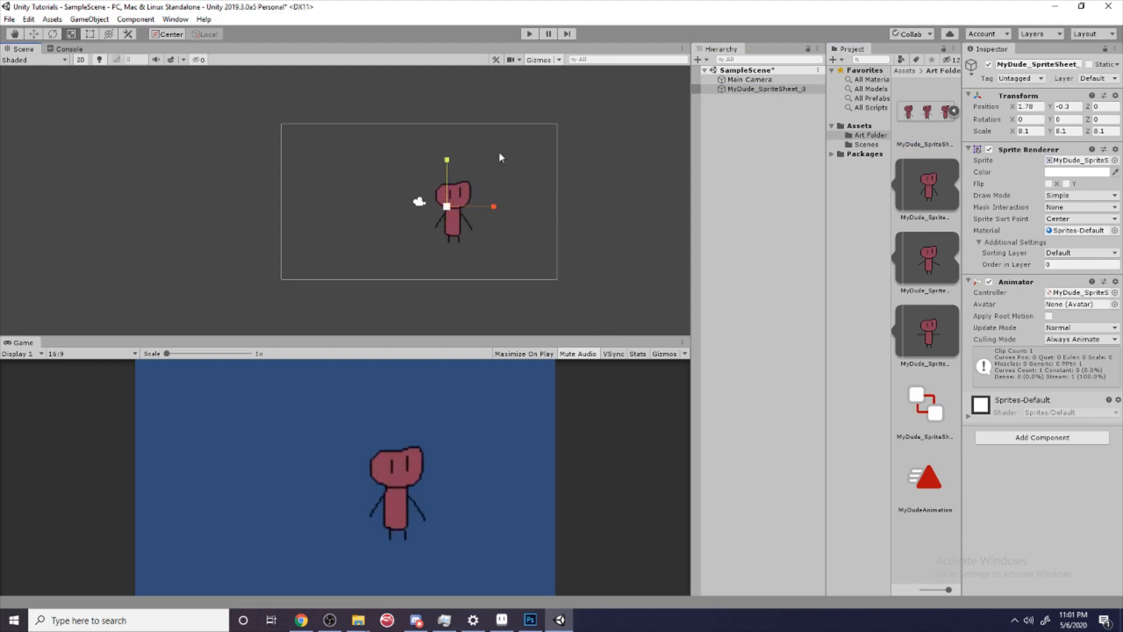
{"action": "left_click", "coordinate": [924, 144]}
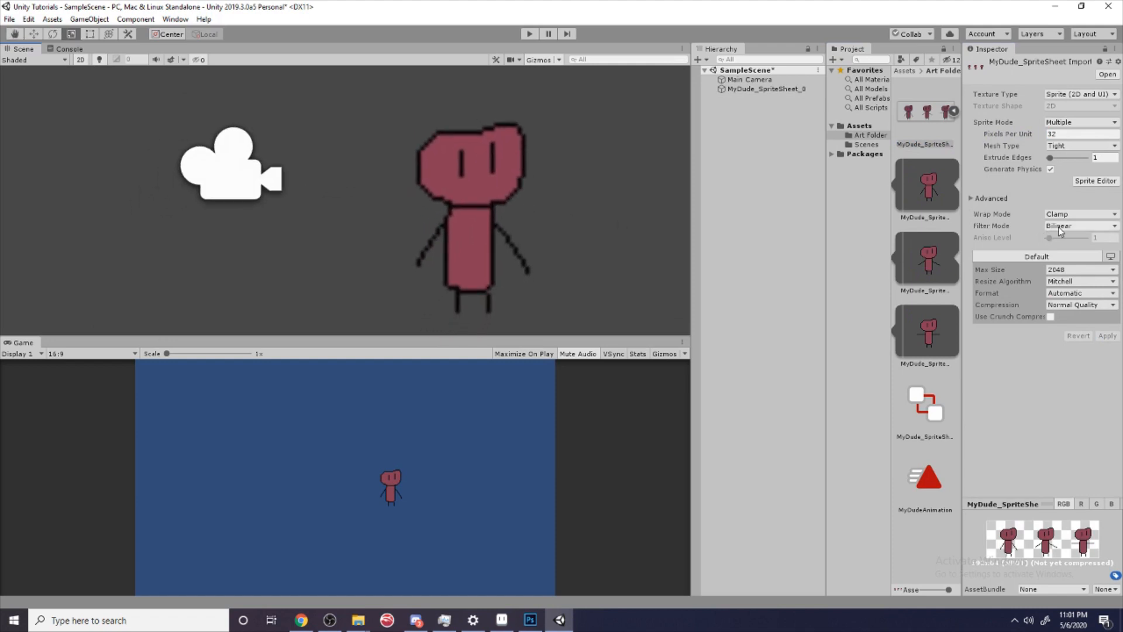
{"action": "left_click", "coordinate": [1078, 226]}
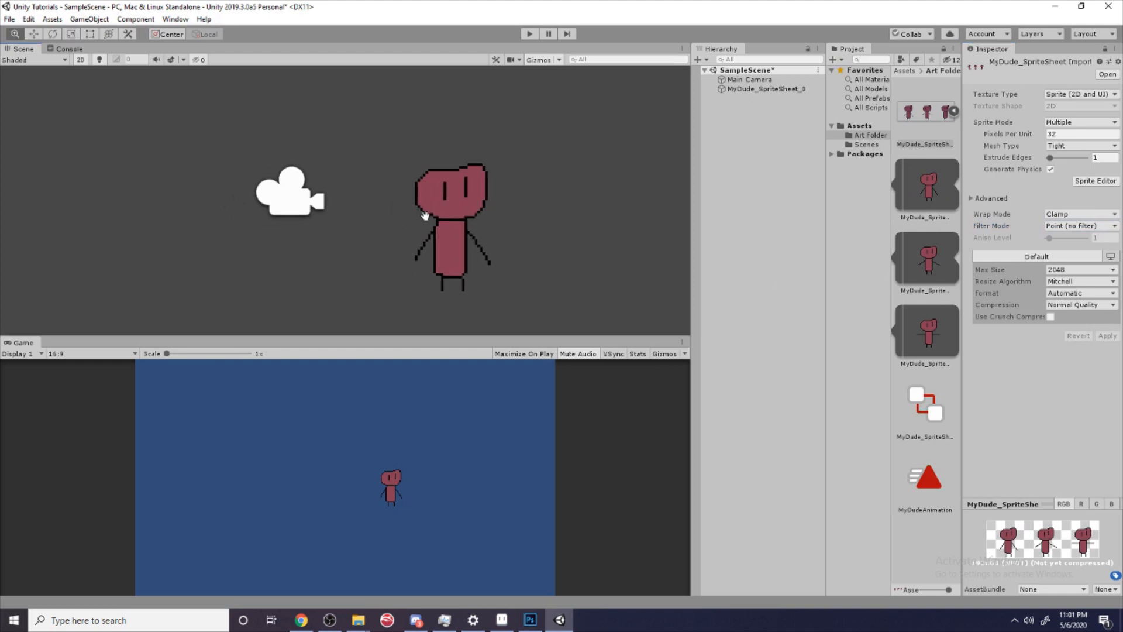
{"action": "scroll", "scroll_direction": "up", "scroll_amount": 3}
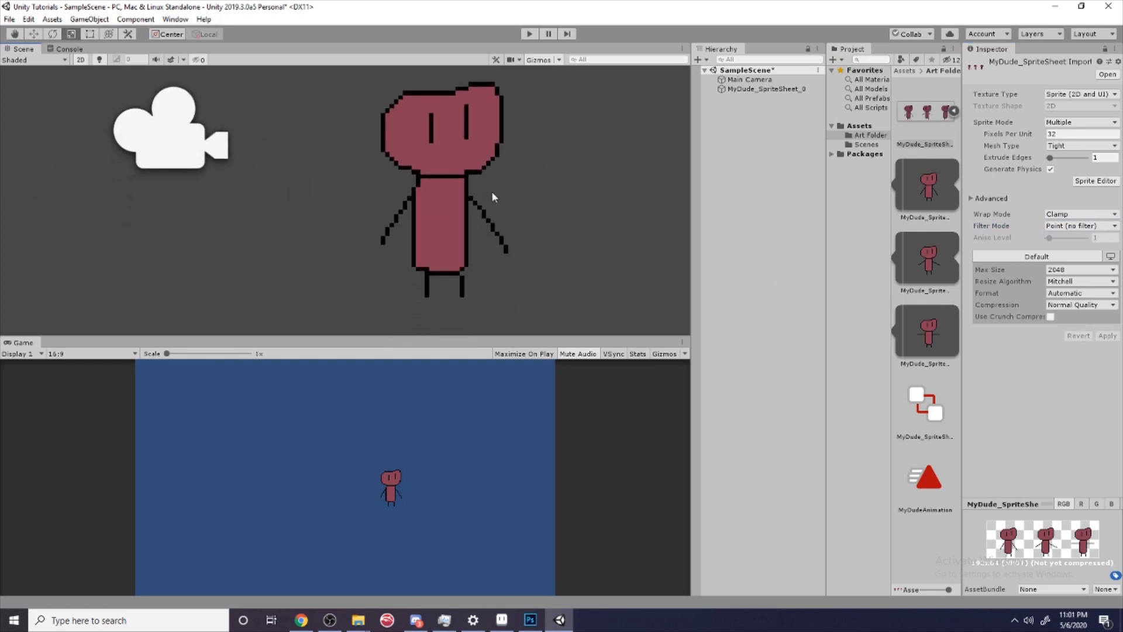
Step: Centre MyDude on the camera, play-test its animation, then shift it slightly right
{"action": "left_click", "coordinate": [766, 89]}
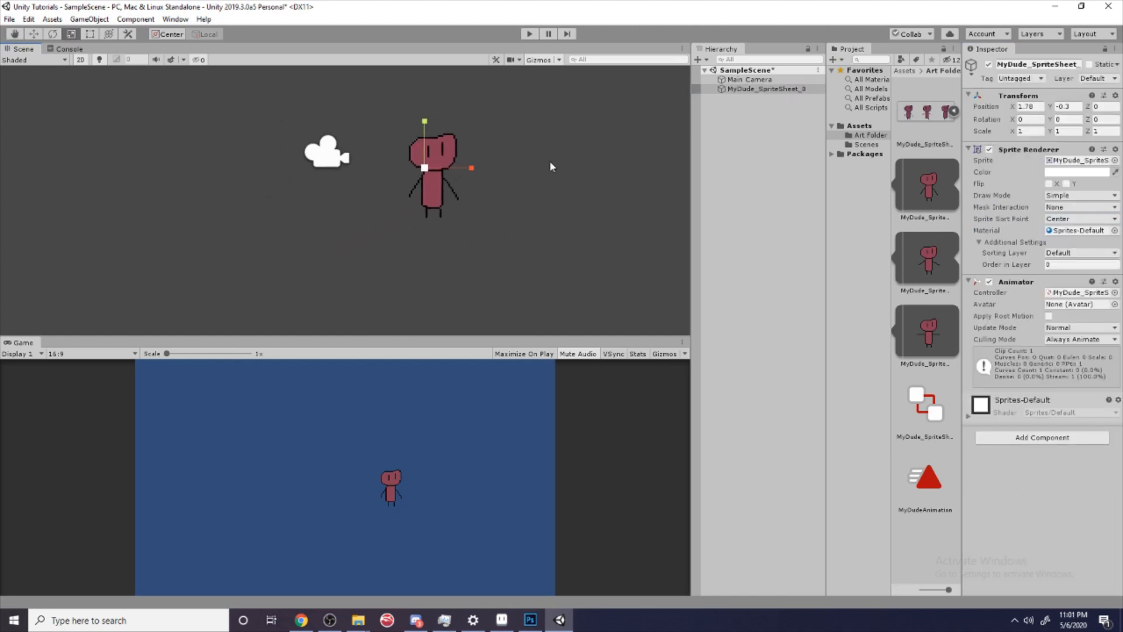
{"action": "left_click_drag", "start_coordinate": [434, 168], "coordinate": [325, 146]}
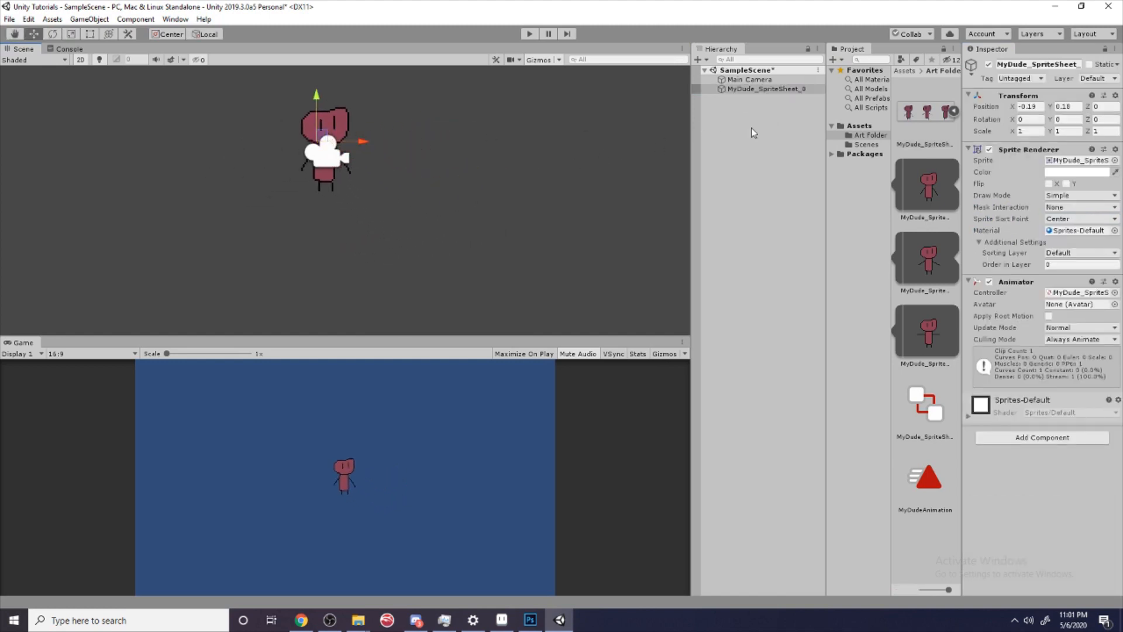
{"action": "left_click", "coordinate": [529, 34]}
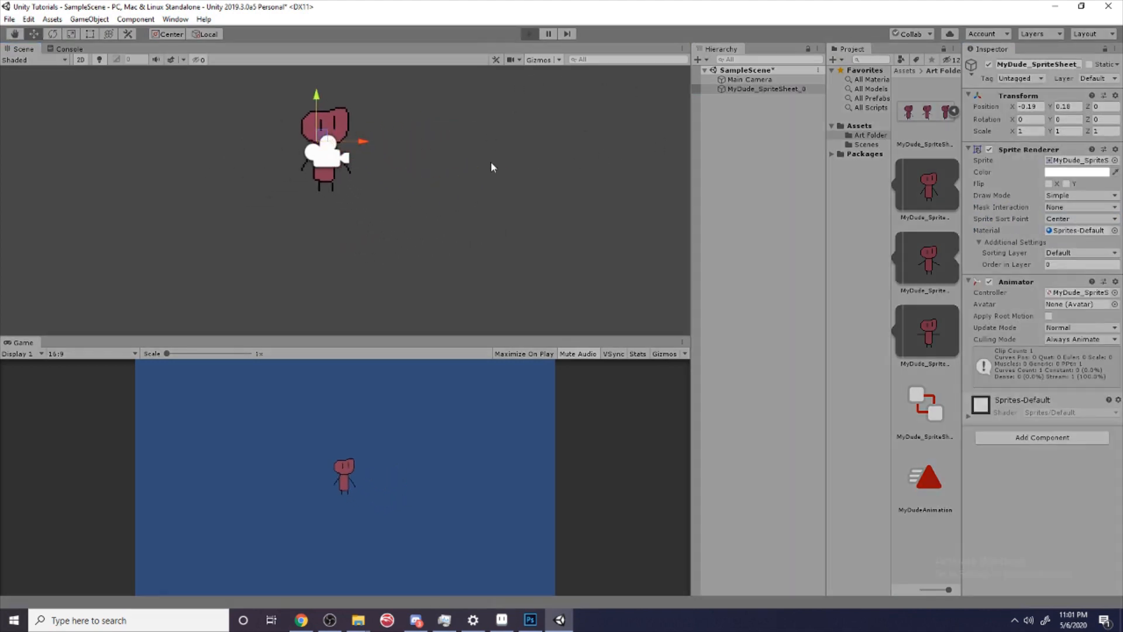
{"action": "left_click", "coordinate": [529, 34]}
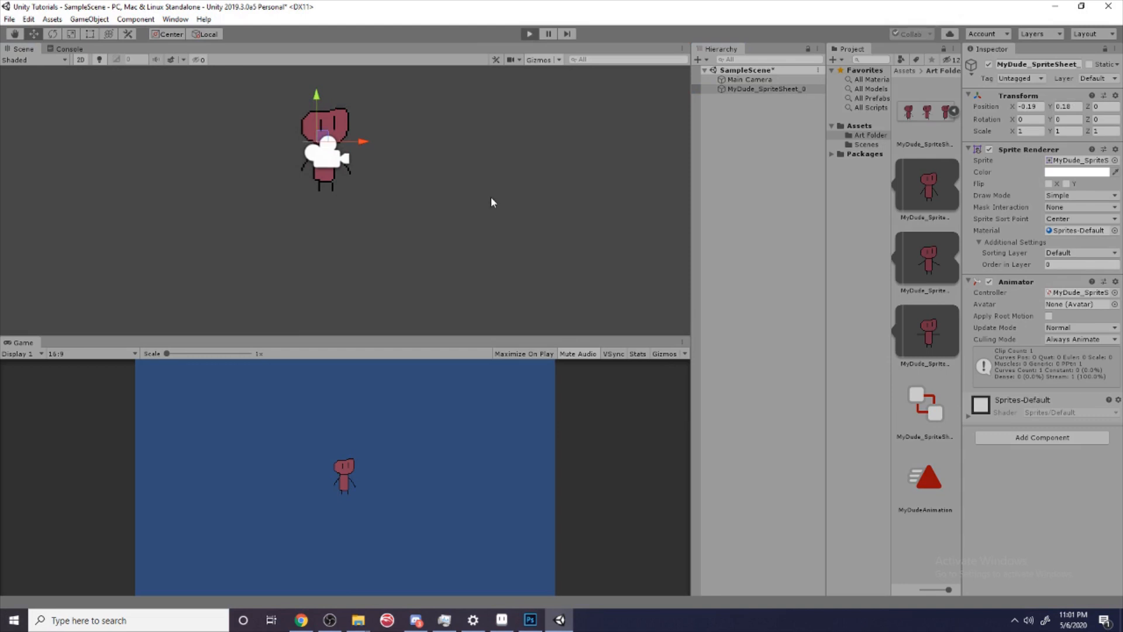
{"action": "left_click_drag", "start_coordinate": [326, 140], "coordinate": [384, 165]}
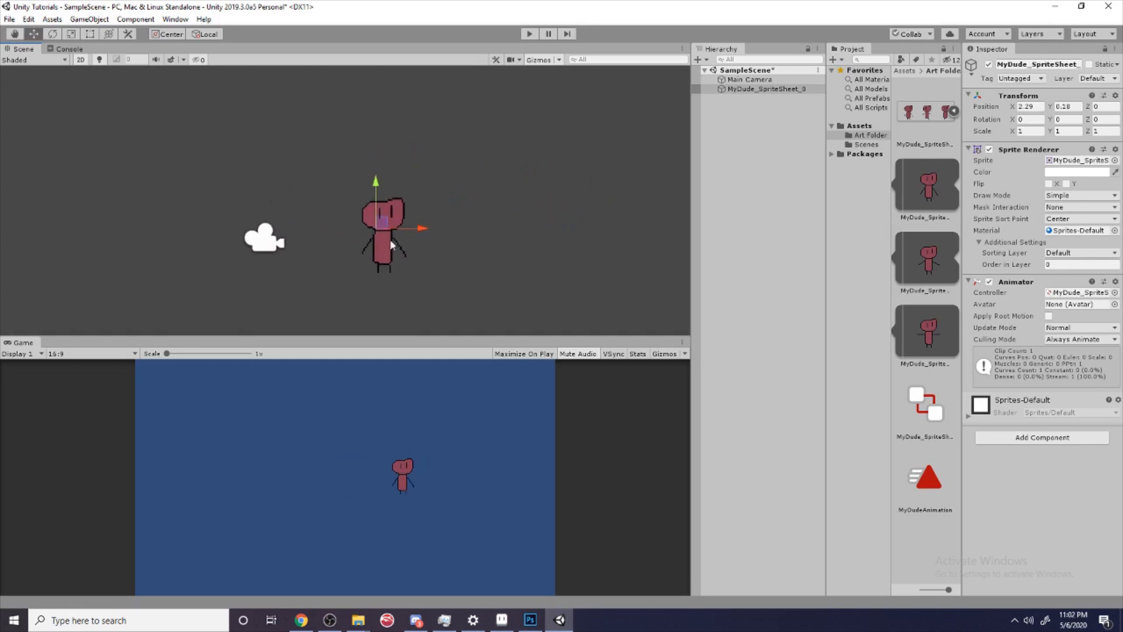
Step: Switch to the MyDude_SpriteSheet document in Aseprite and save the smiling frames with Ctrl+S
{"action": "scroll", "scroll_direction": "up", "scroll_amount": 3}
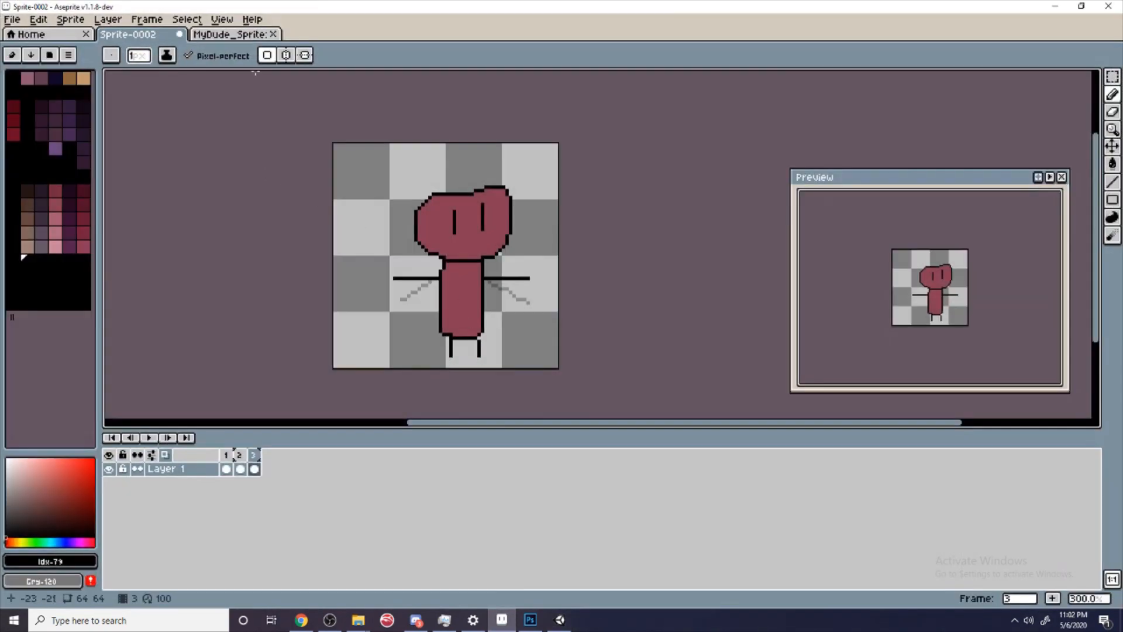
{"action": "left_click", "coordinate": [229, 34]}
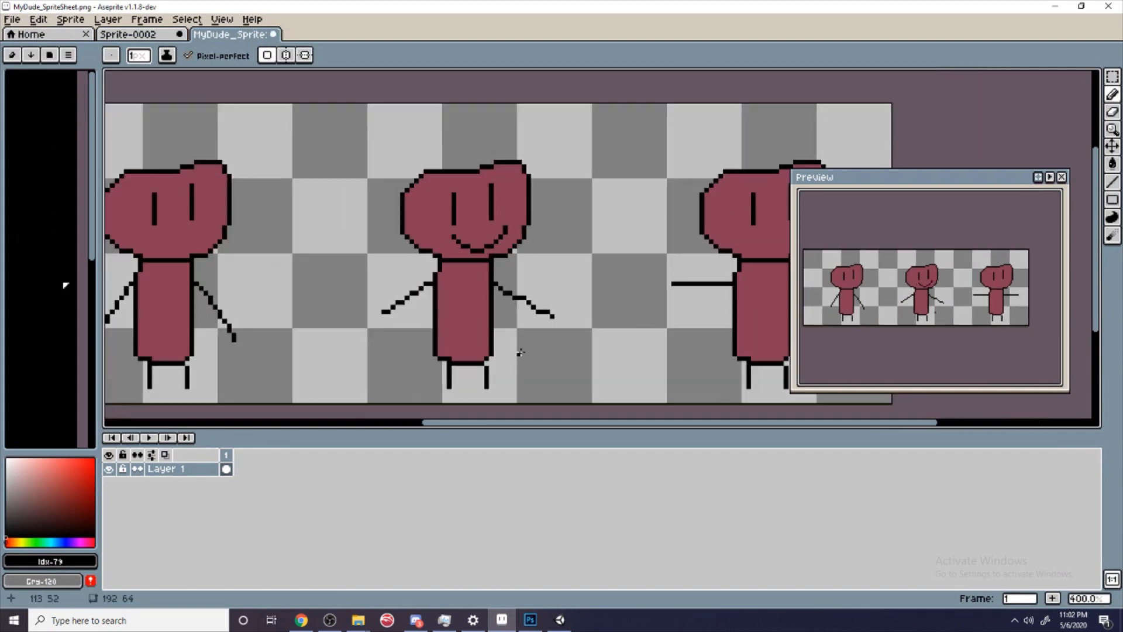
{"action": "key", "text": "ctrl+s"}
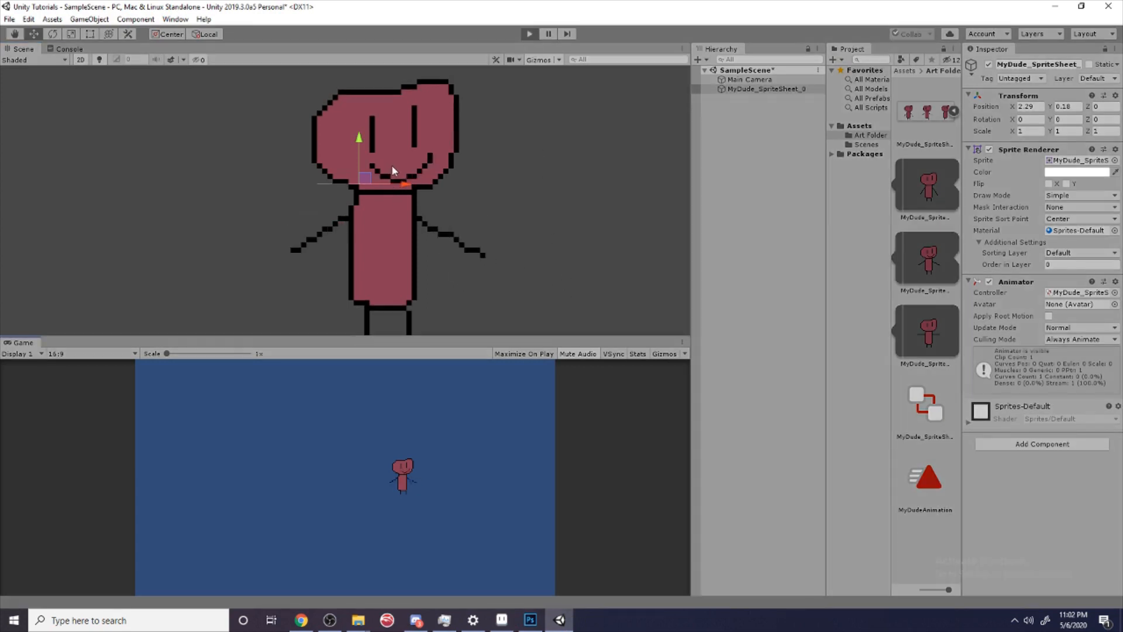
Step: Stop, rerun and stop the game in Unity to check the smiling character
{"action": "left_click", "coordinate": [501, 619]}
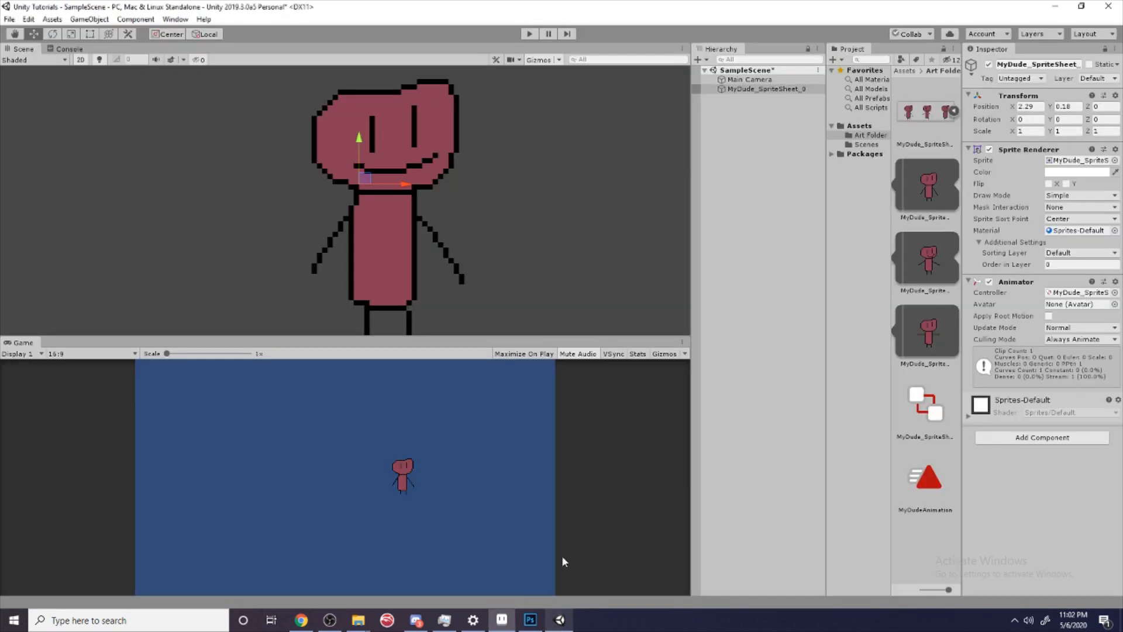
{"action": "left_click", "coordinate": [528, 34]}
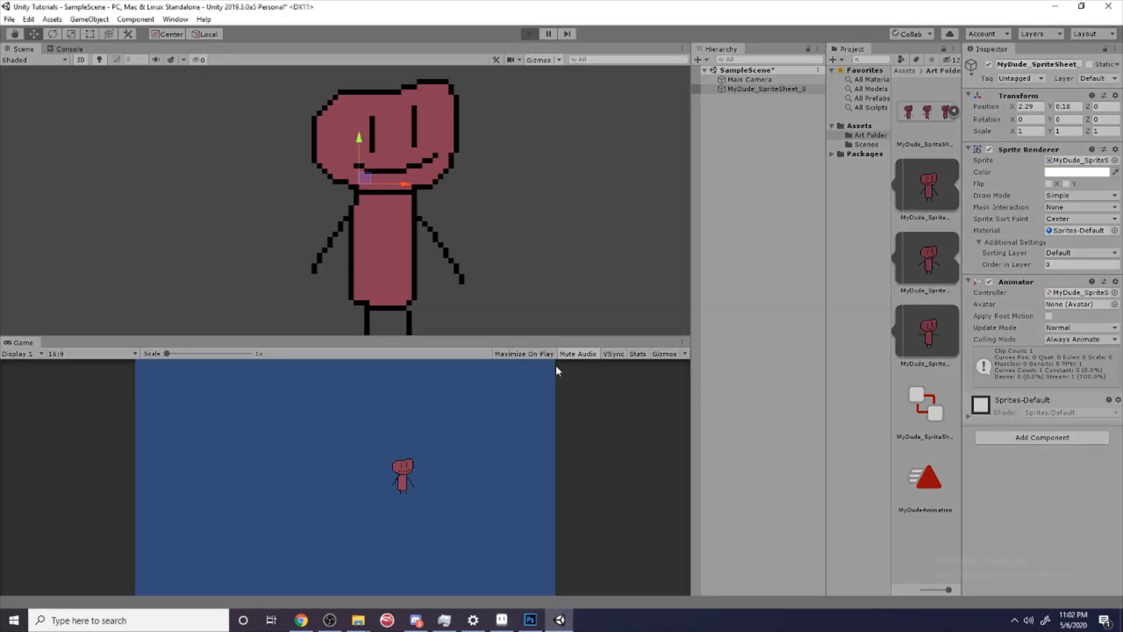
{"action": "left_click", "coordinate": [529, 33]}
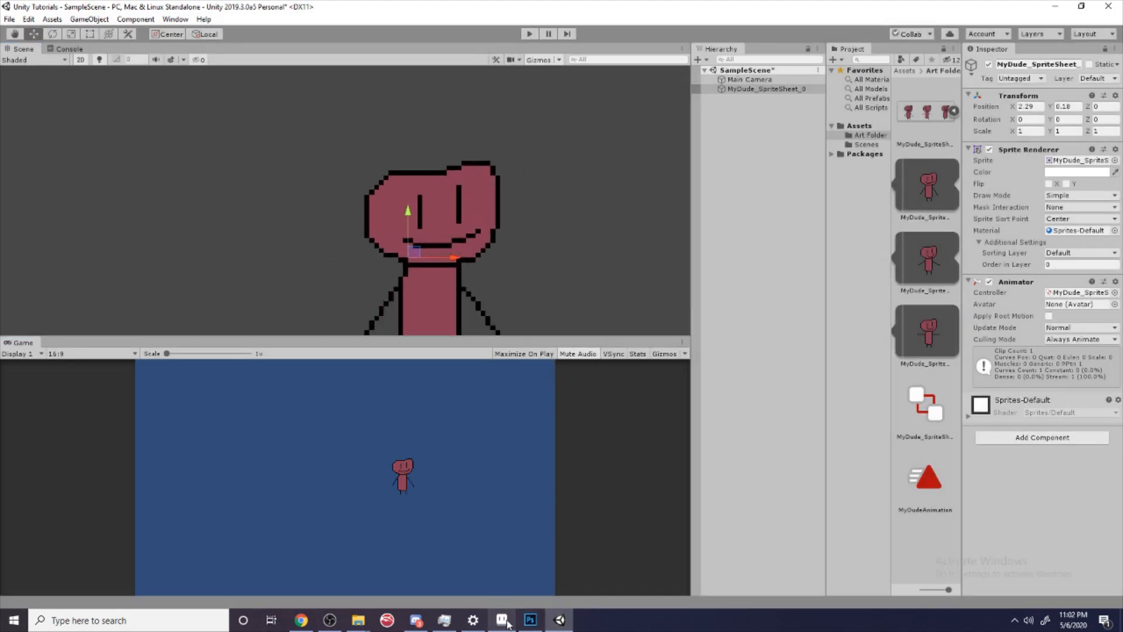
Step: Move between Aseprite and Unity, ending on the blank Photoshop canvas
{"action": "left_click", "coordinate": [502, 619]}
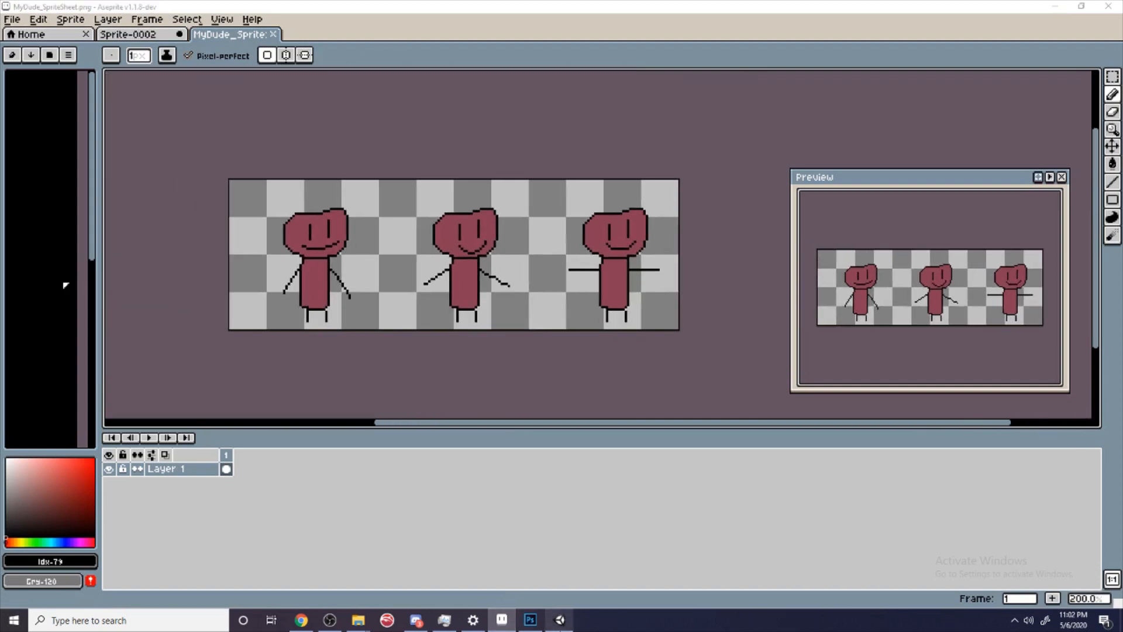
{"action": "left_click", "coordinate": [558, 619]}
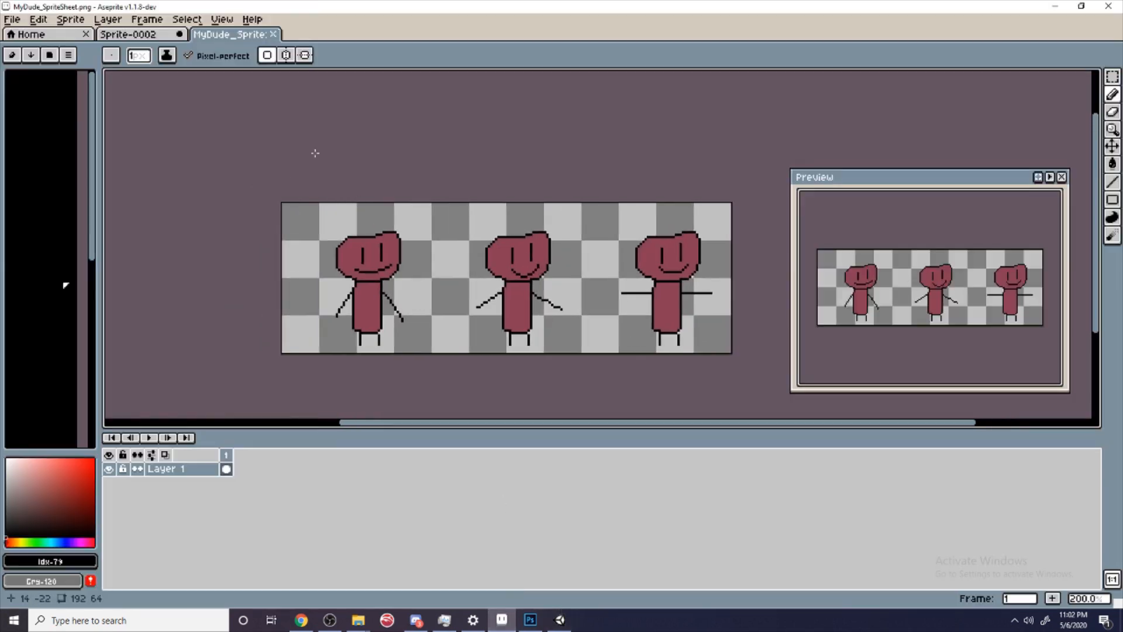
{"action": "left_click", "coordinate": [559, 620]}
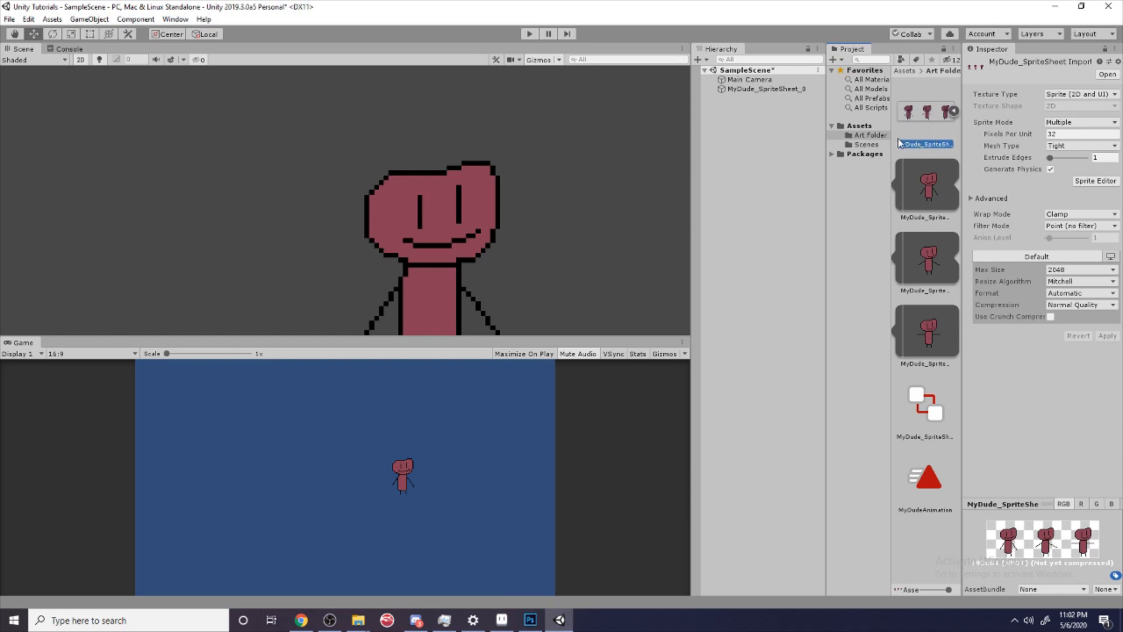
{"action": "mouse_move", "coordinate": [521, 285]}
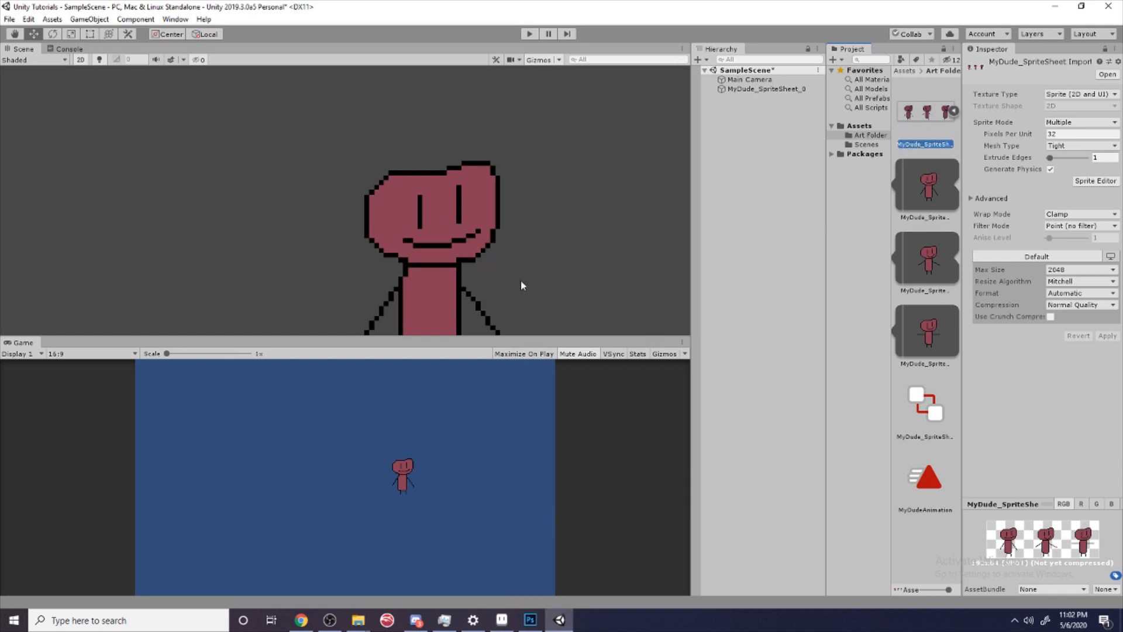
{"action": "mouse_move", "coordinate": [519, 213]}
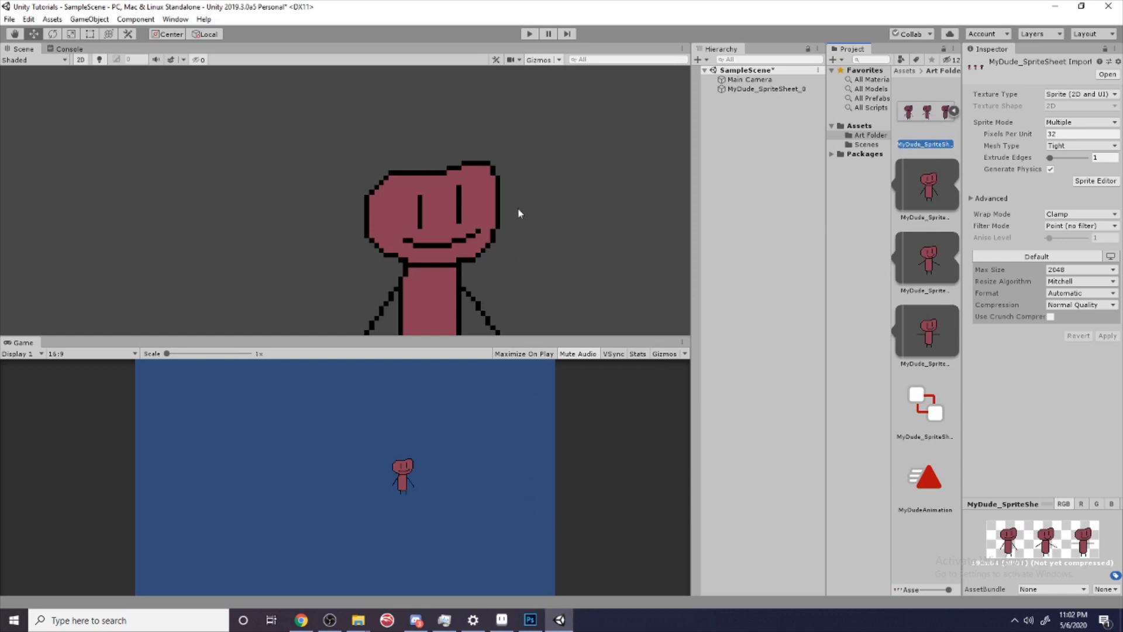
{"action": "mouse_move", "coordinate": [540, 258]}
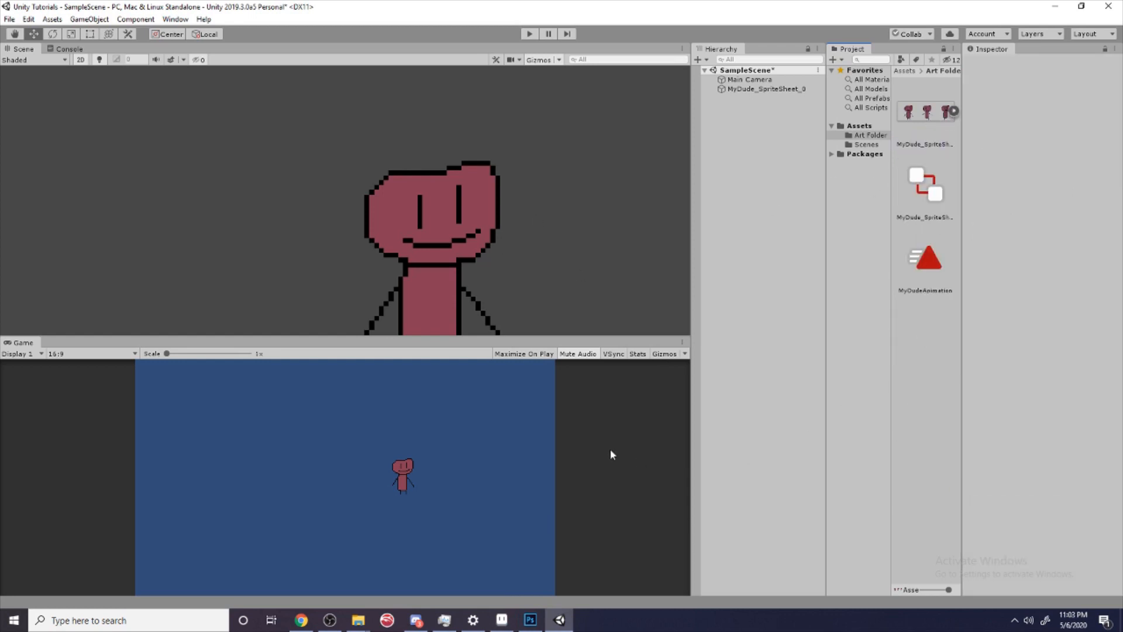
{"action": "left_click", "coordinate": [501, 619]}
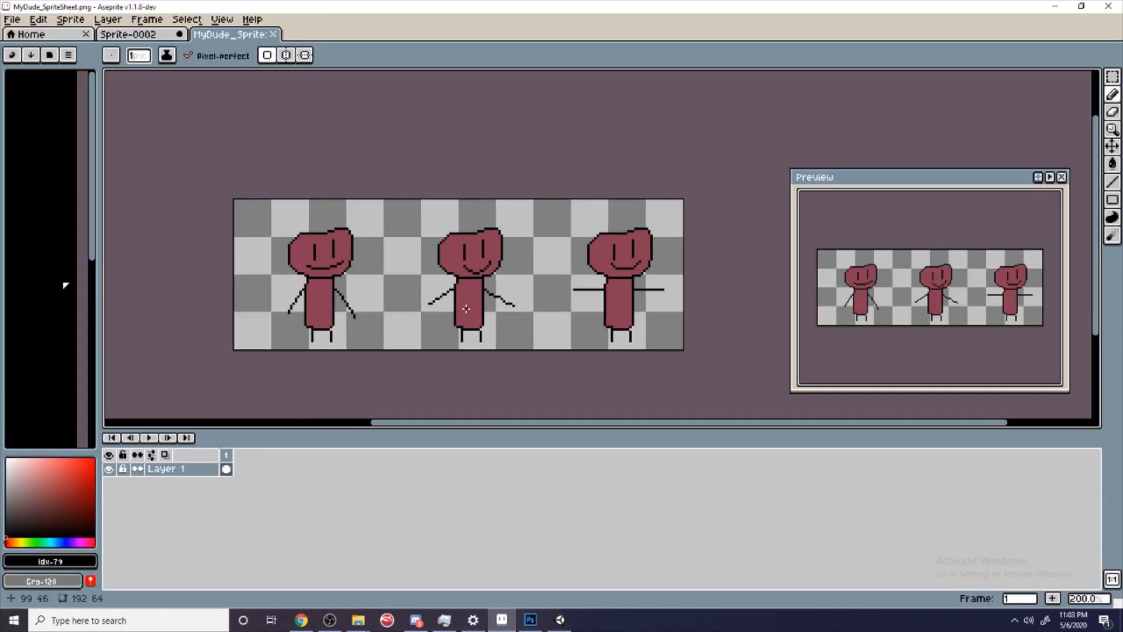
{"action": "mouse_move", "coordinate": [501, 583]}
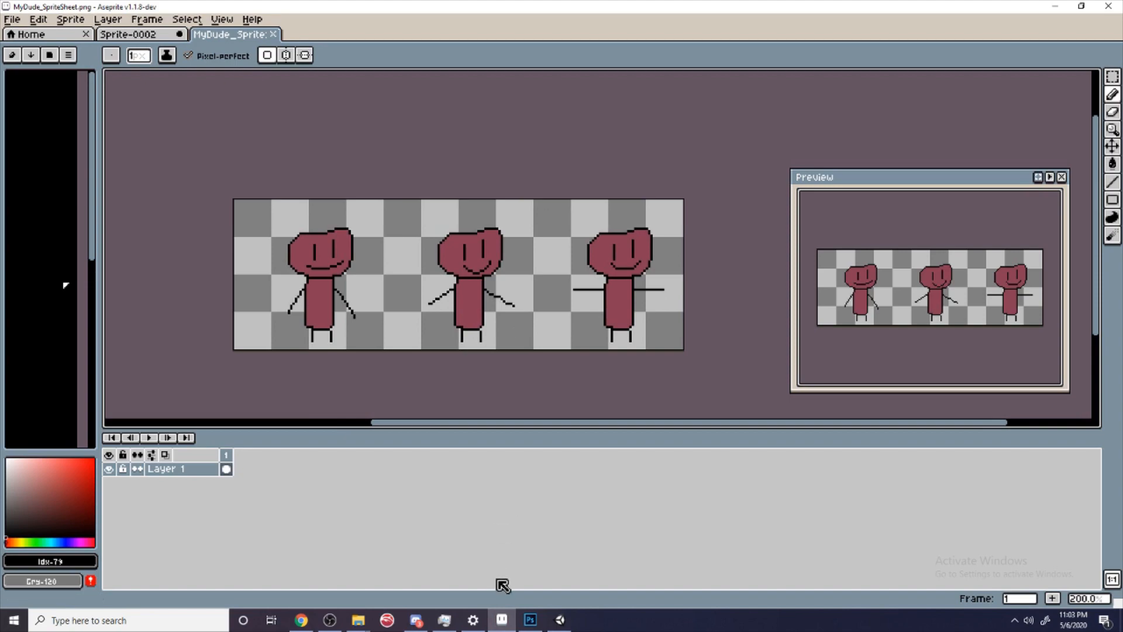
{"action": "left_click", "coordinate": [529, 620]}
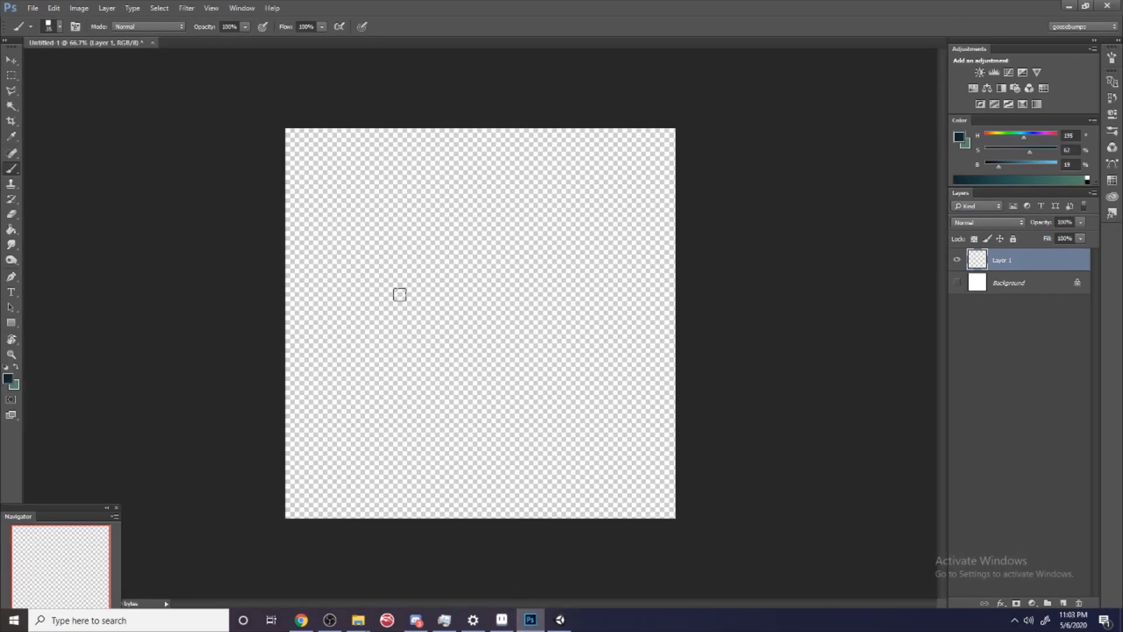
{"action": "mouse_move", "coordinate": [523, 308]}
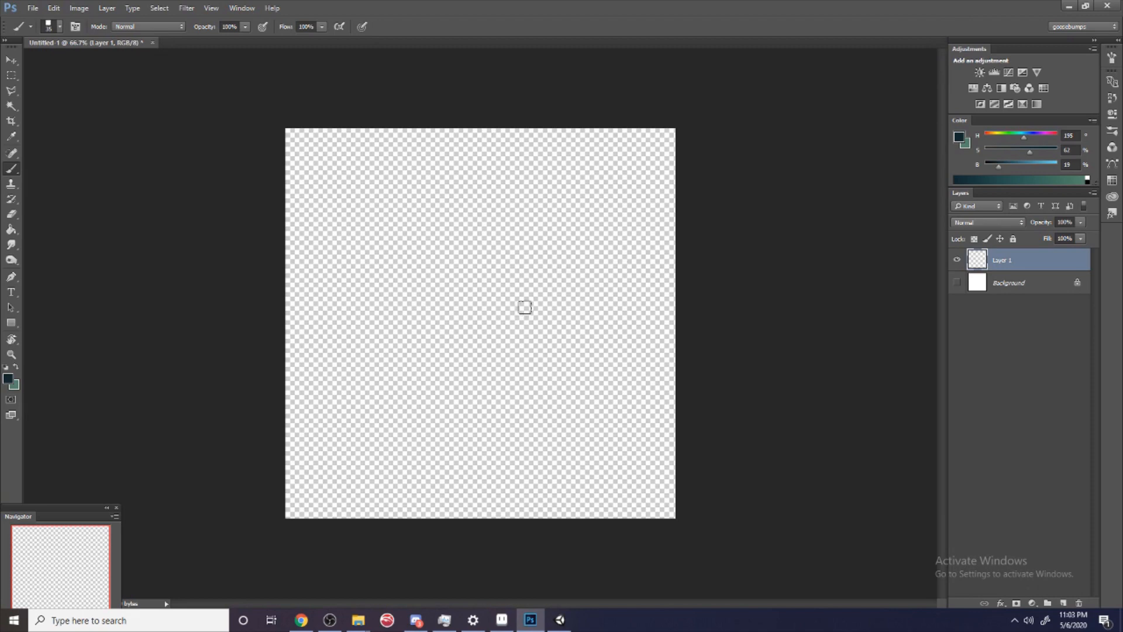
{"action": "mouse_move", "coordinate": [651, 326]}
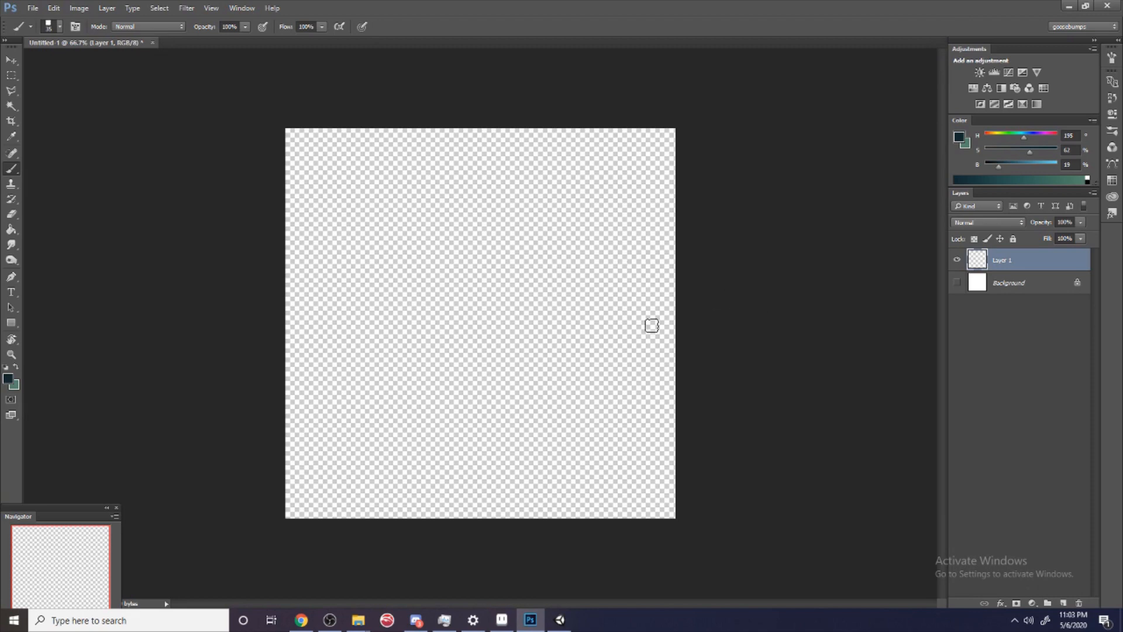
{"action": "mouse_move", "coordinate": [494, 238]}
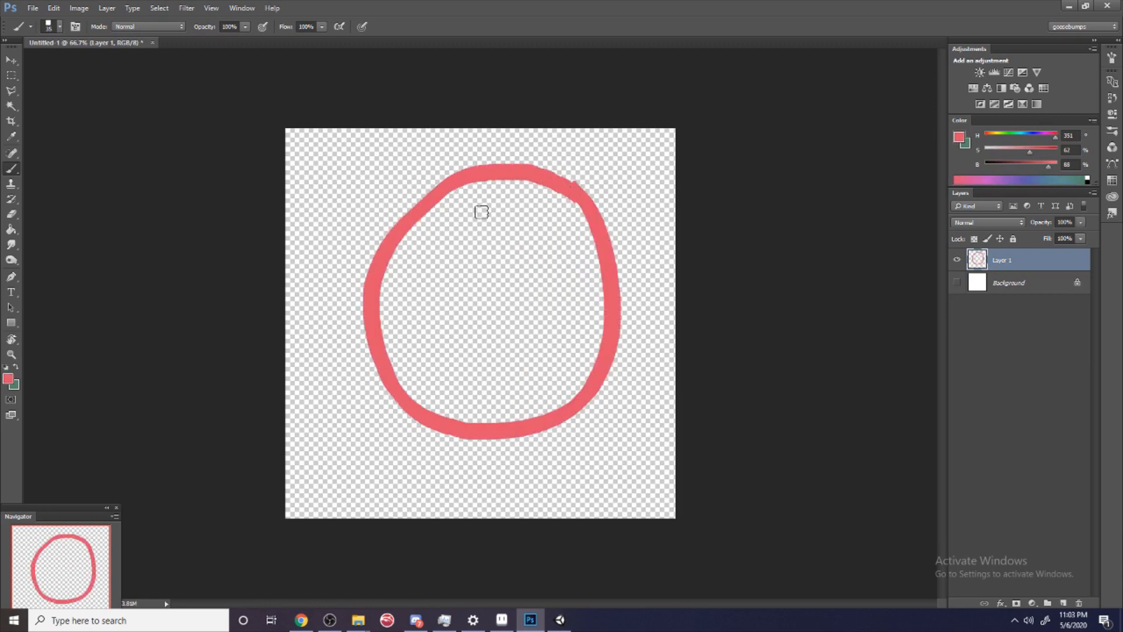
Step: Fill in the pink smiley circle and open Photoshop's File menu
{"action": "left_click", "coordinate": [12, 229]}
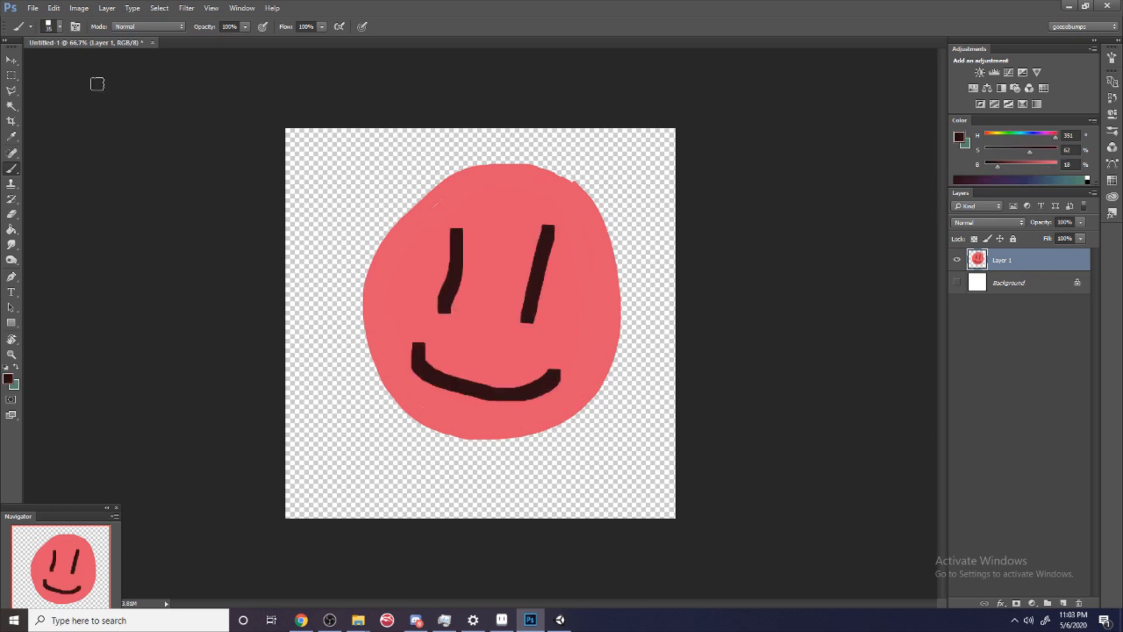
{"action": "left_click", "coordinate": [32, 8]}
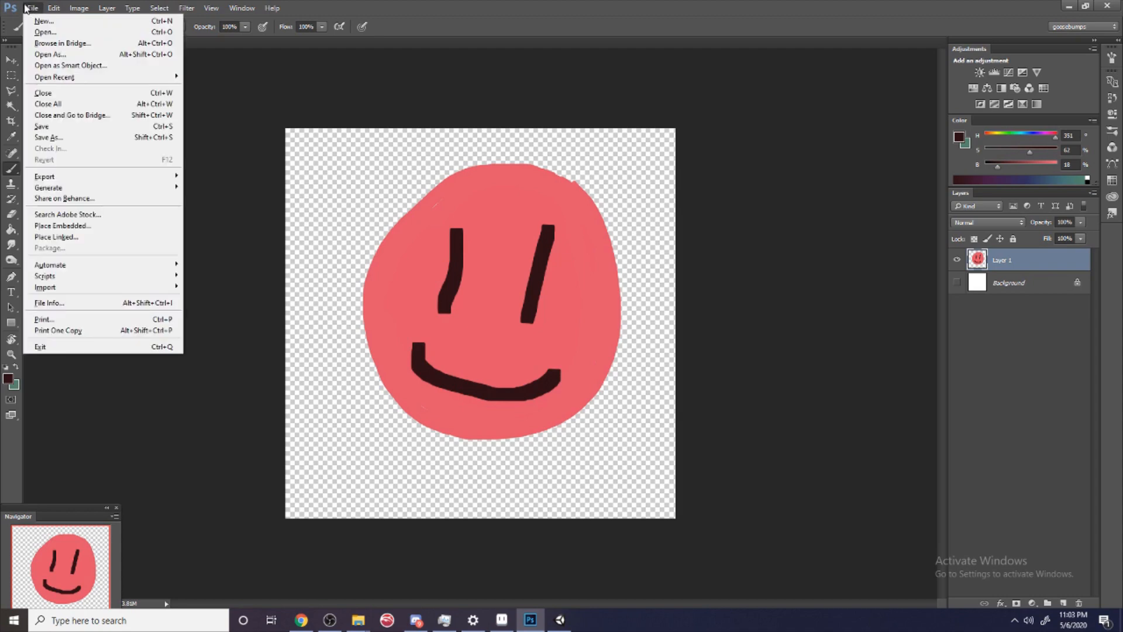
Step: Save the smiley as MyDudeIcon in Z:\projects\Unity Tutorials\Assets\Art Folder
{"action": "left_click", "coordinate": [49, 137]}
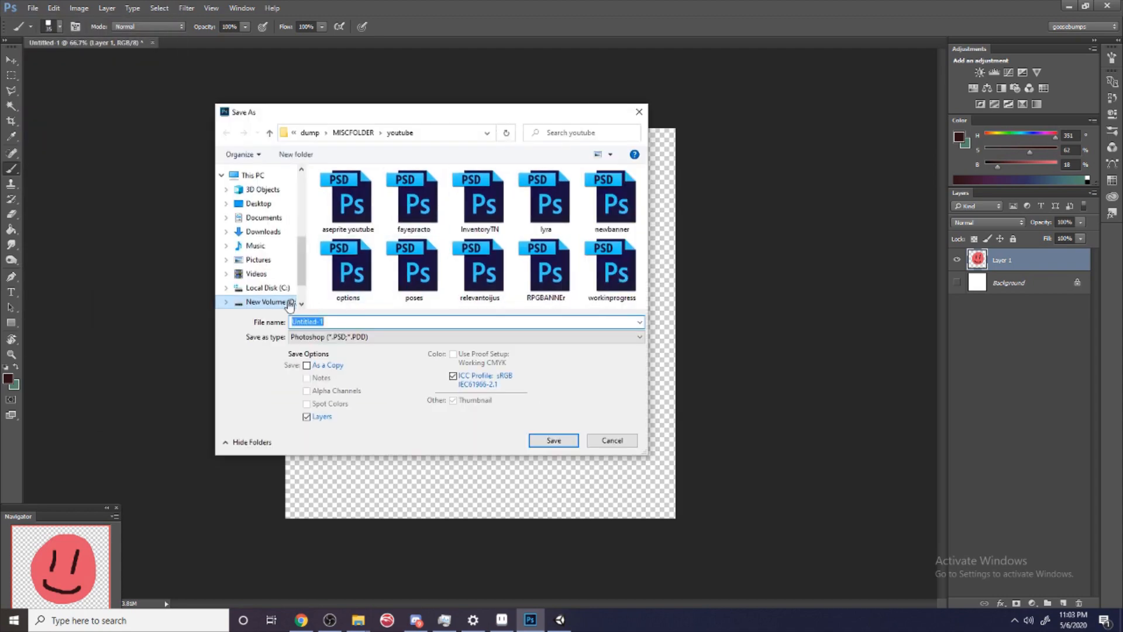
{"action": "left_click", "coordinate": [258, 296]}
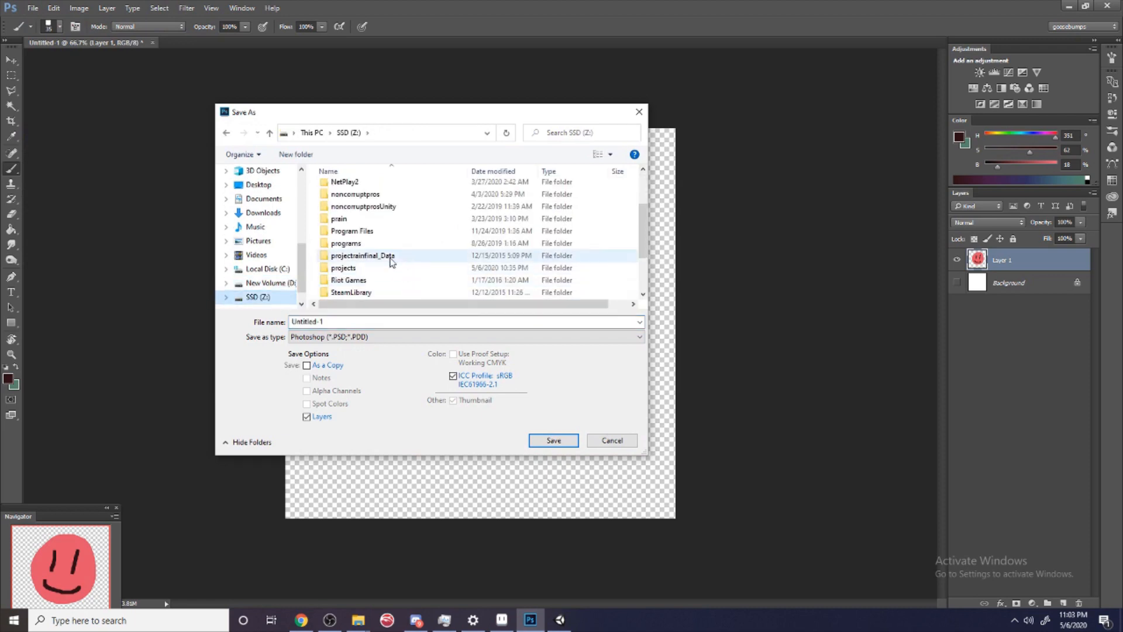
{"action": "double_click", "coordinate": [343, 267]}
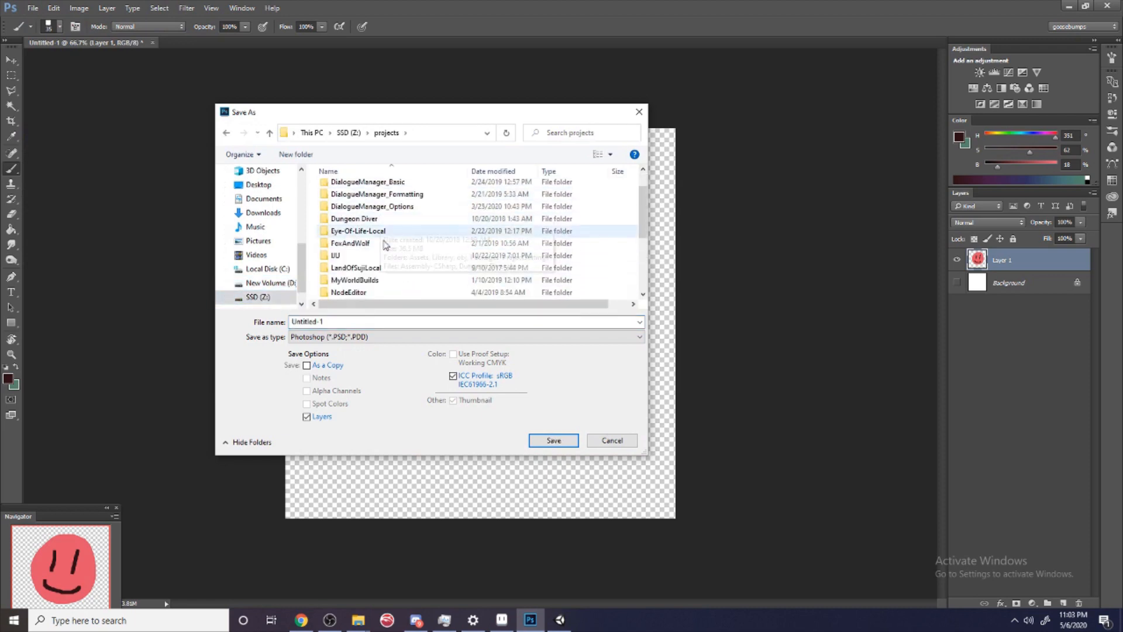
{"action": "scroll", "scroll_direction": "down", "scroll_amount": 3}
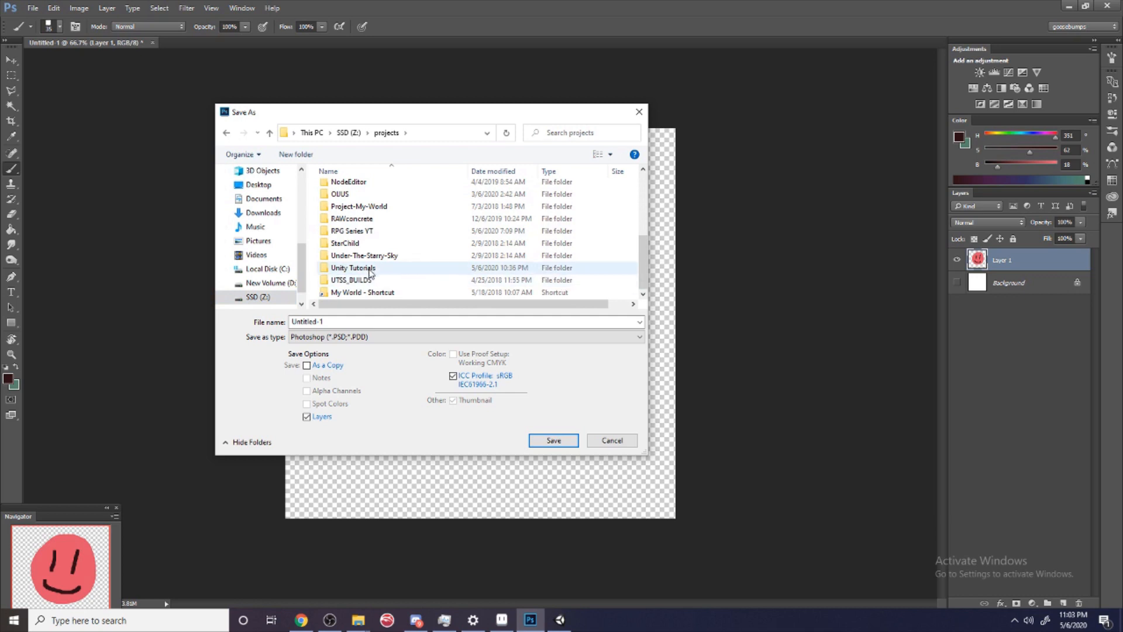
{"action": "double_click", "coordinate": [352, 267]}
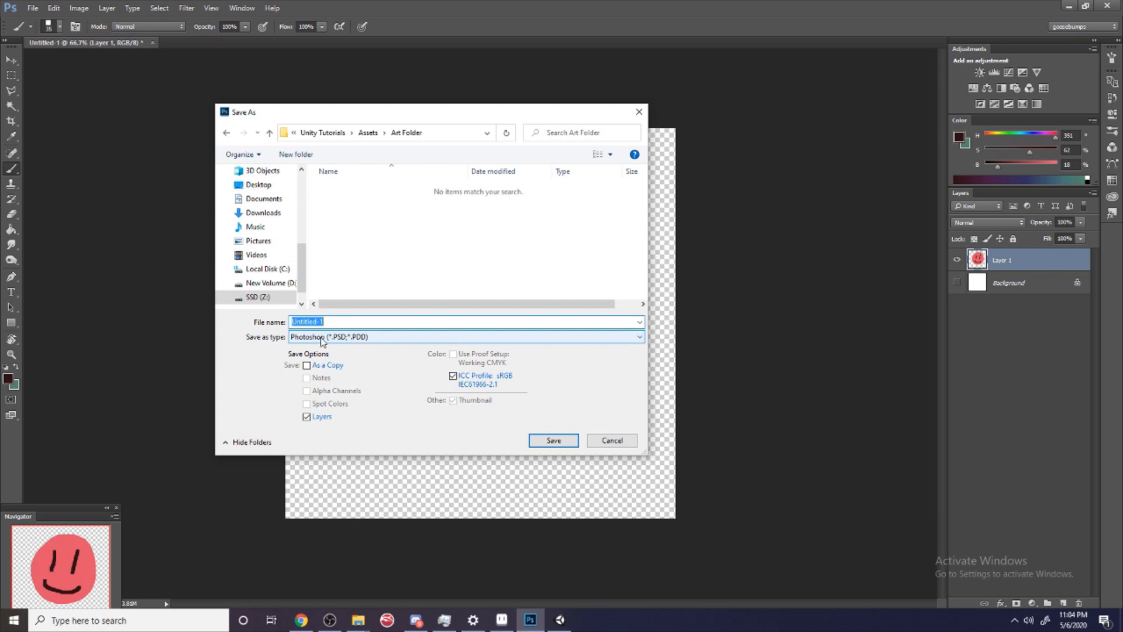
{"action": "key", "text": "Delete"}
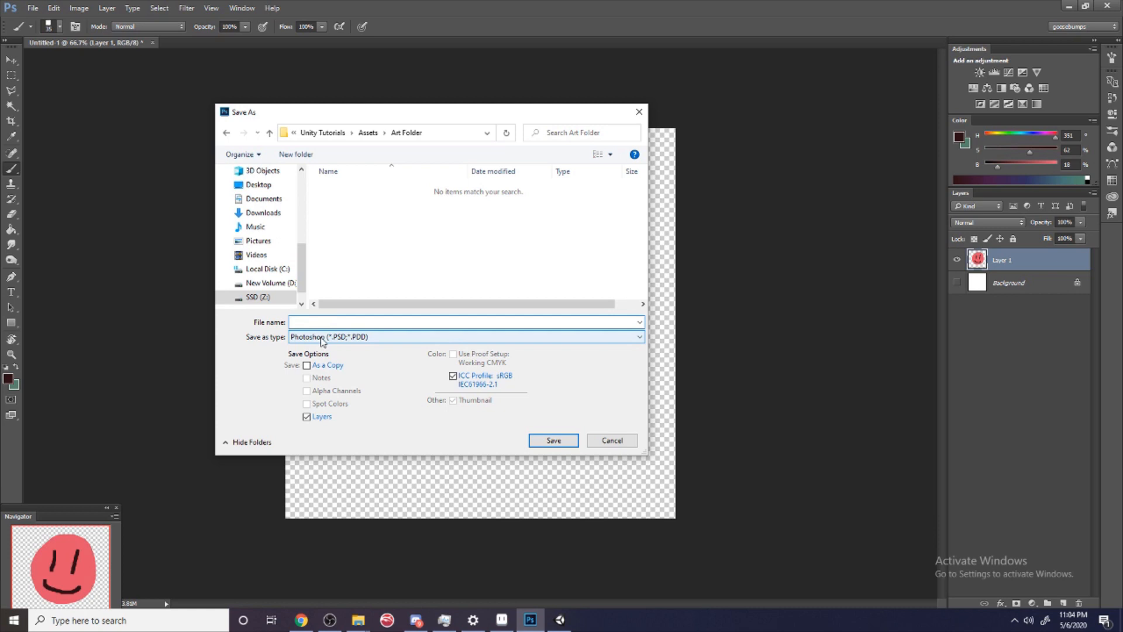
{"action": "type", "text": "MyDude"}
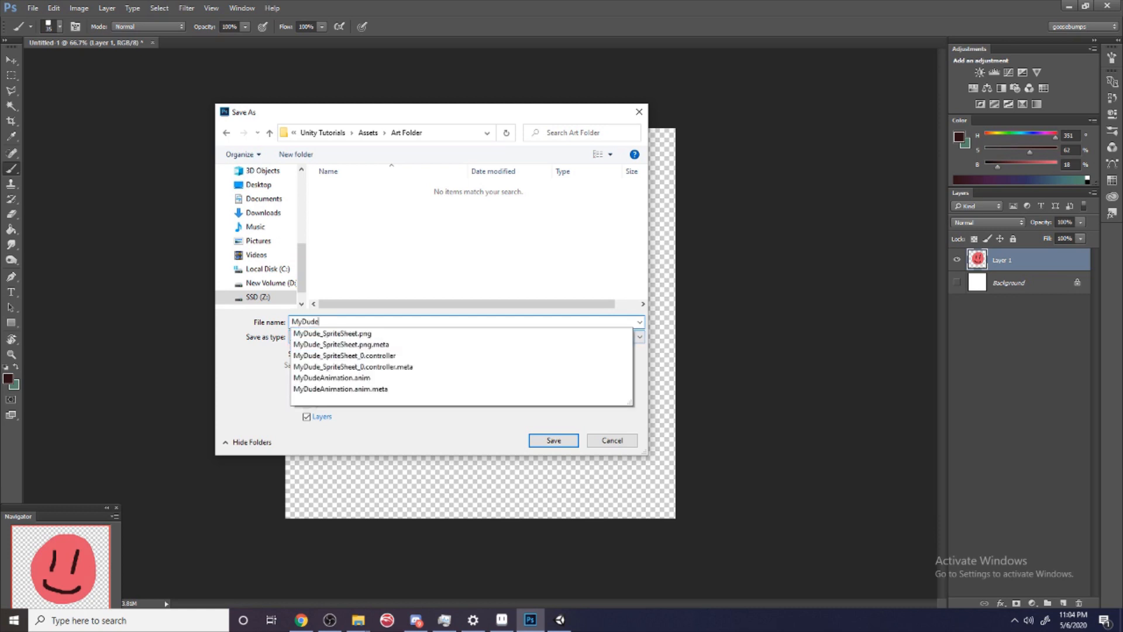
{"action": "left_click", "coordinate": [552, 440]}
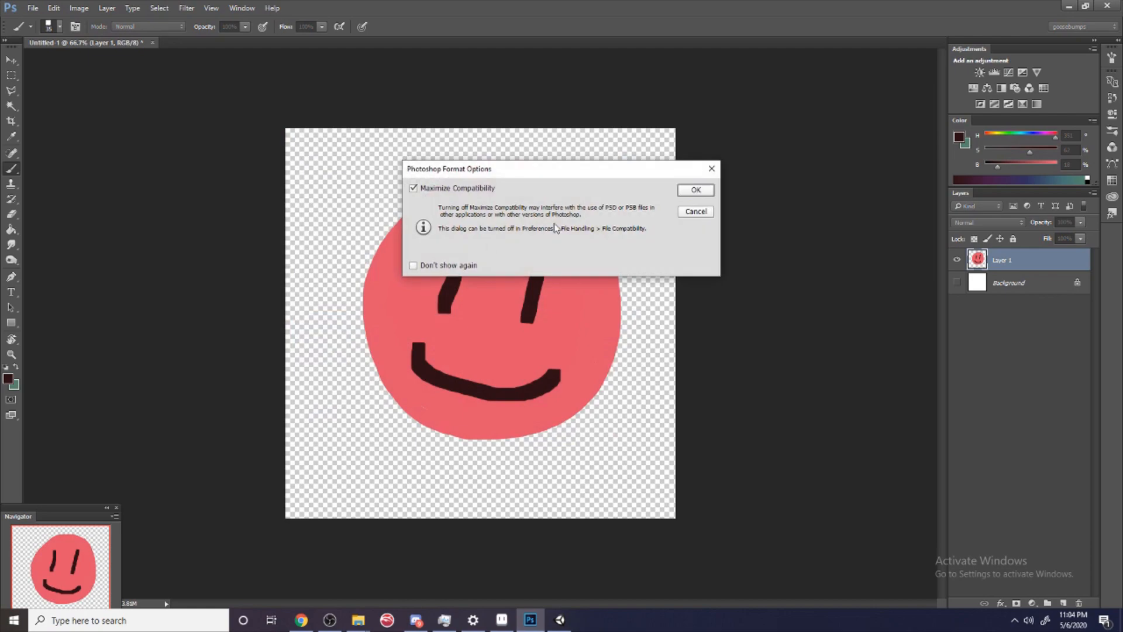
{"action": "left_click", "coordinate": [560, 620]}
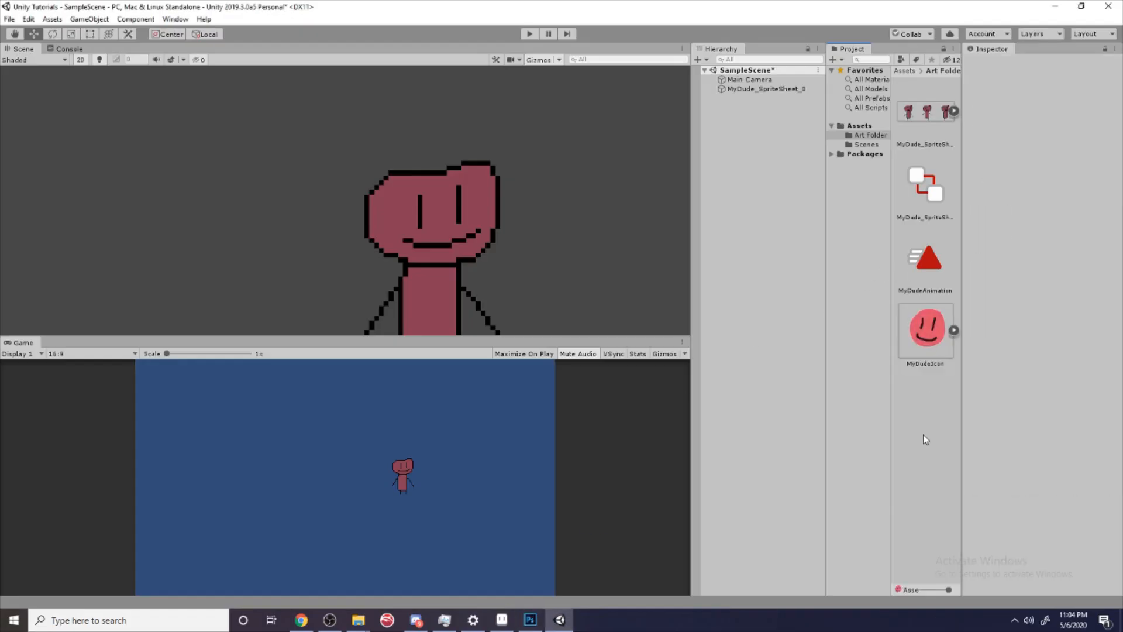
Step: Inspect the MyDudeIcon asset, then add a UI Image from the Hierarchy's context menu
{"action": "left_click", "coordinate": [924, 329]}
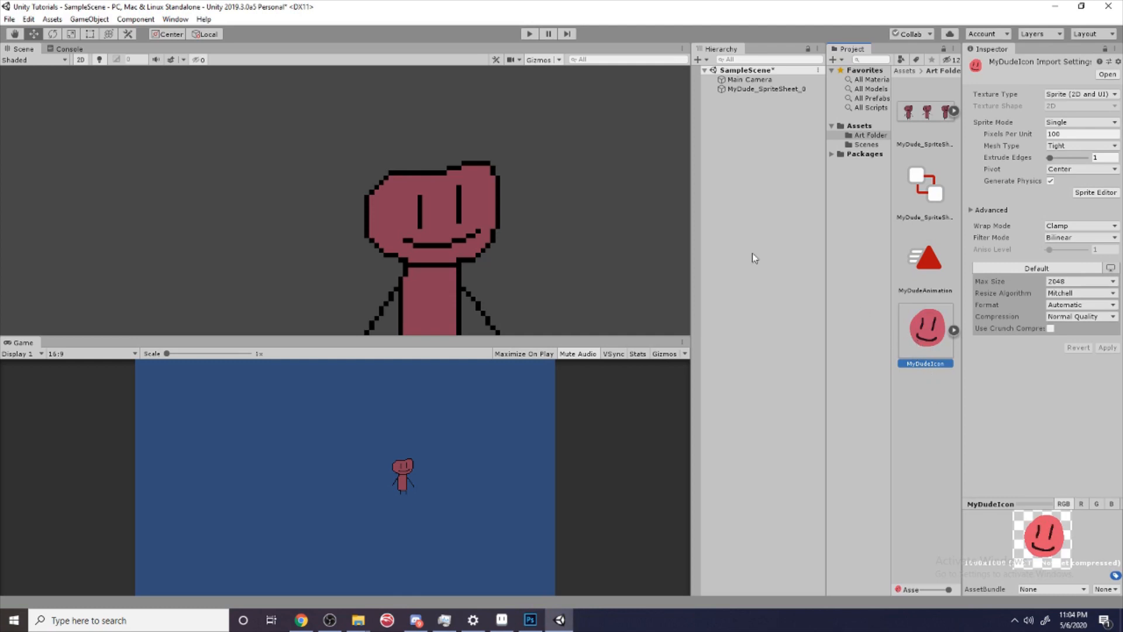
{"action": "right_click", "coordinate": [756, 258]}
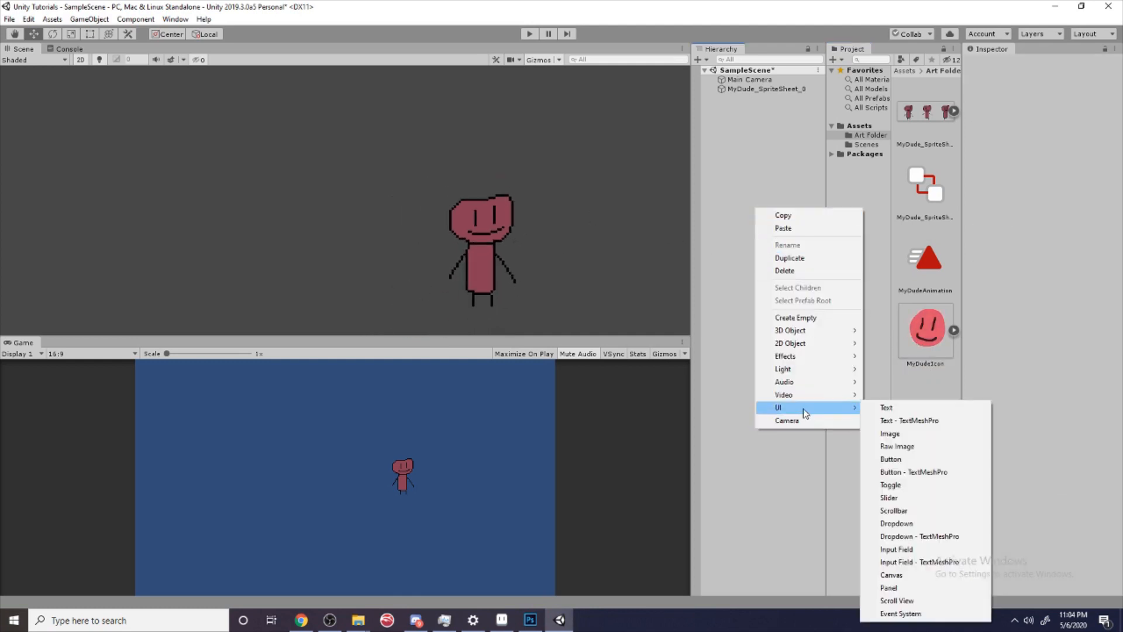
{"action": "mouse_move", "coordinate": [896, 446]}
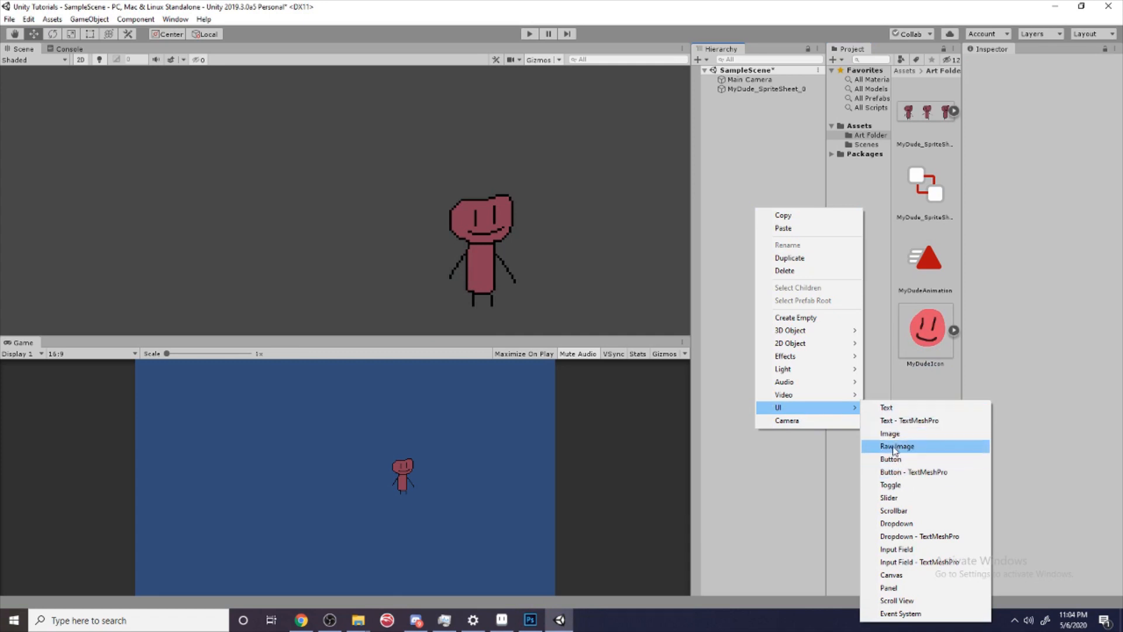
{"action": "left_click", "coordinate": [890, 433]}
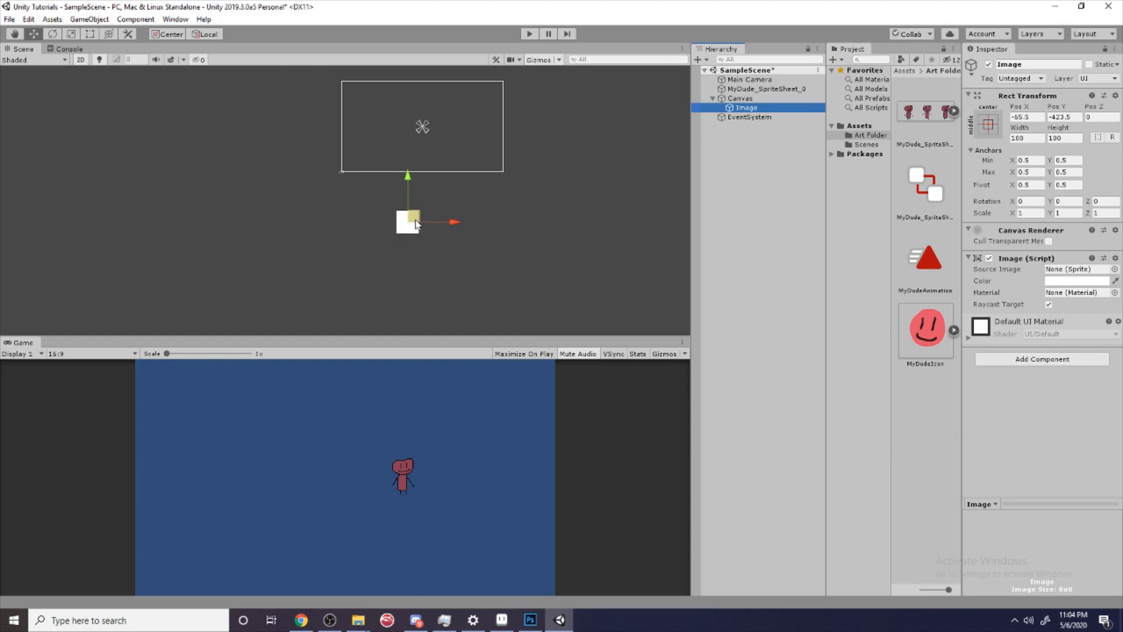
Step: Give the UI Image the MyDudeIcon source, enlarge it, and move it to the top-left corner
{"action": "left_click_drag", "start_coordinate": [407, 220], "coordinate": [387, 117]}
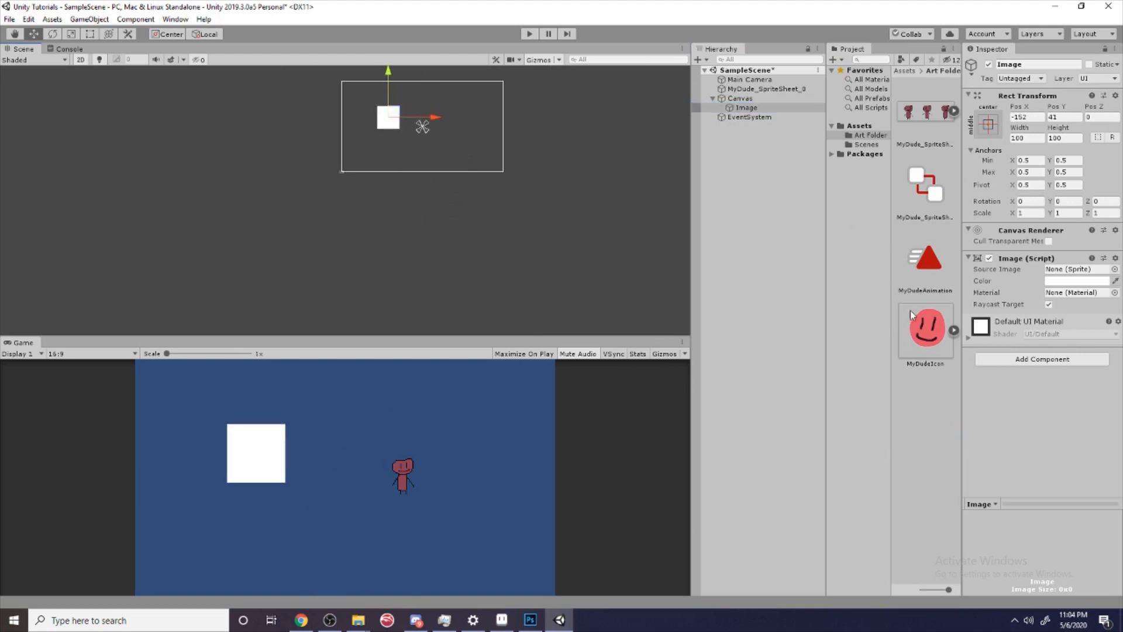
{"action": "mouse_move", "coordinate": [937, 353]}
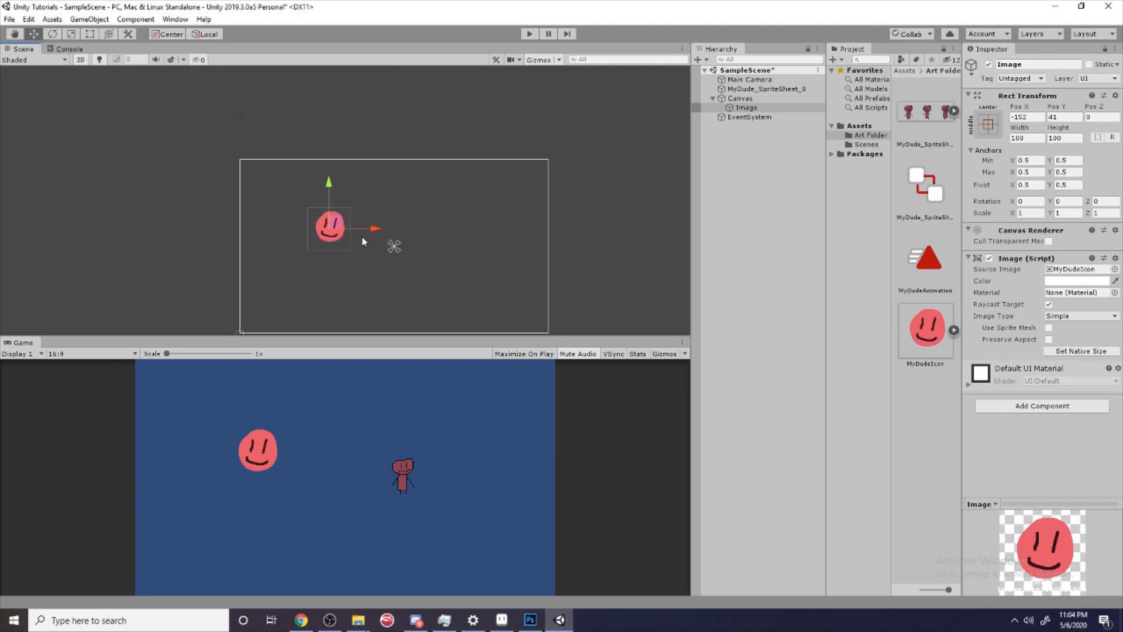
{"action": "left_click_drag", "start_coordinate": [329, 226], "coordinate": [268, 184]}
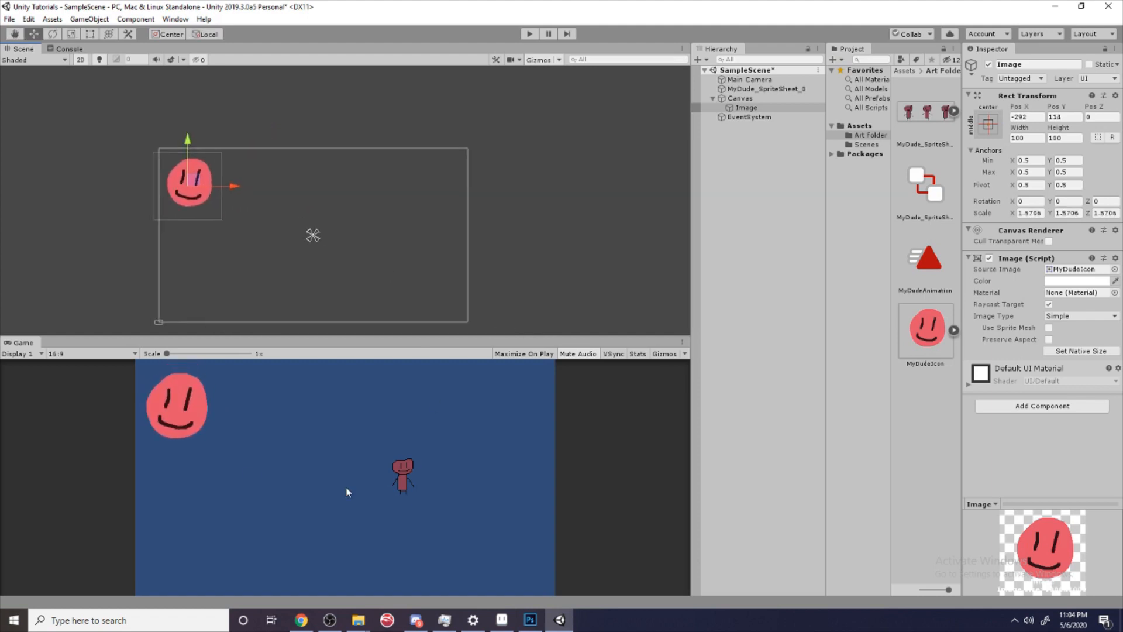
{"action": "mouse_move", "coordinate": [477, 389]}
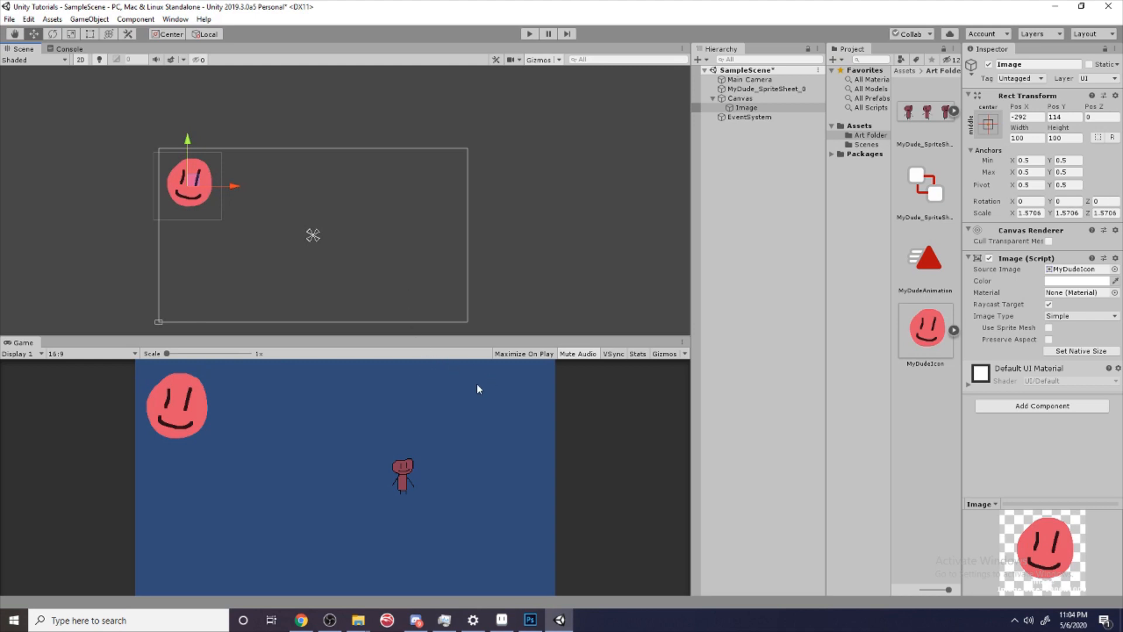
{"action": "mouse_move", "coordinate": [544, 435]}
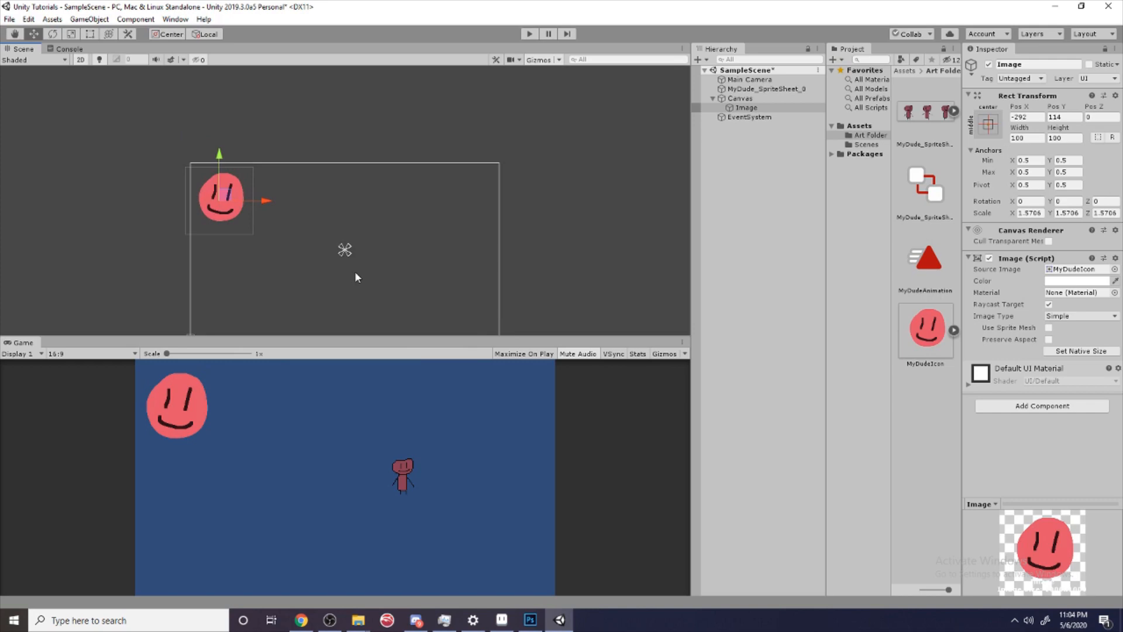
{"action": "left_click", "coordinate": [529, 620]}
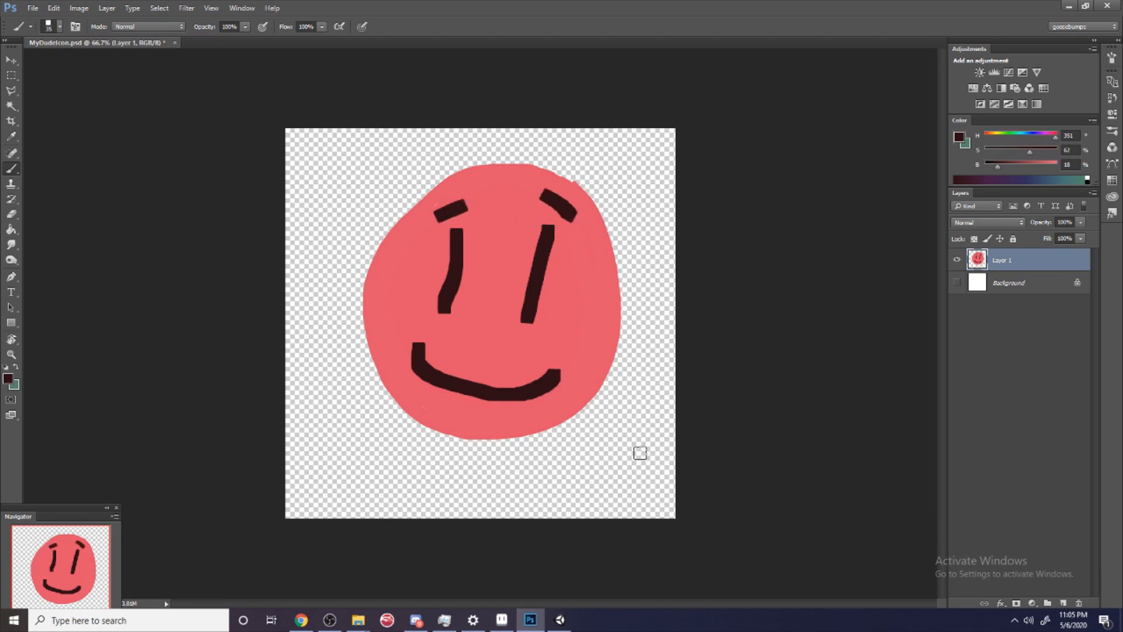
{"action": "mouse_move", "coordinate": [360, 265]}
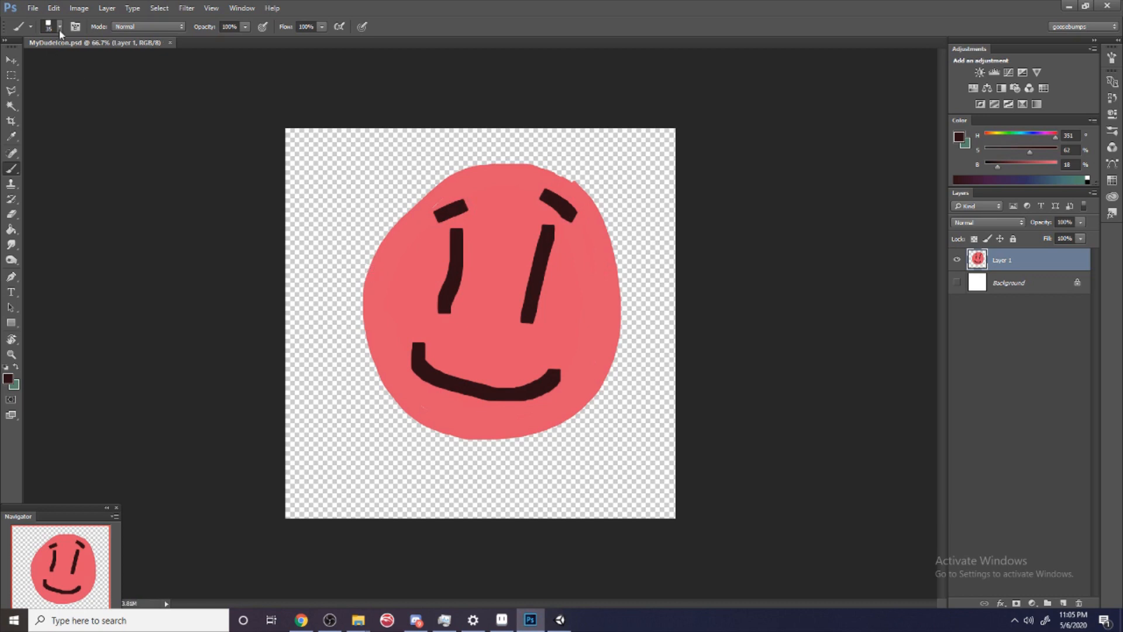
Step: Open Photoshop's File menu, then return to Unity to view the updated icon
{"action": "left_click", "coordinate": [33, 8]}
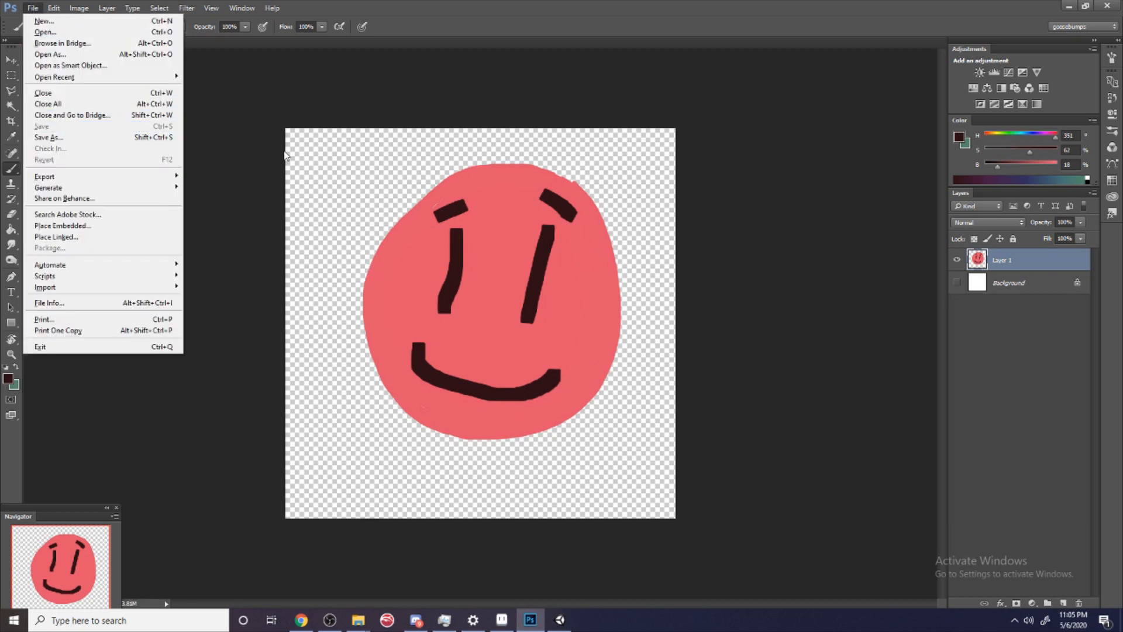
{"action": "left_click", "coordinate": [559, 619]}
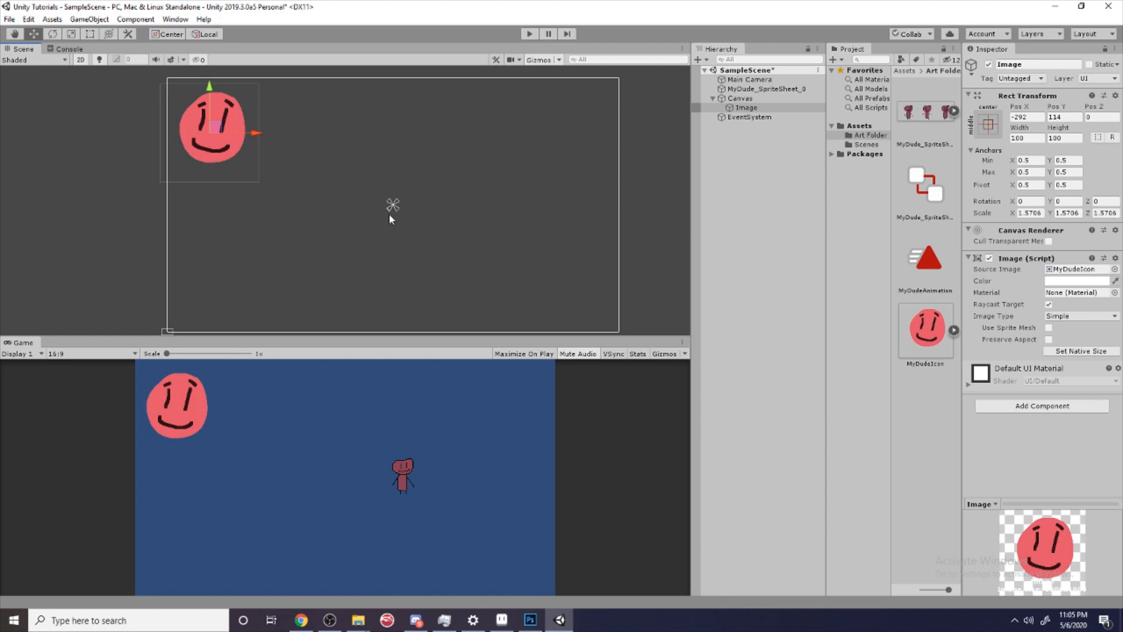
{"action": "mouse_move", "coordinate": [644, 253]}
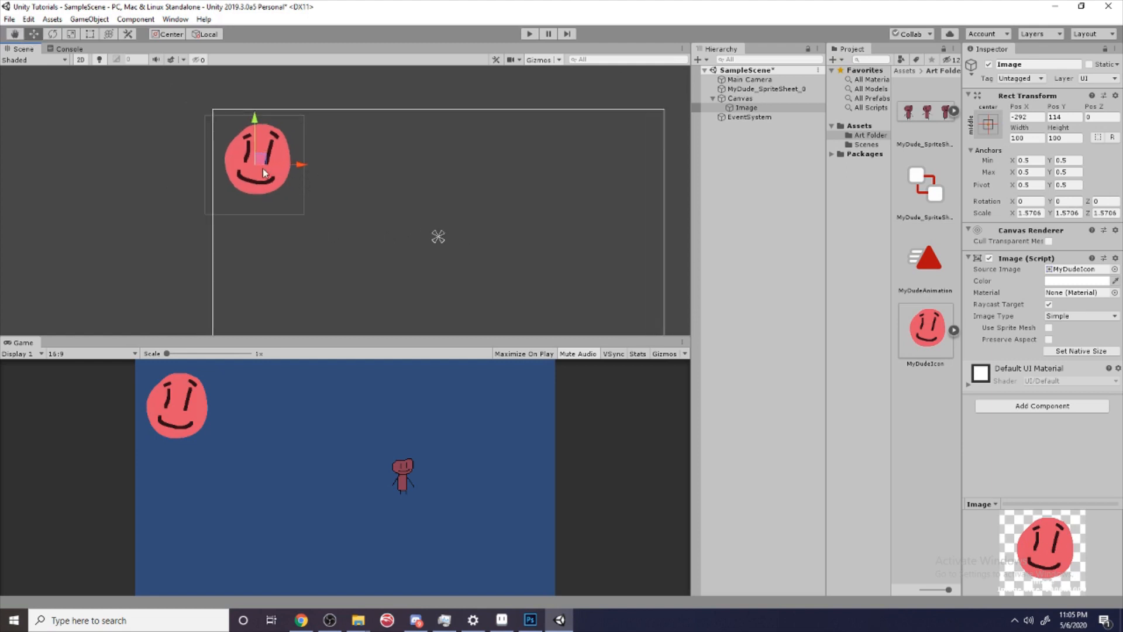
Step: Drag the eyebrowed smiley icon slightly inward from the top-left corner of the game view
{"action": "left_click_drag", "start_coordinate": [258, 157], "coordinate": [315, 172]}
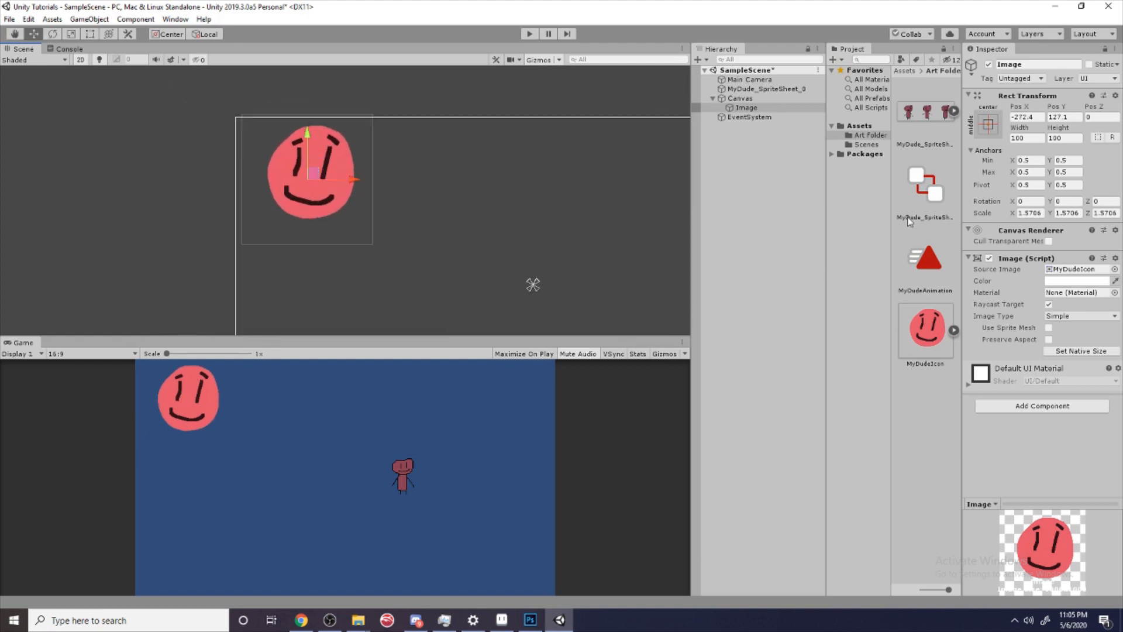
{"action": "mouse_move", "coordinate": [915, 243]}
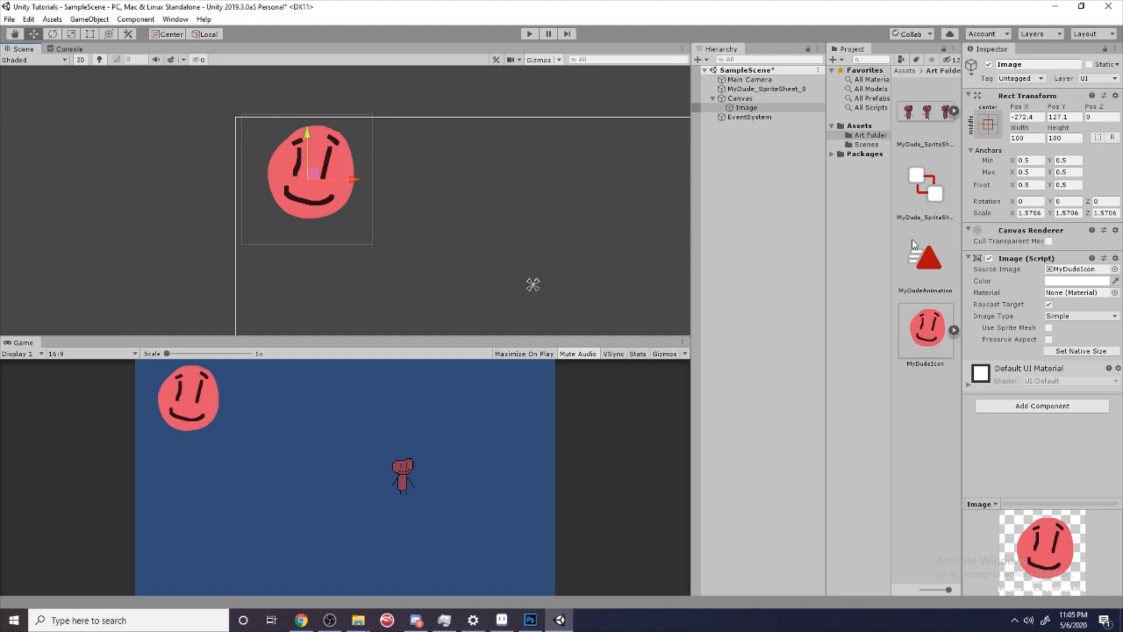